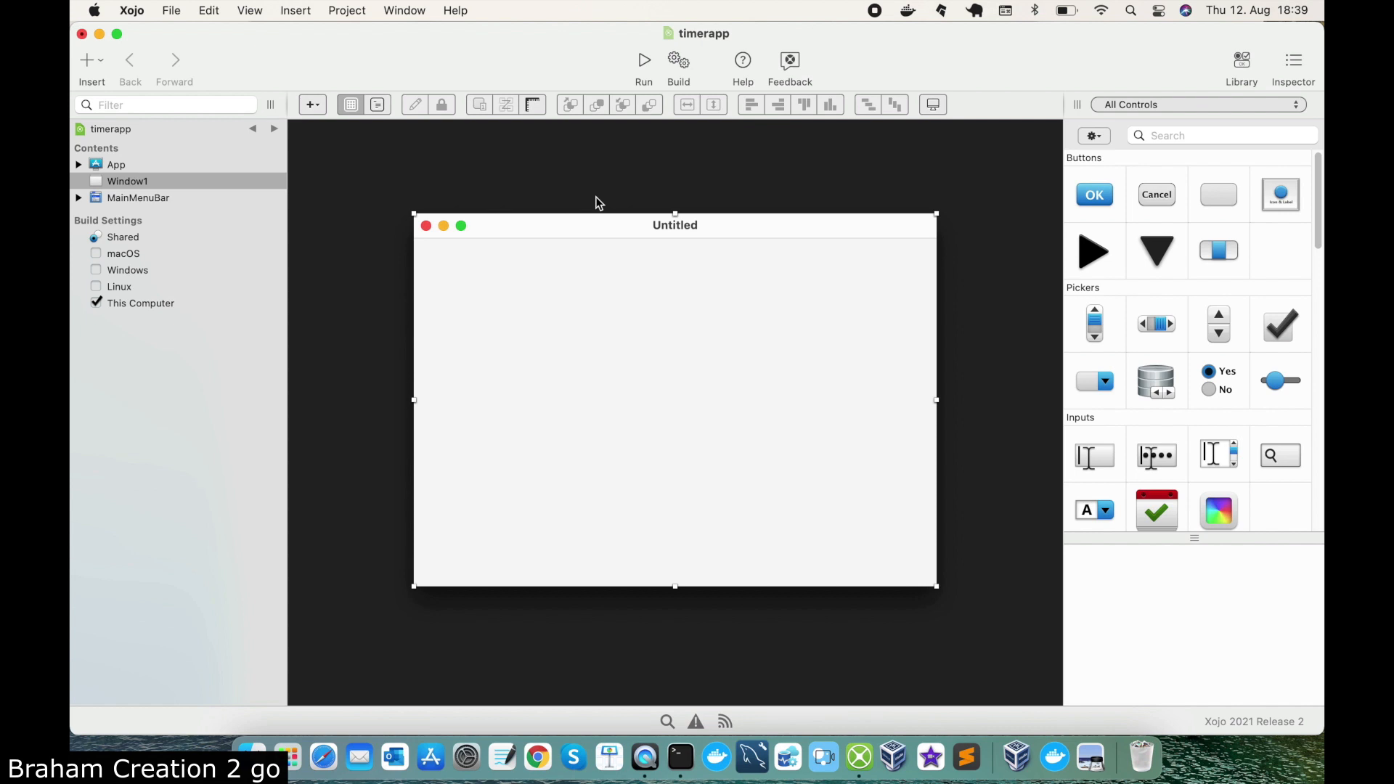
# - Place a Timer on Window1 and add an empty Action event handler to Timer1
pyautogui.scroll(-3)
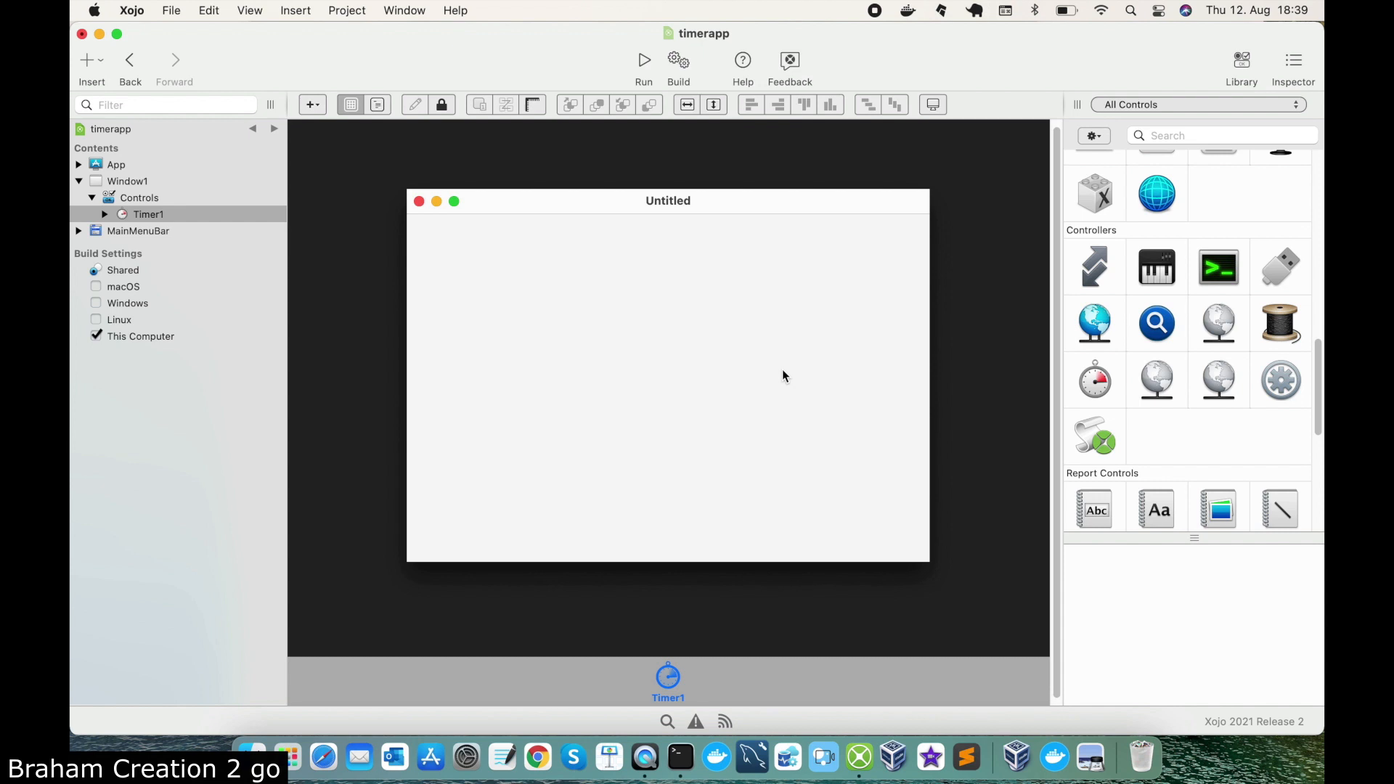
pyautogui.click(1294, 67)
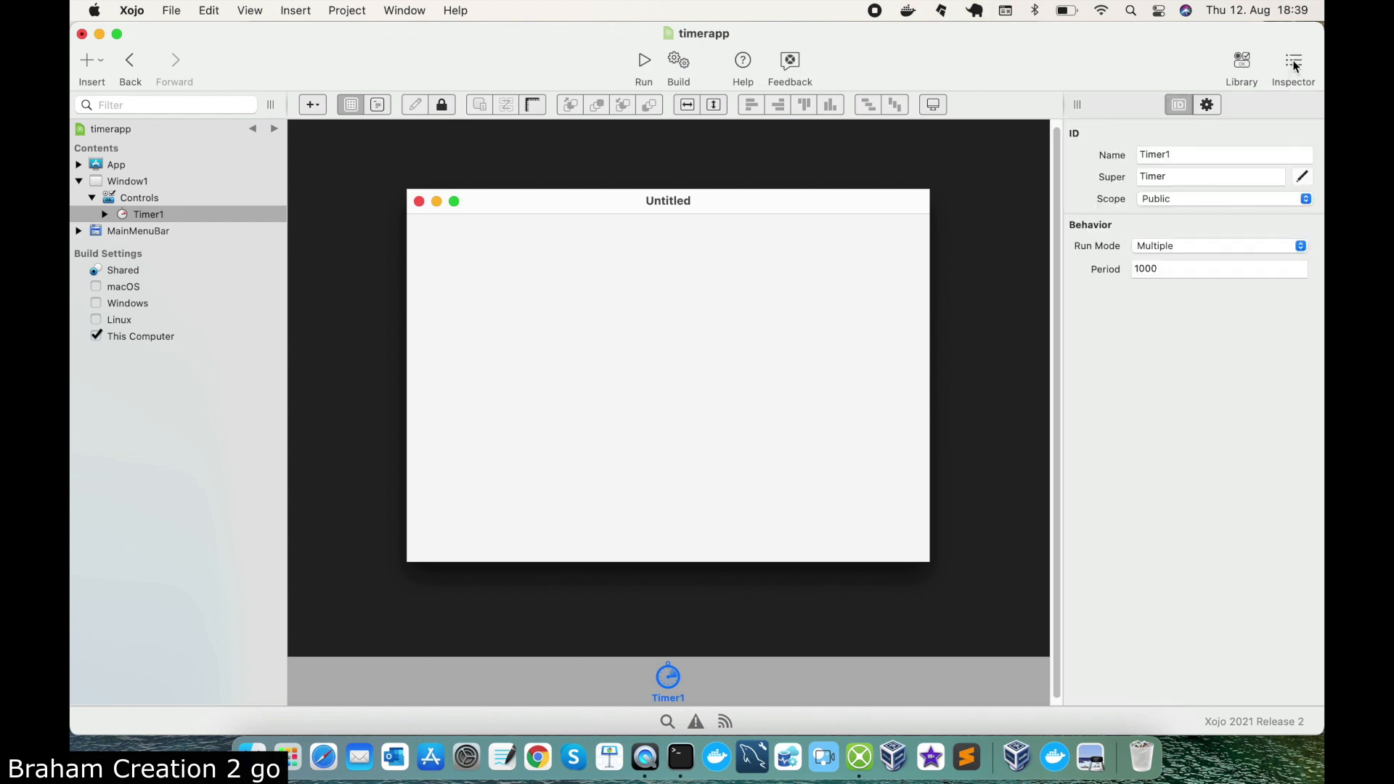
pyautogui.moveTo(1161, 283)
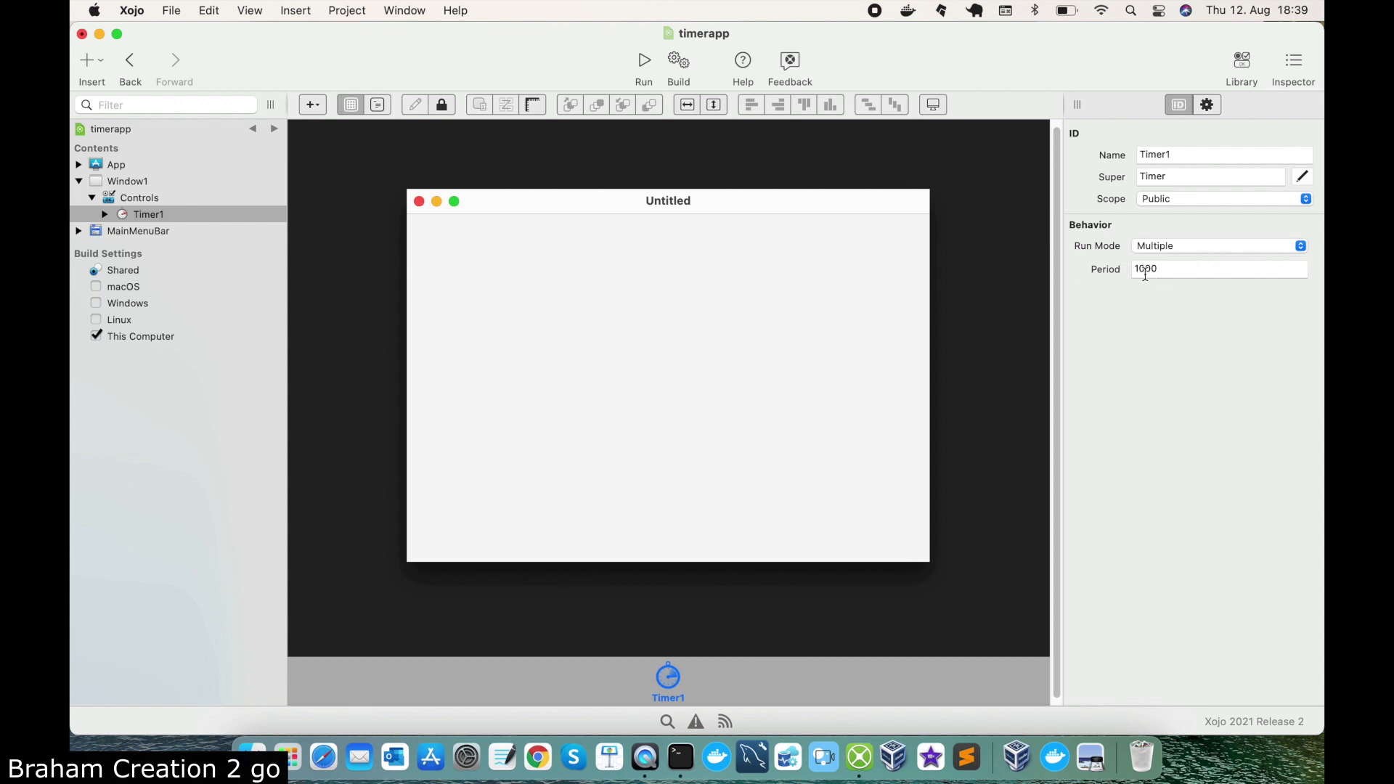
pyautogui.moveTo(1160, 284)
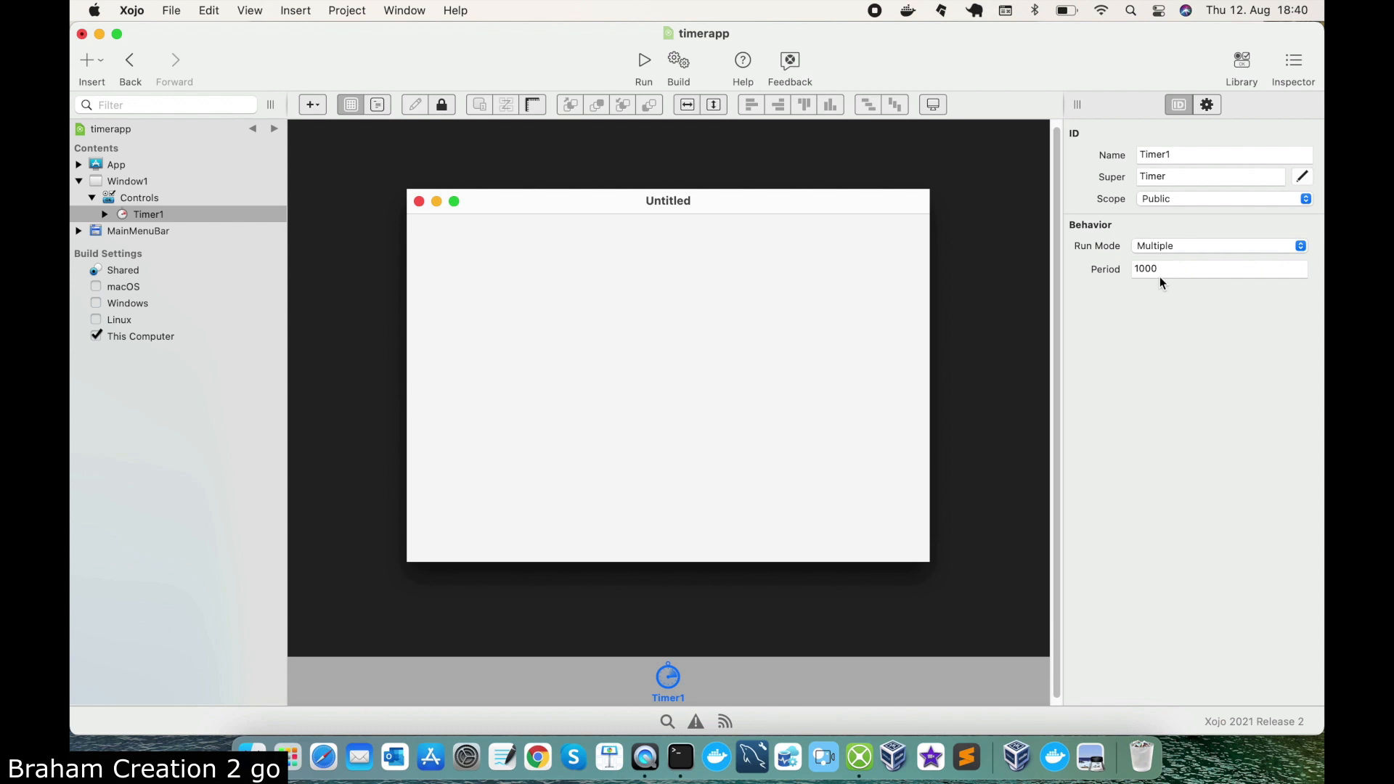
pyautogui.click(104, 215)
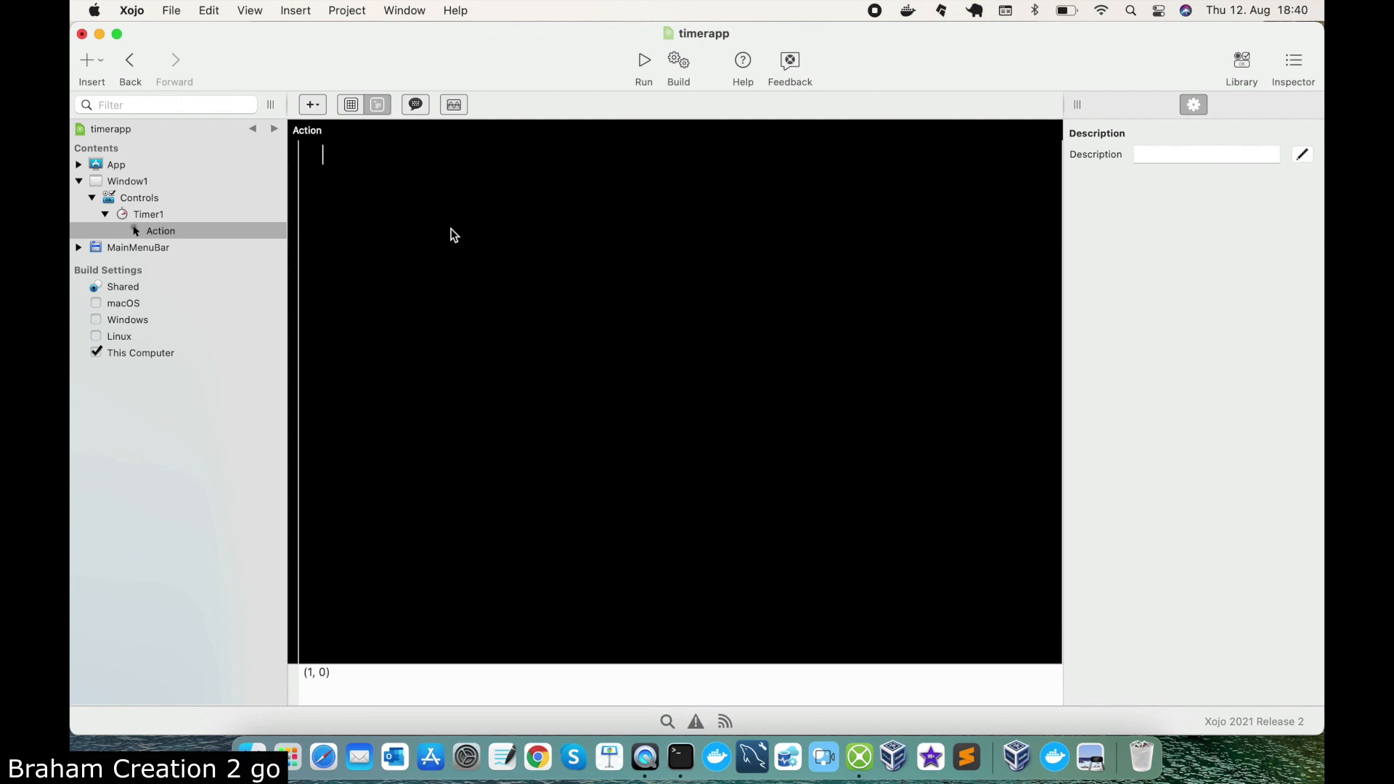
pyautogui.moveTo(434, 247)
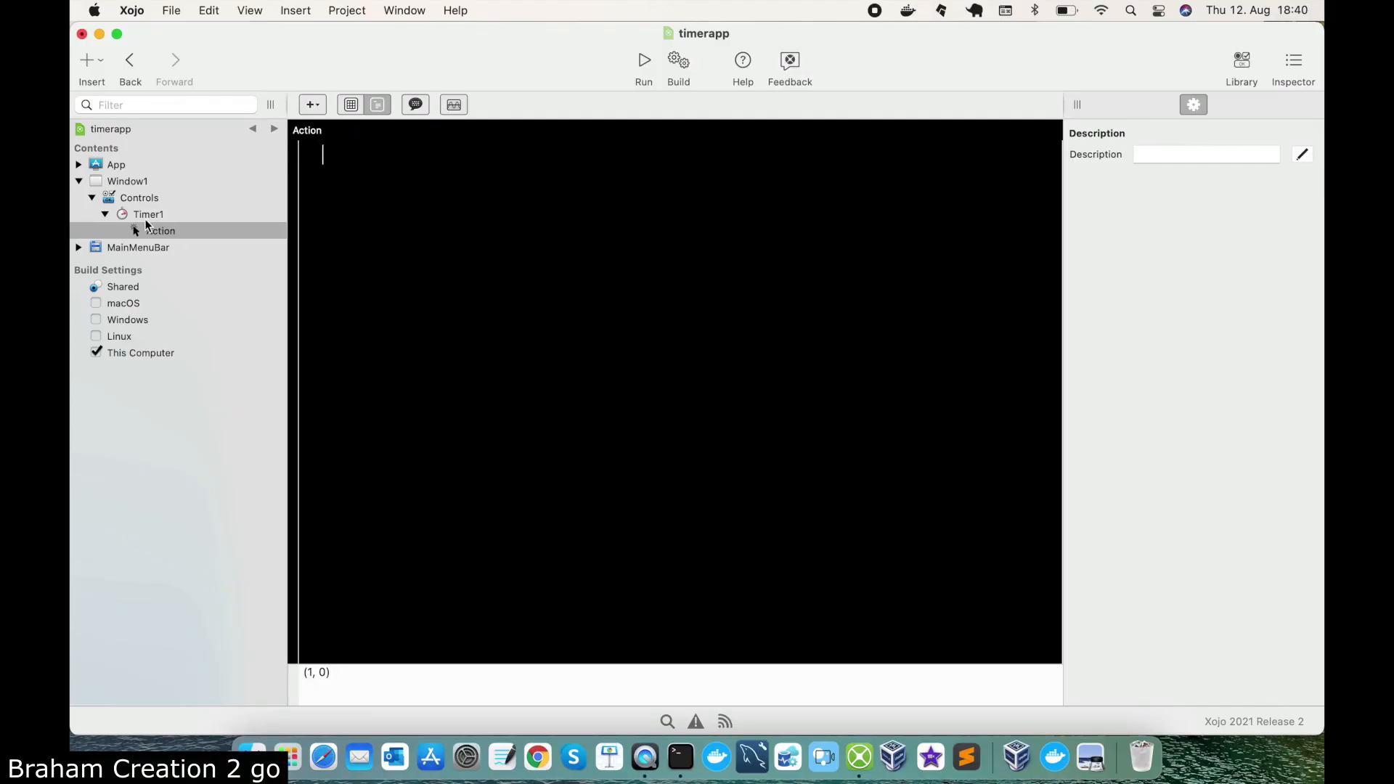
# - Set Timer1's Period to 5000 milliseconds in the Inspector
pyautogui.click(148, 215)
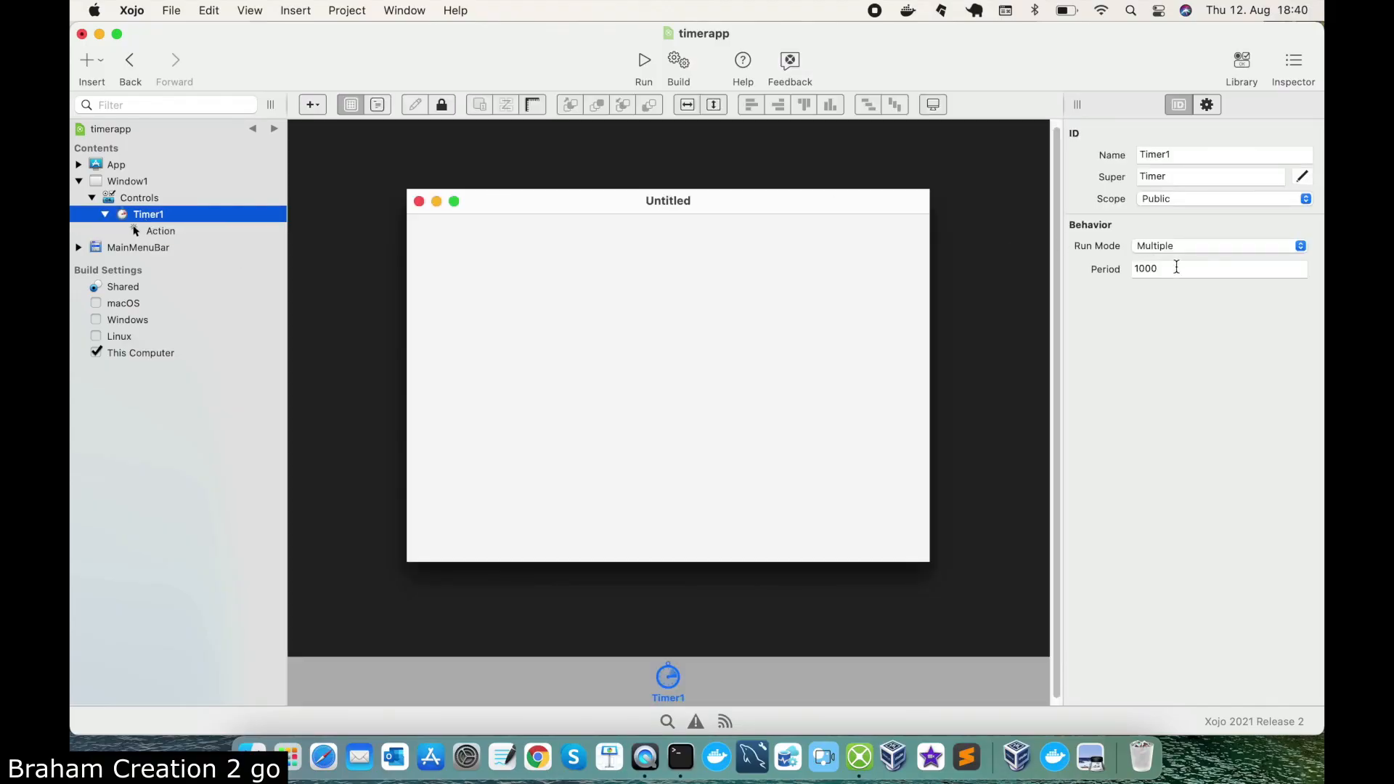
pyautogui.click(1218, 268)
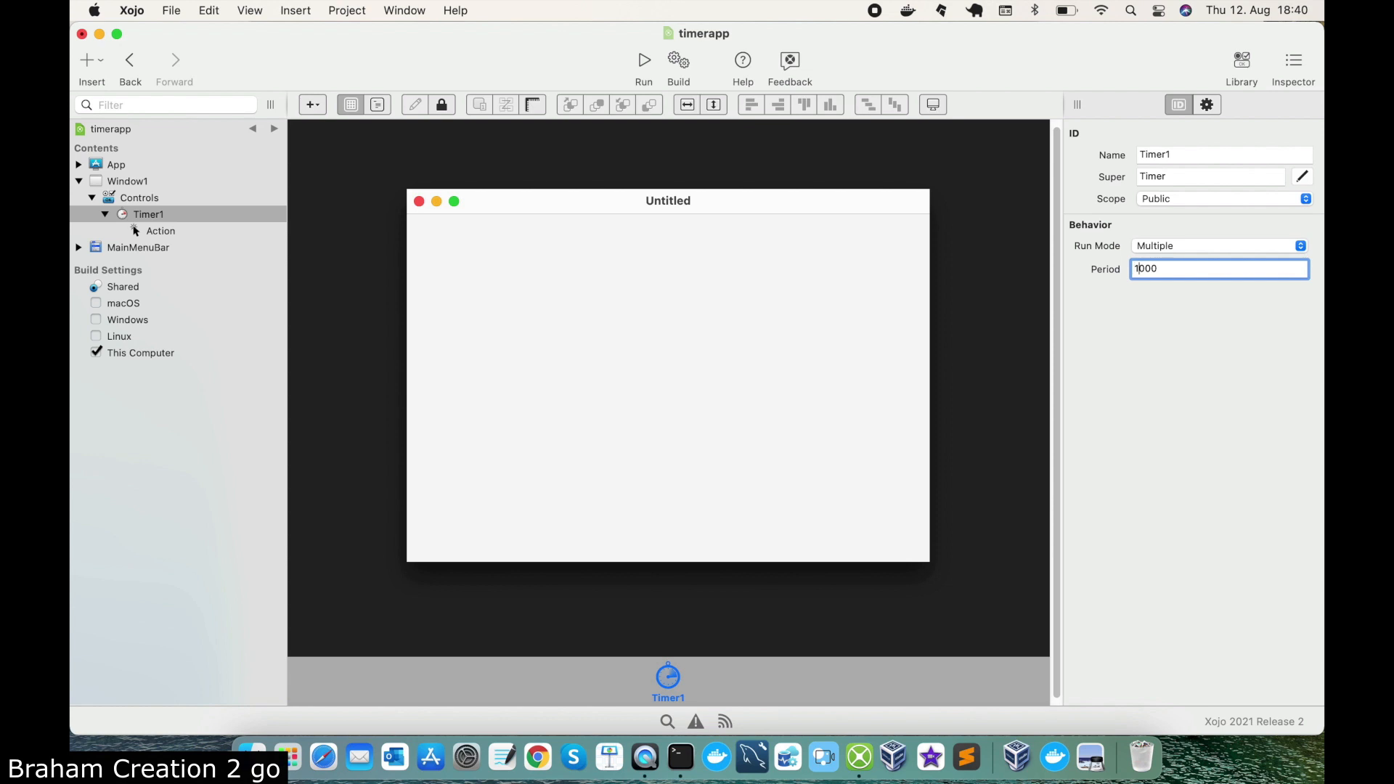
pyautogui.write('5000')
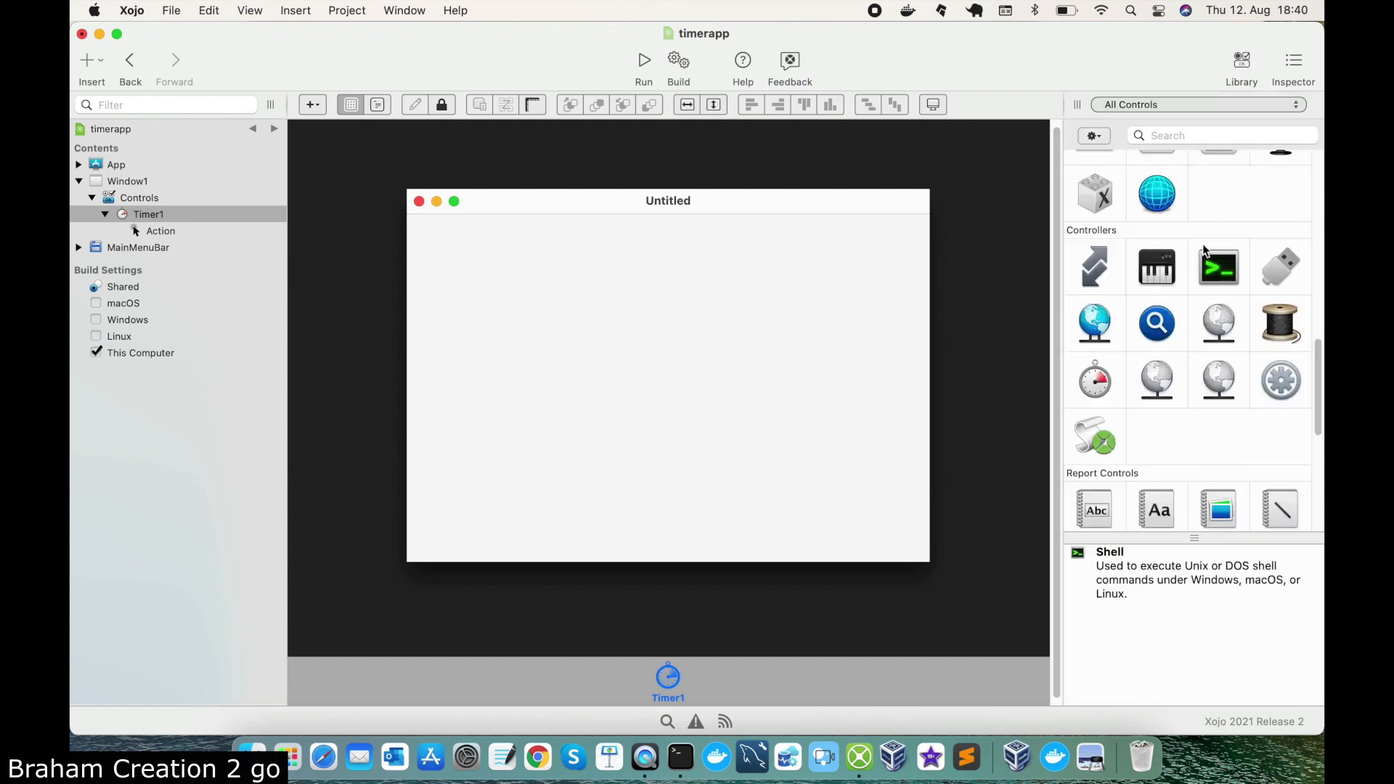
# - Place a ListBox on Window1 with Column Count 2 and Has Header enabled
pyautogui.scroll(-3)
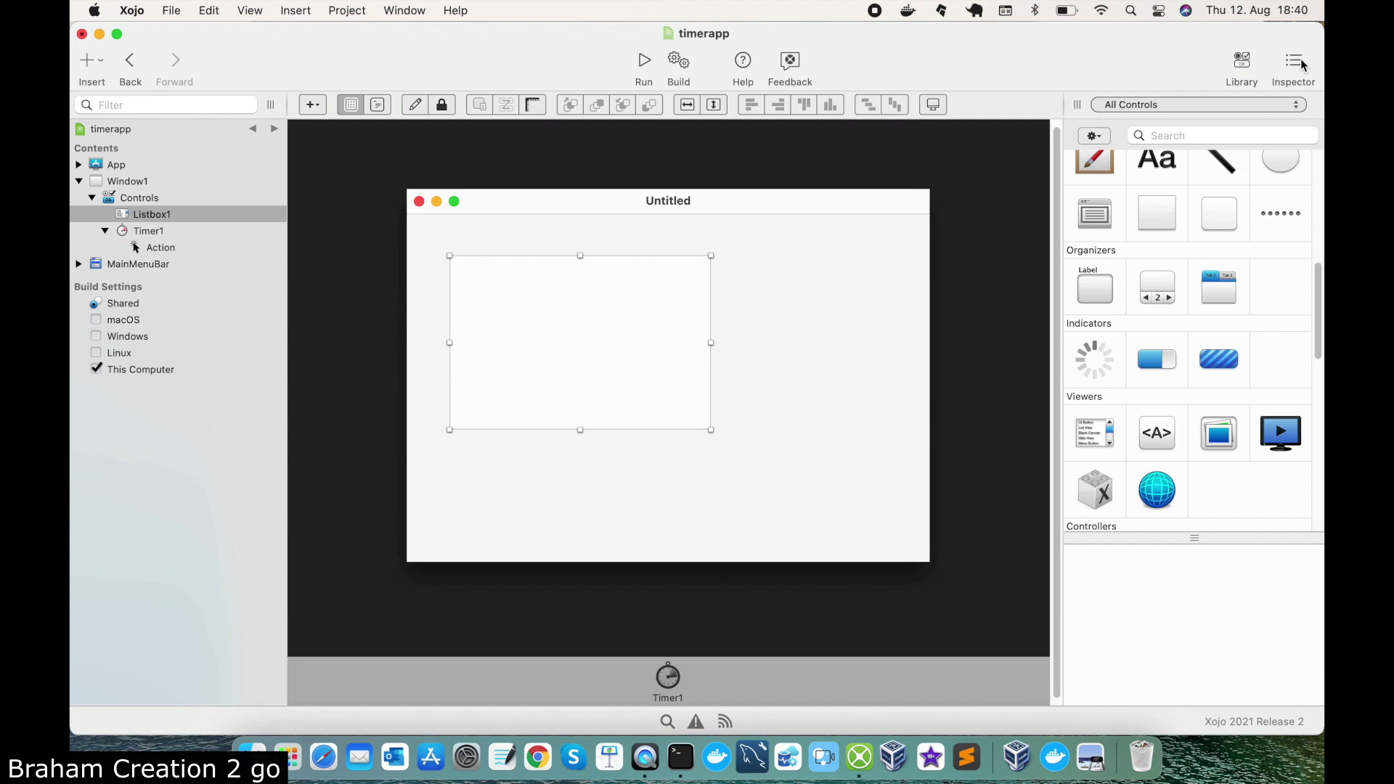
pyautogui.click(1293, 67)
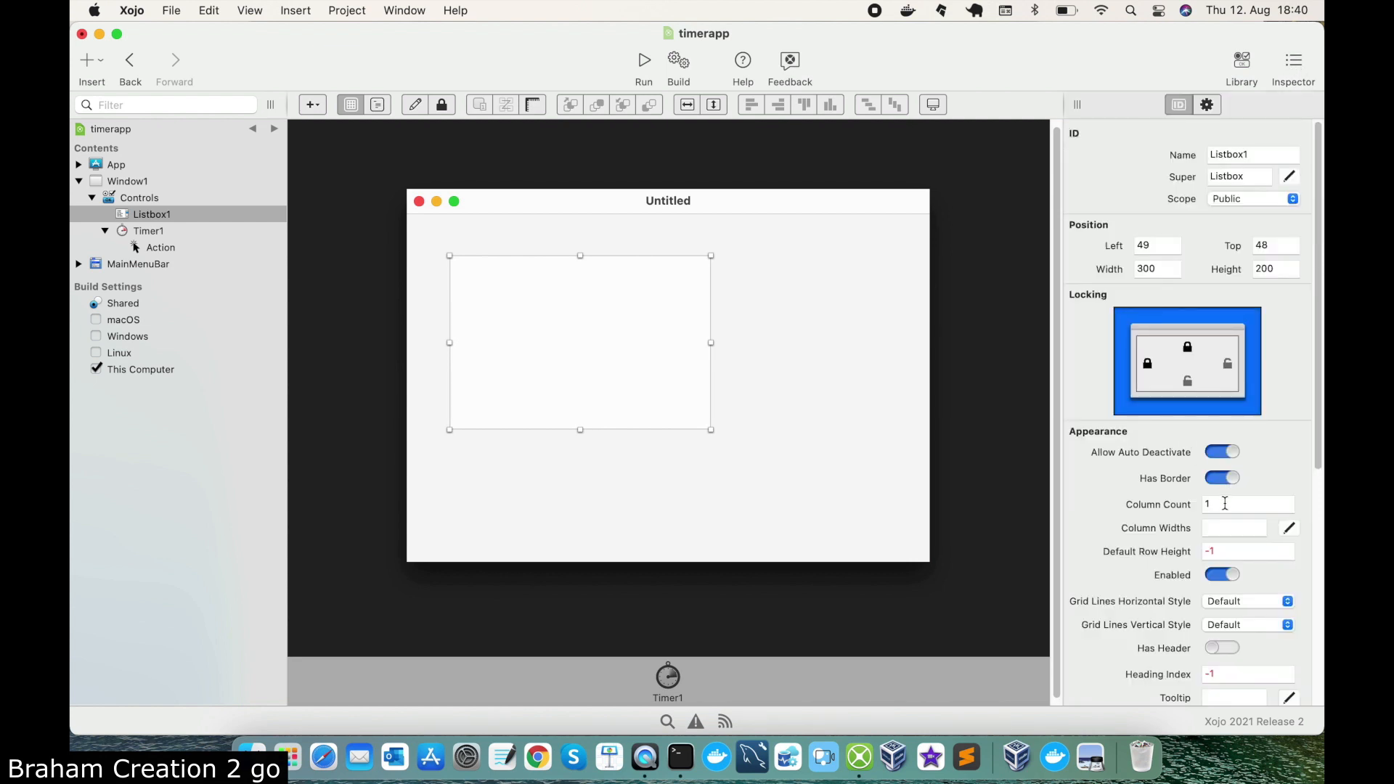
pyautogui.write('2')
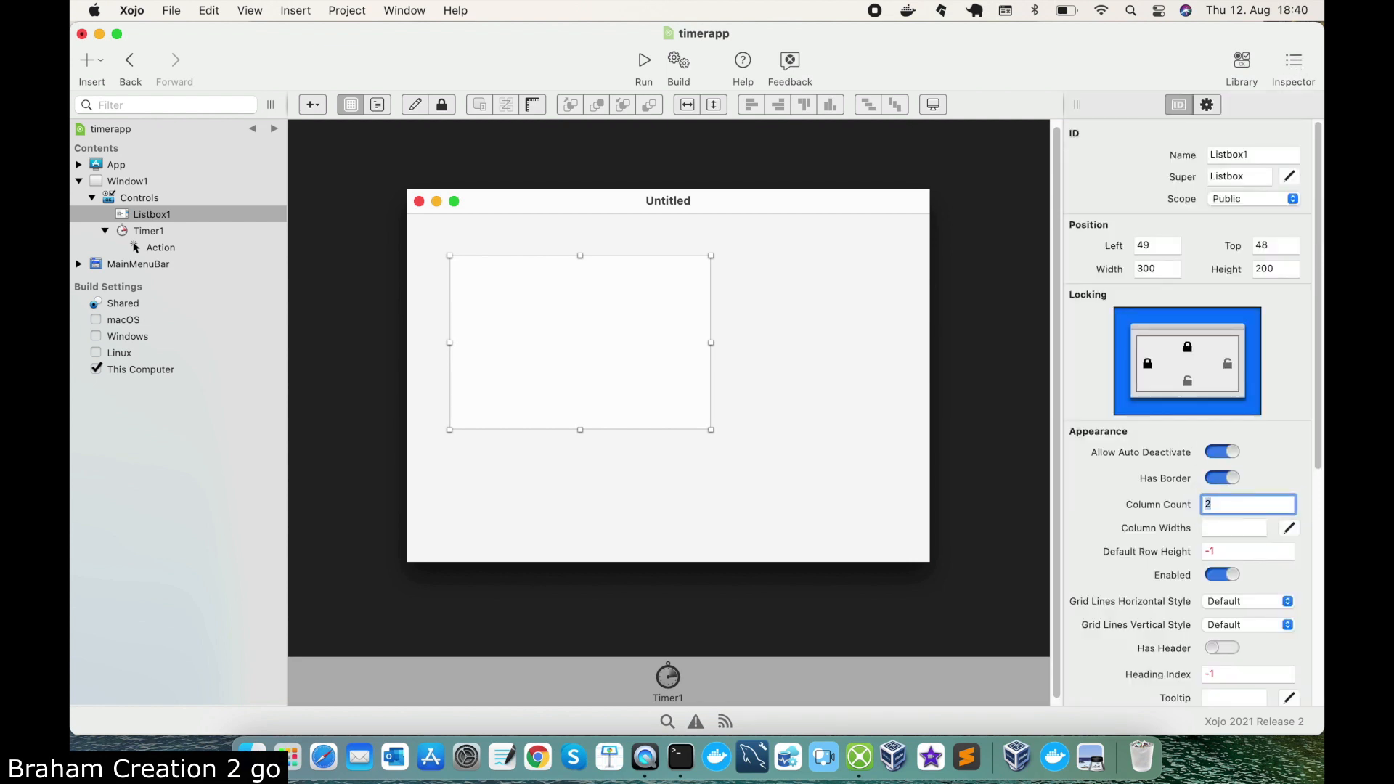
pyautogui.click(1222, 647)
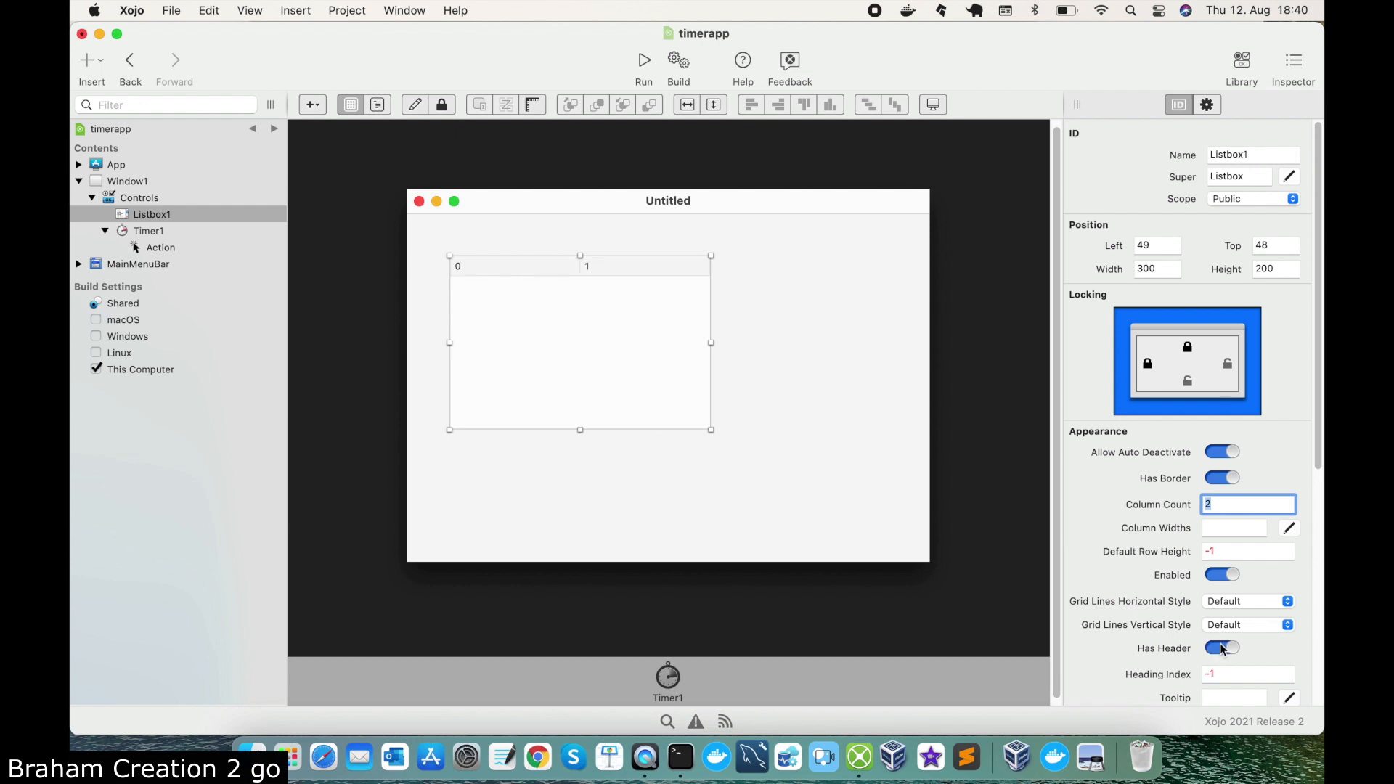
pyautogui.scroll(-3)
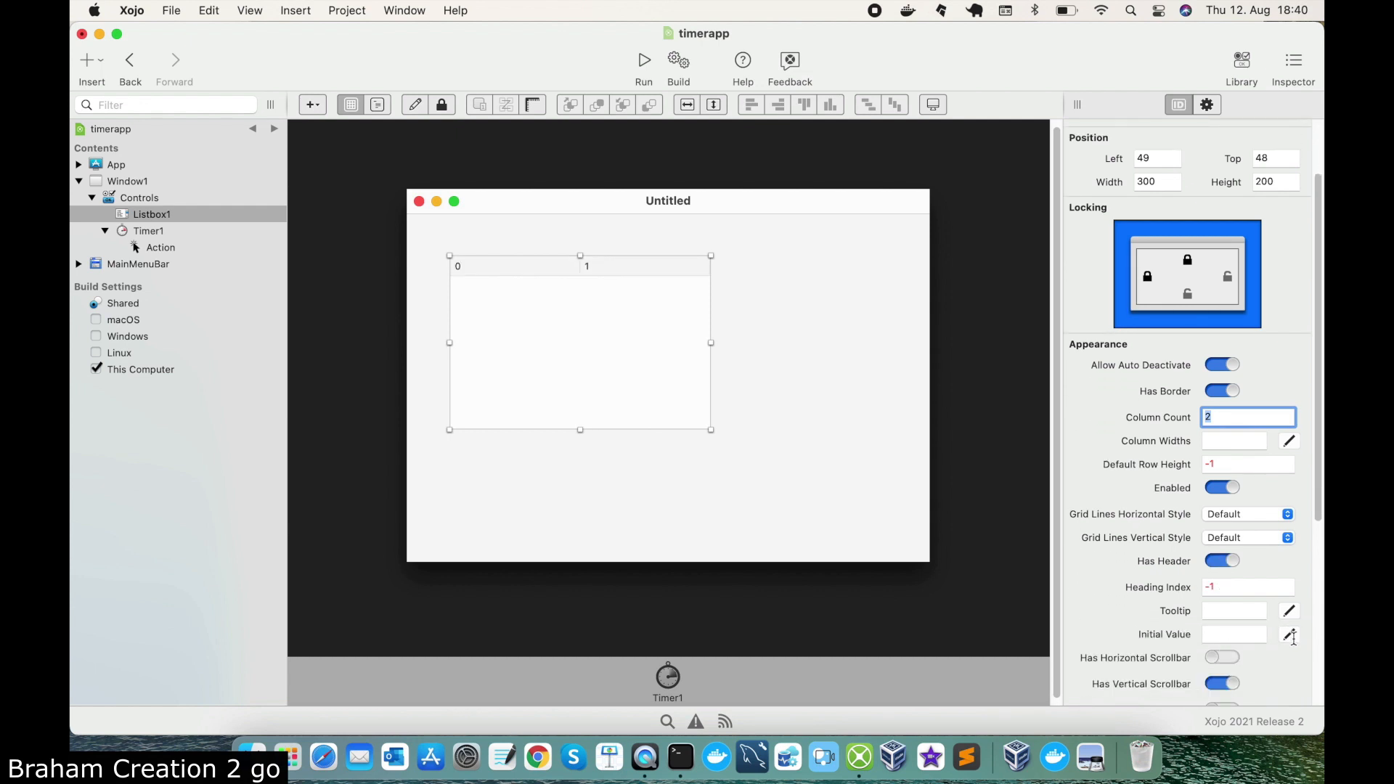
# - Set the listbox's Initial Value headings to Product and Quantity
pyautogui.click(1289, 635)
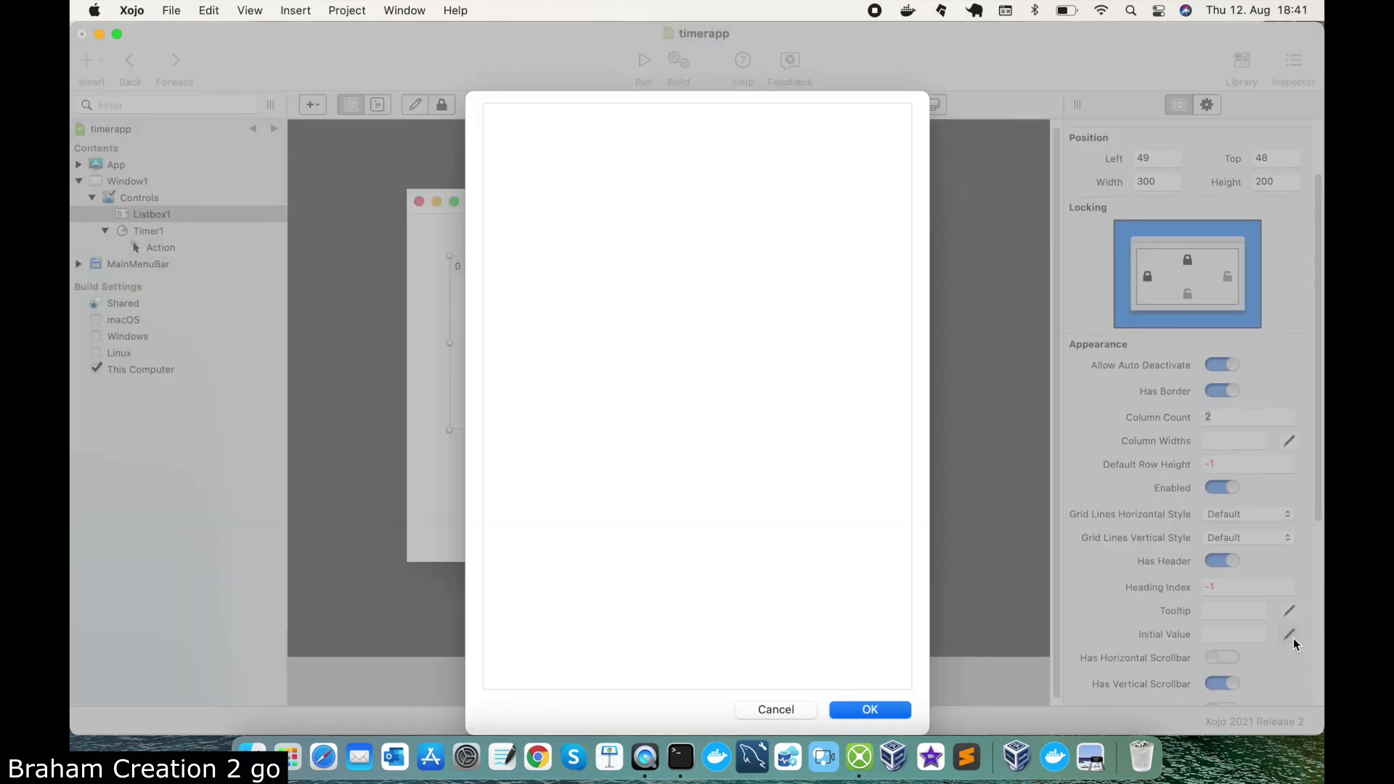
pyautogui.write('Product')
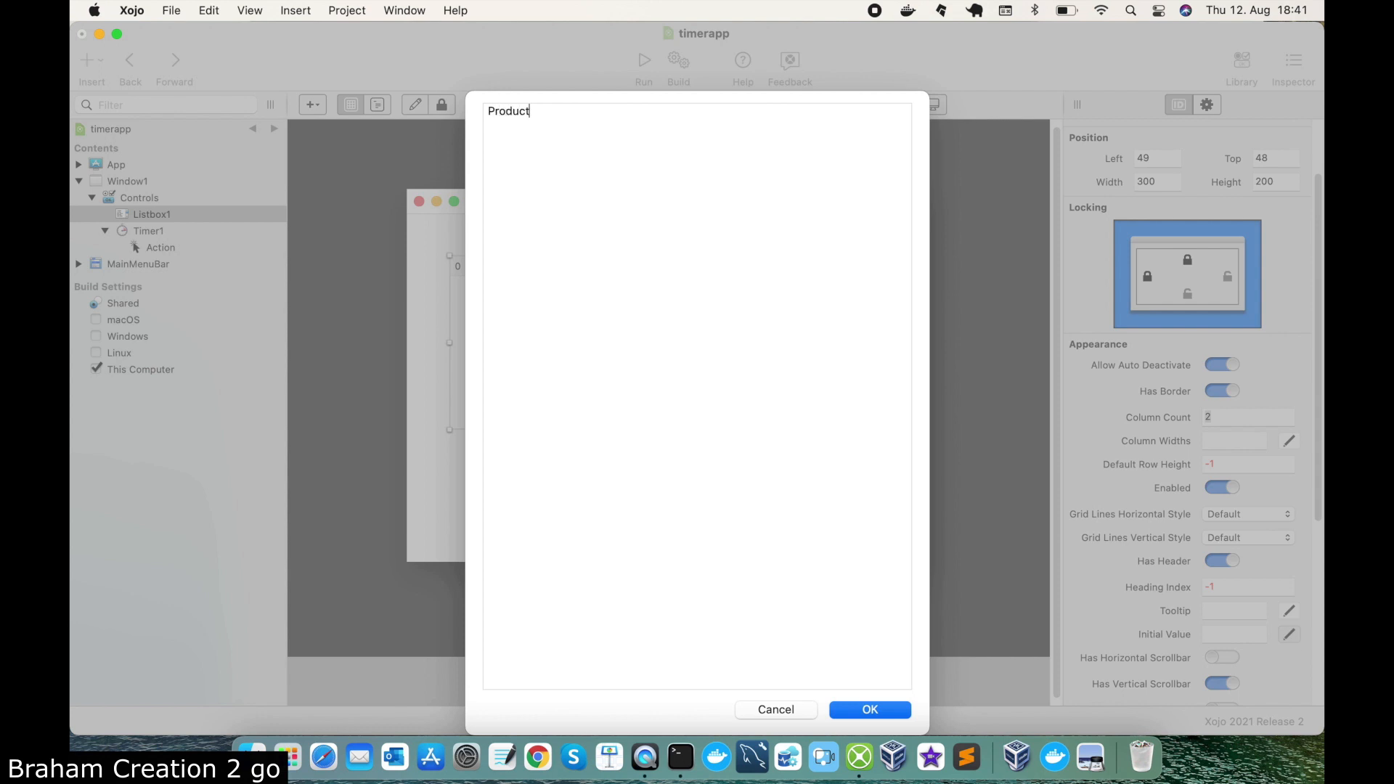
pyautogui.write('Quan')
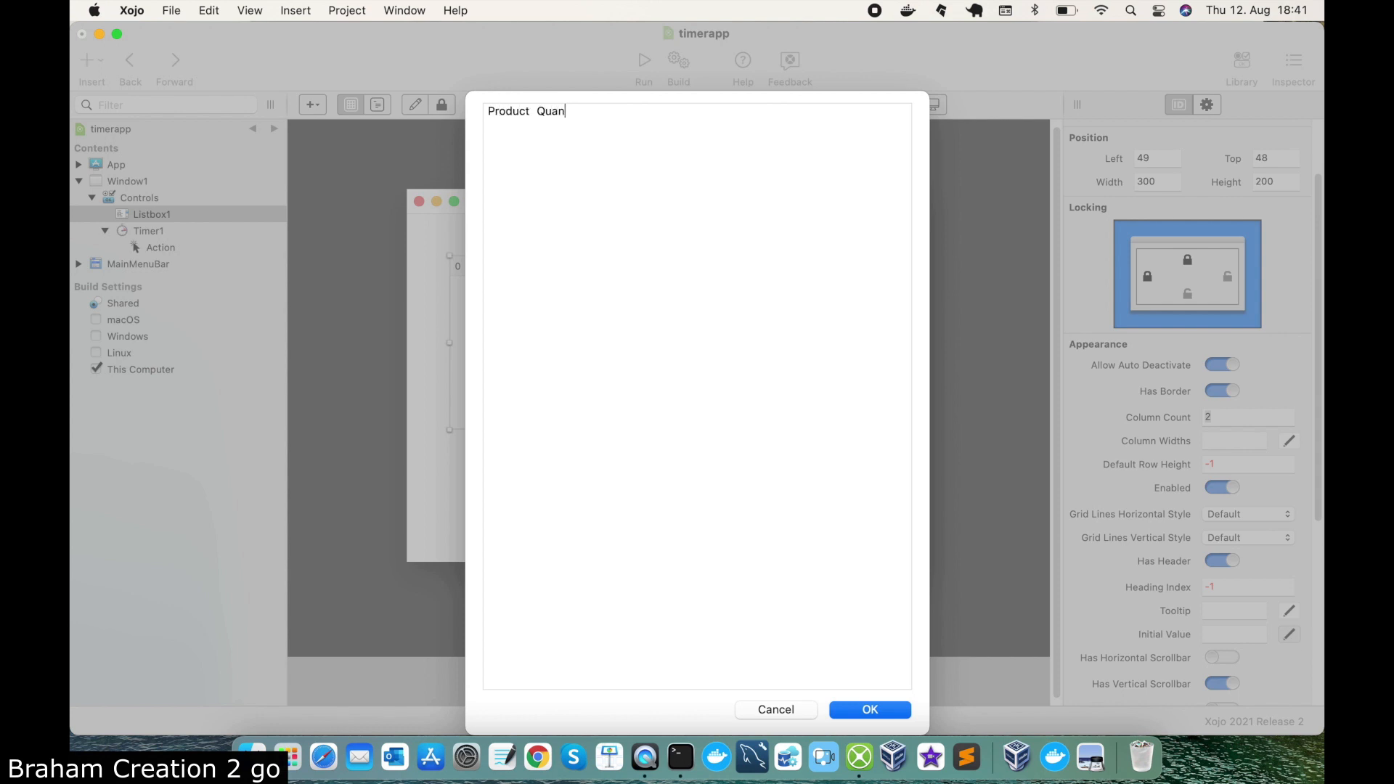
pyautogui.write('tity')
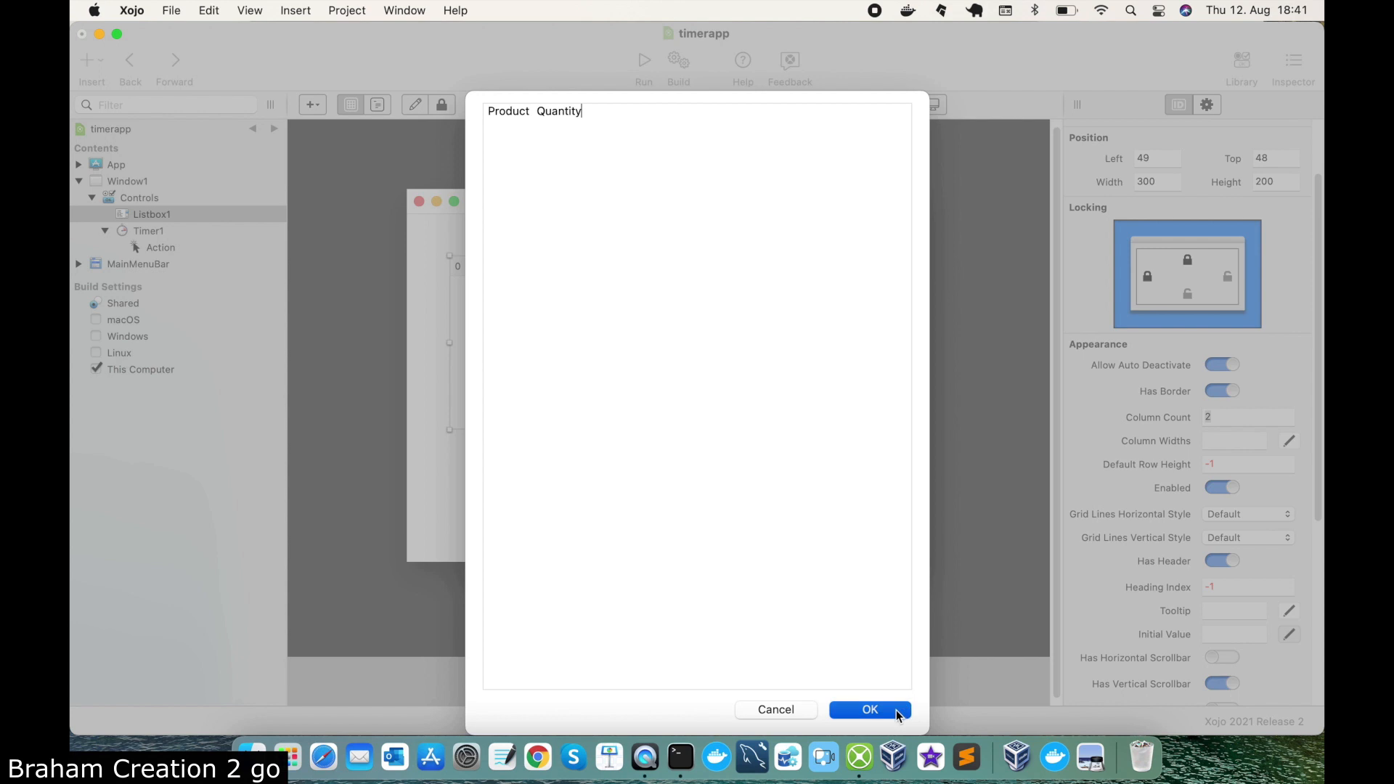
pyautogui.click(868, 711)
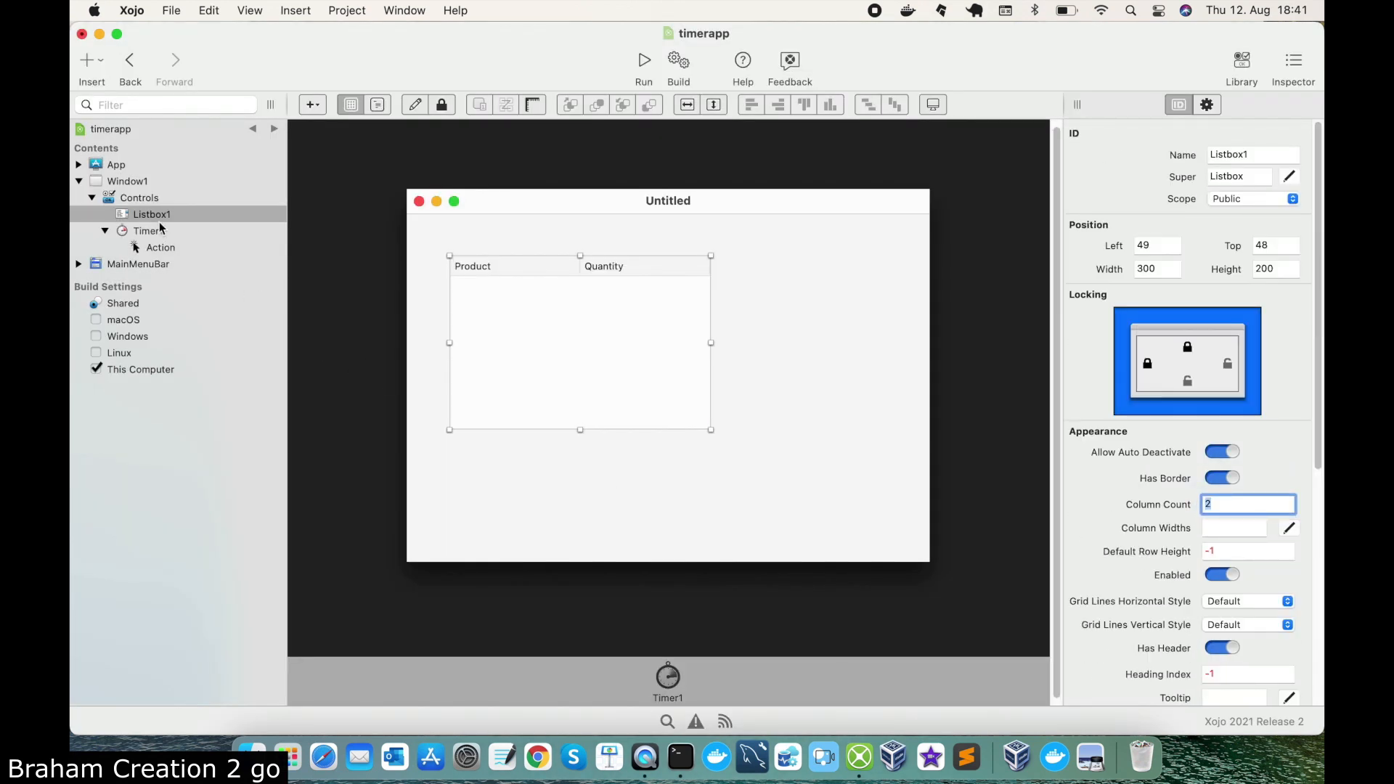
# - In Timer1's Action, connect to the PostgreSQL database and run select * from products
pyautogui.click(160, 247)
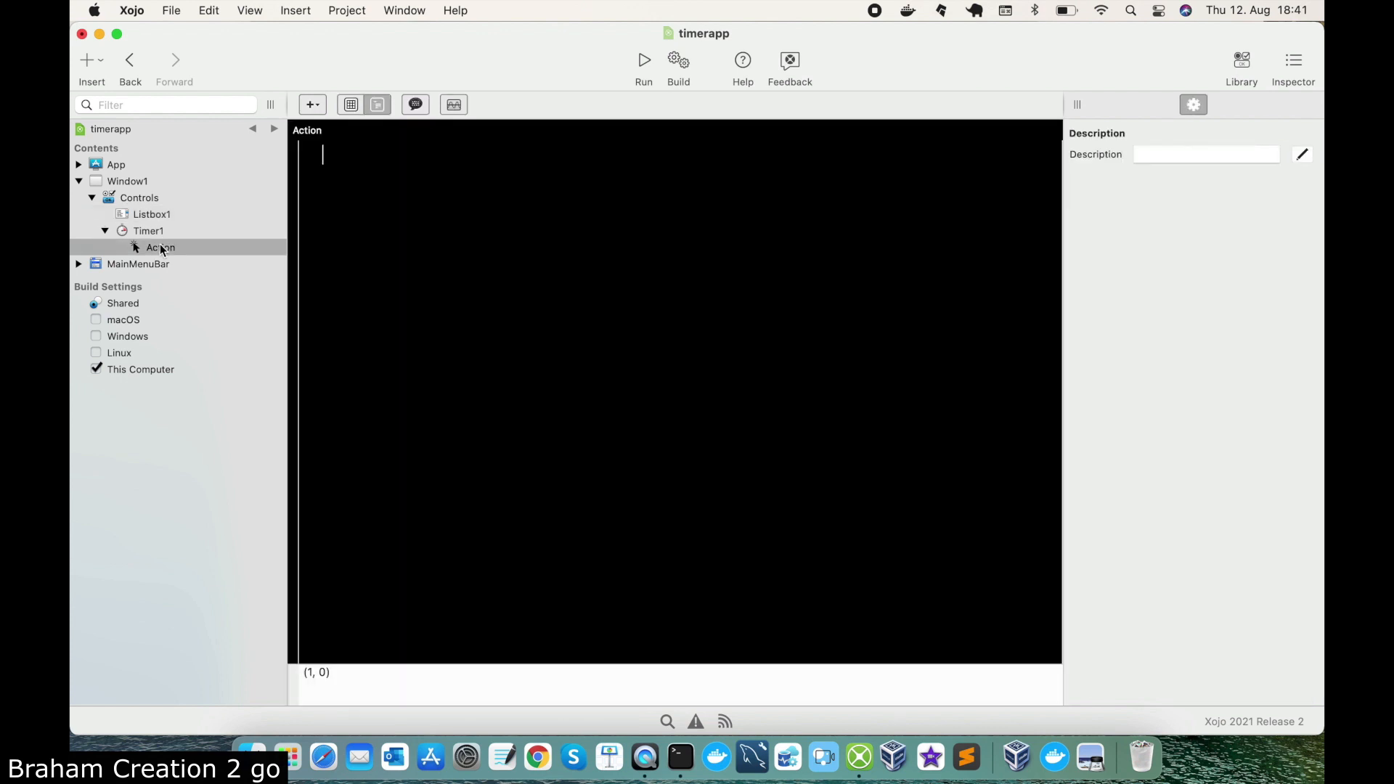
pyautogui.write('var db as new PostgreSQLDatabase')
pyautogui.write('db.DatabaseName = "brahamcreation2')
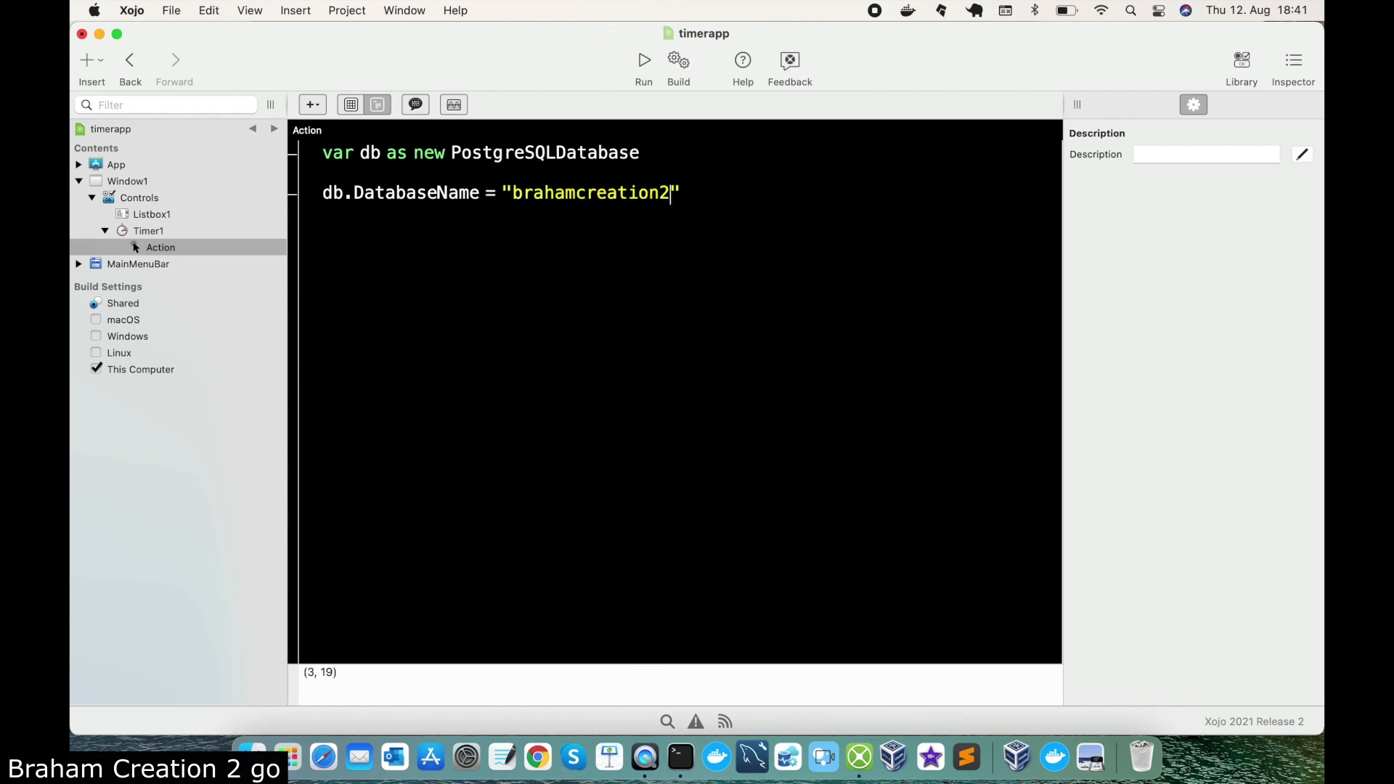
pyautogui.write('go_database"')
pyautogui.write('var query_result as')
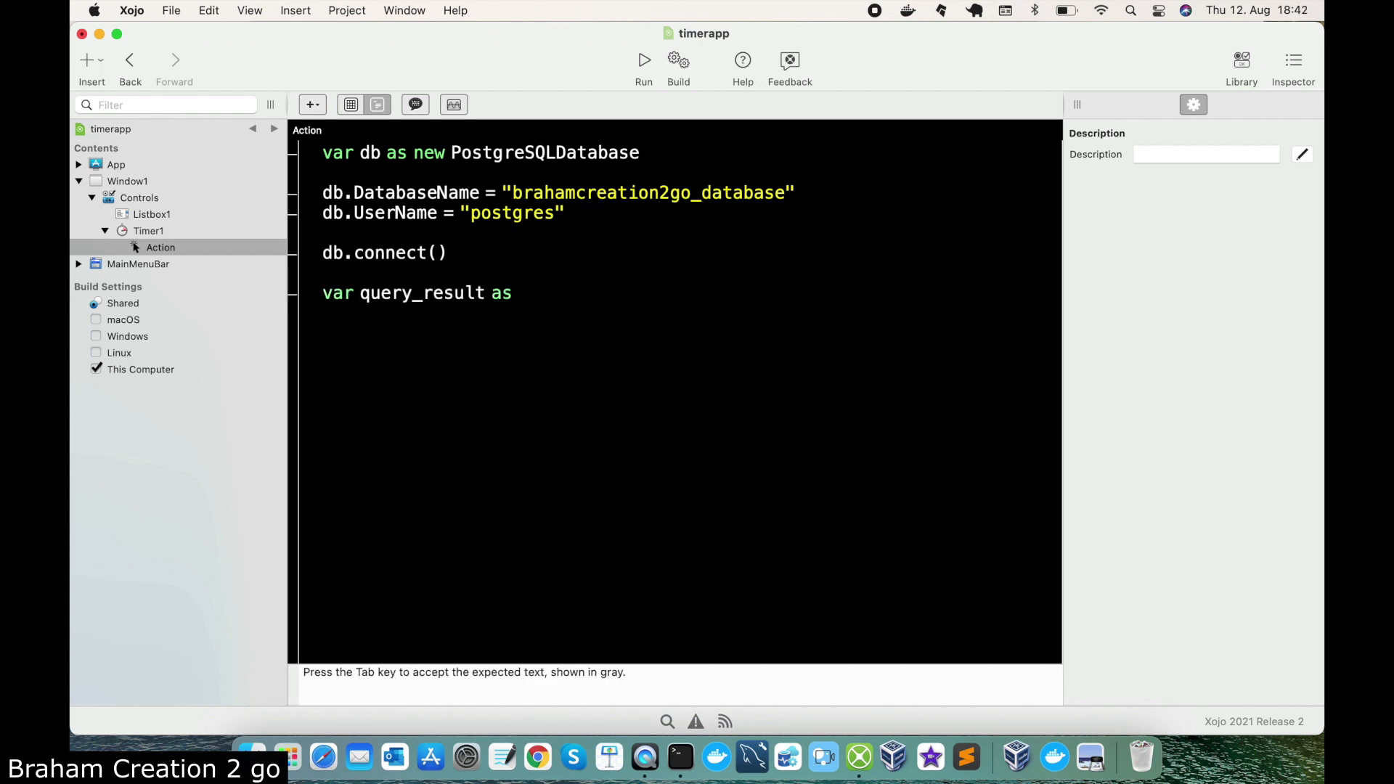
pyautogui.write('RowSet = db.SelectSQL()')
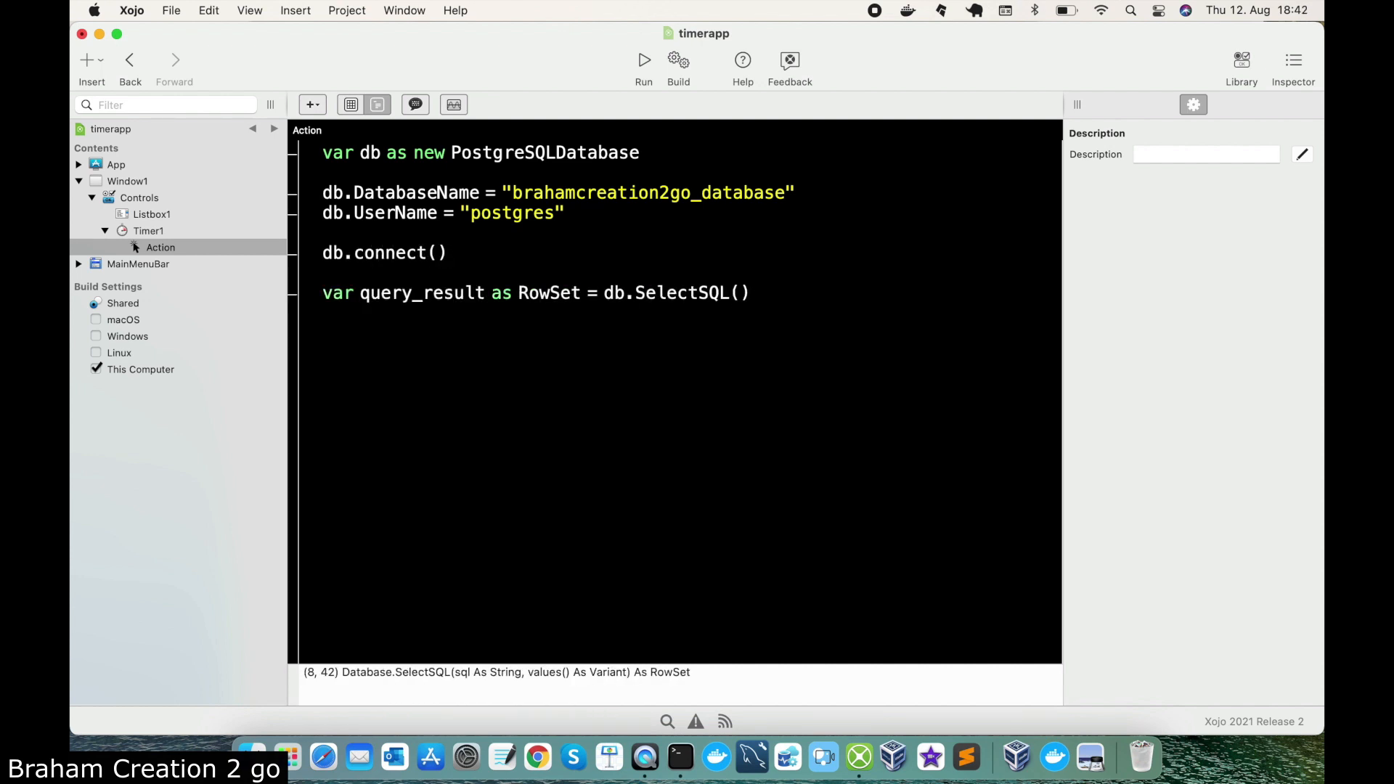
pyautogui.write('"select * from products"')
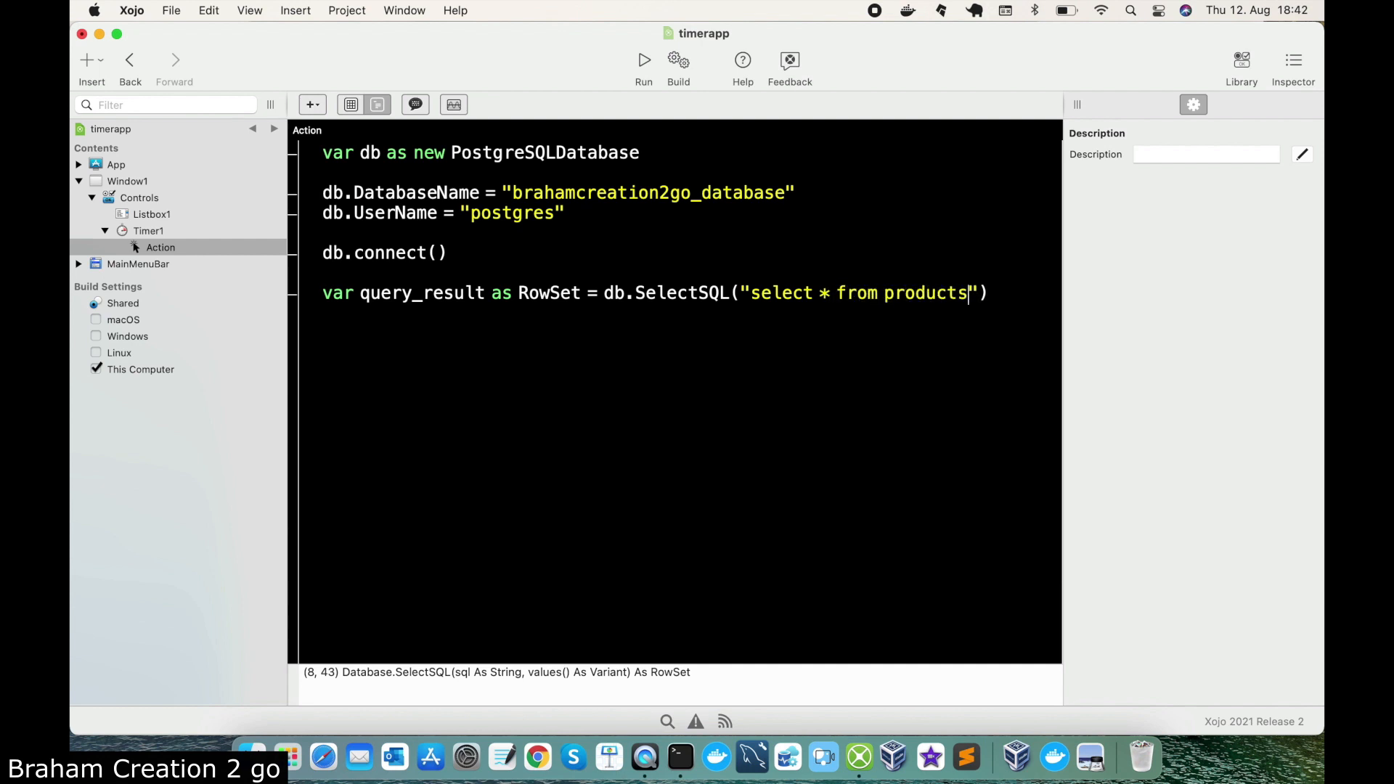
# - Loop over the RowSet adding each prod_name and quantity as a Listbox1 row, then check psql's product list
pyautogui.write('for each row as DatabaseRow in query_result')
pyautogui.write('var fruit')
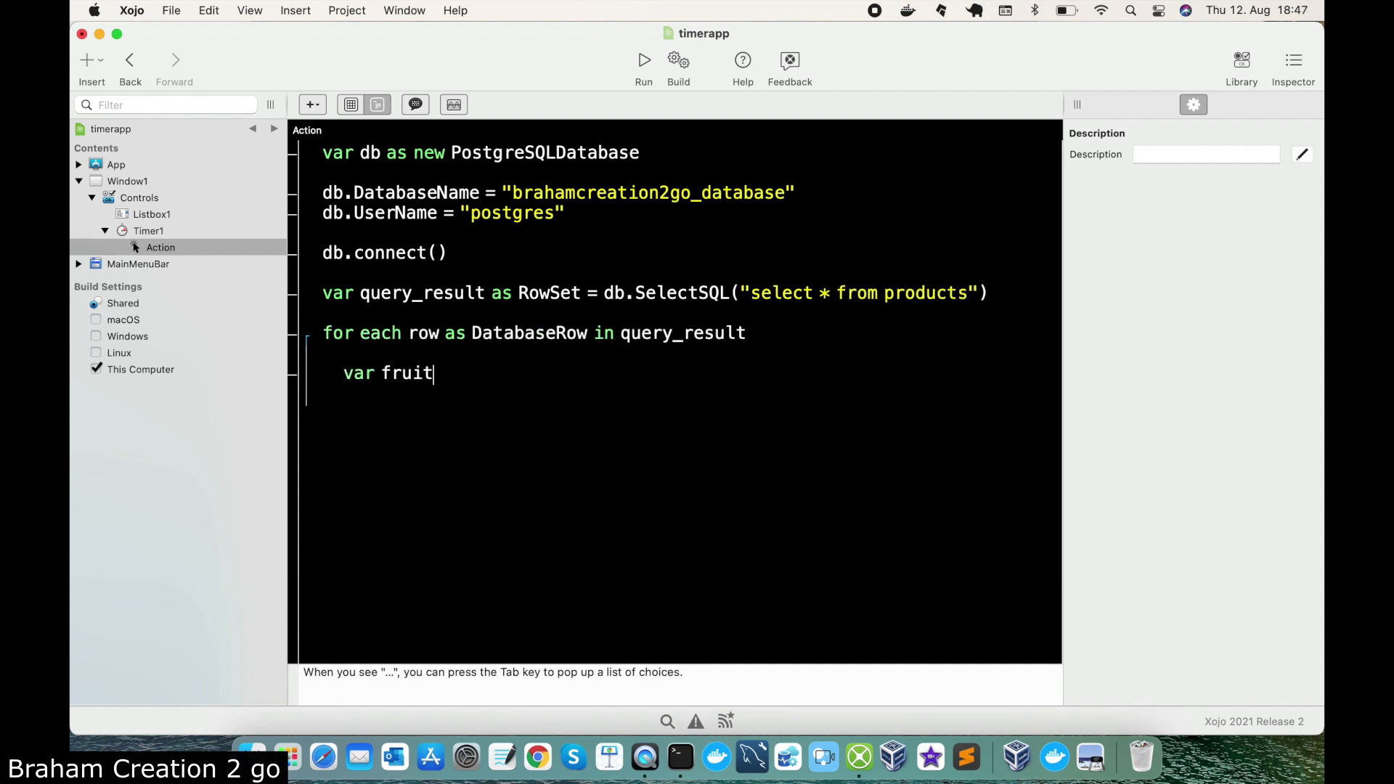
pyautogui.write('as String = row.Column()')
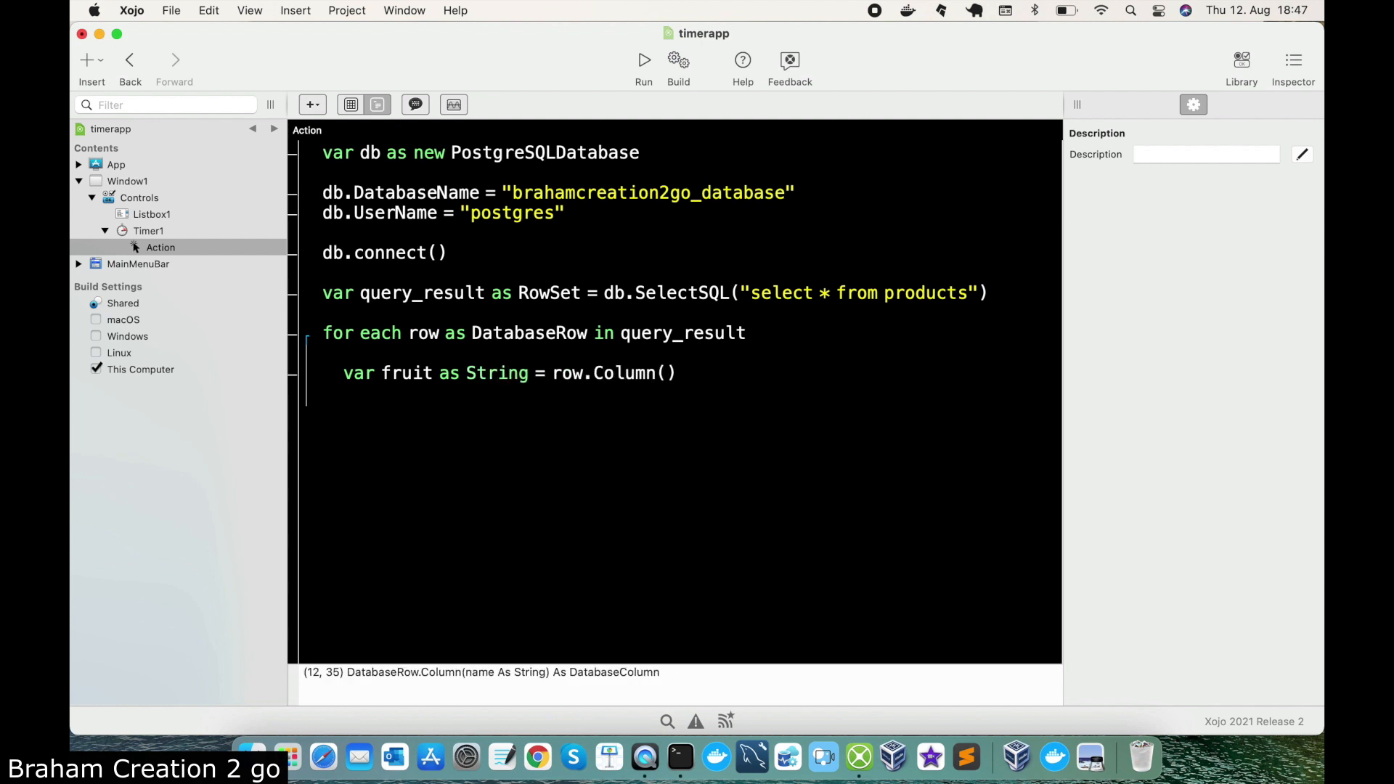
pyautogui.write('"prod_name").StringValue')
pyautogui.write('var qty as Integer = rwo.')
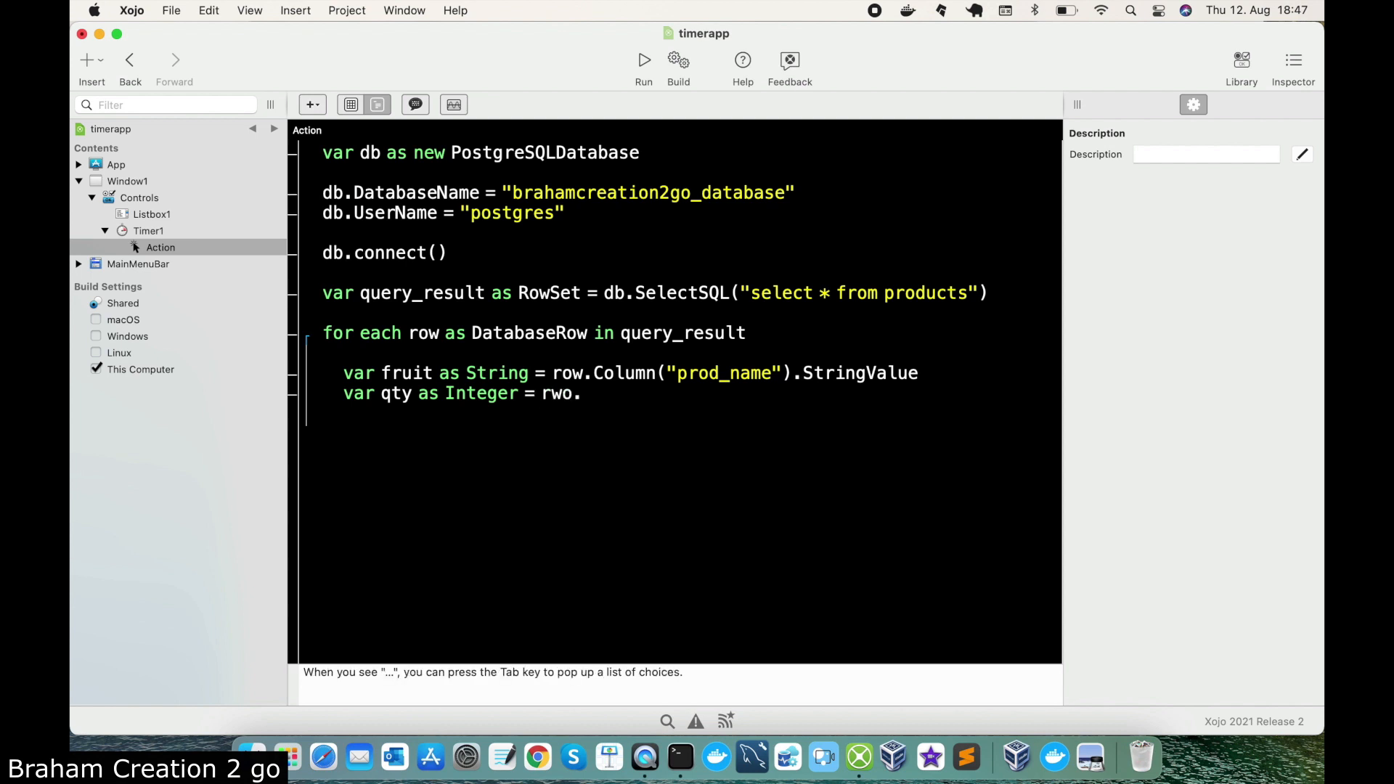
pyautogui.write('row.Column("")')
pyautogui.write('query_result.Close')
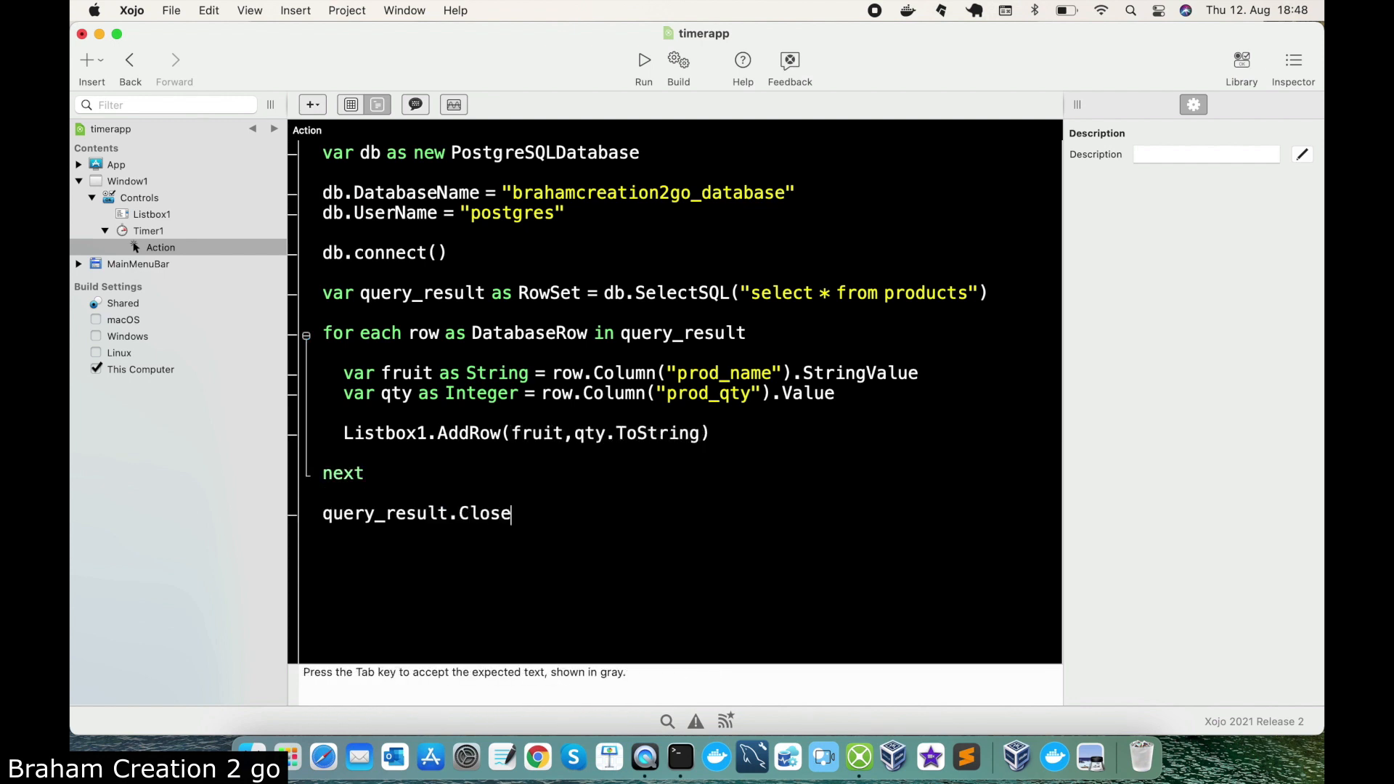
pyautogui.write('list')
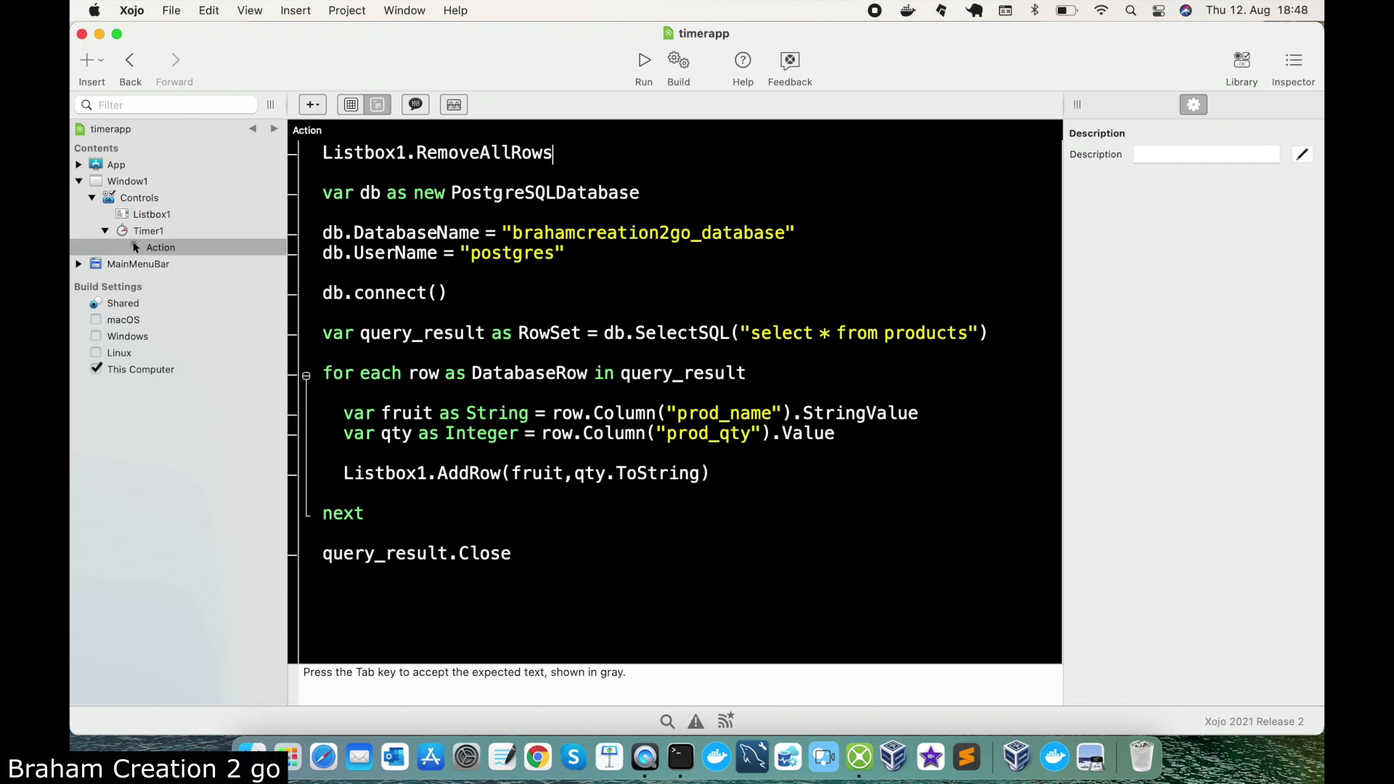
pyautogui.moveTo(680, 758)
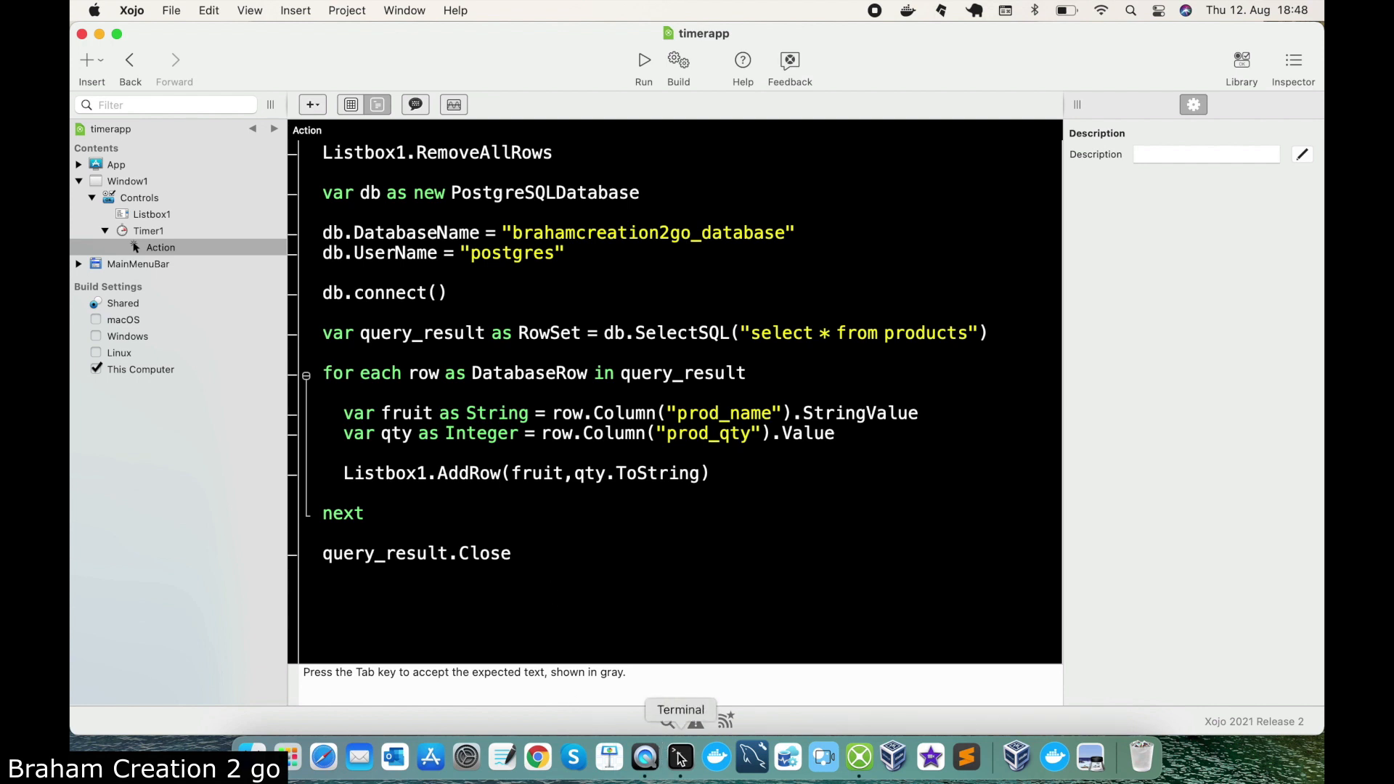
pyautogui.click(680, 758)
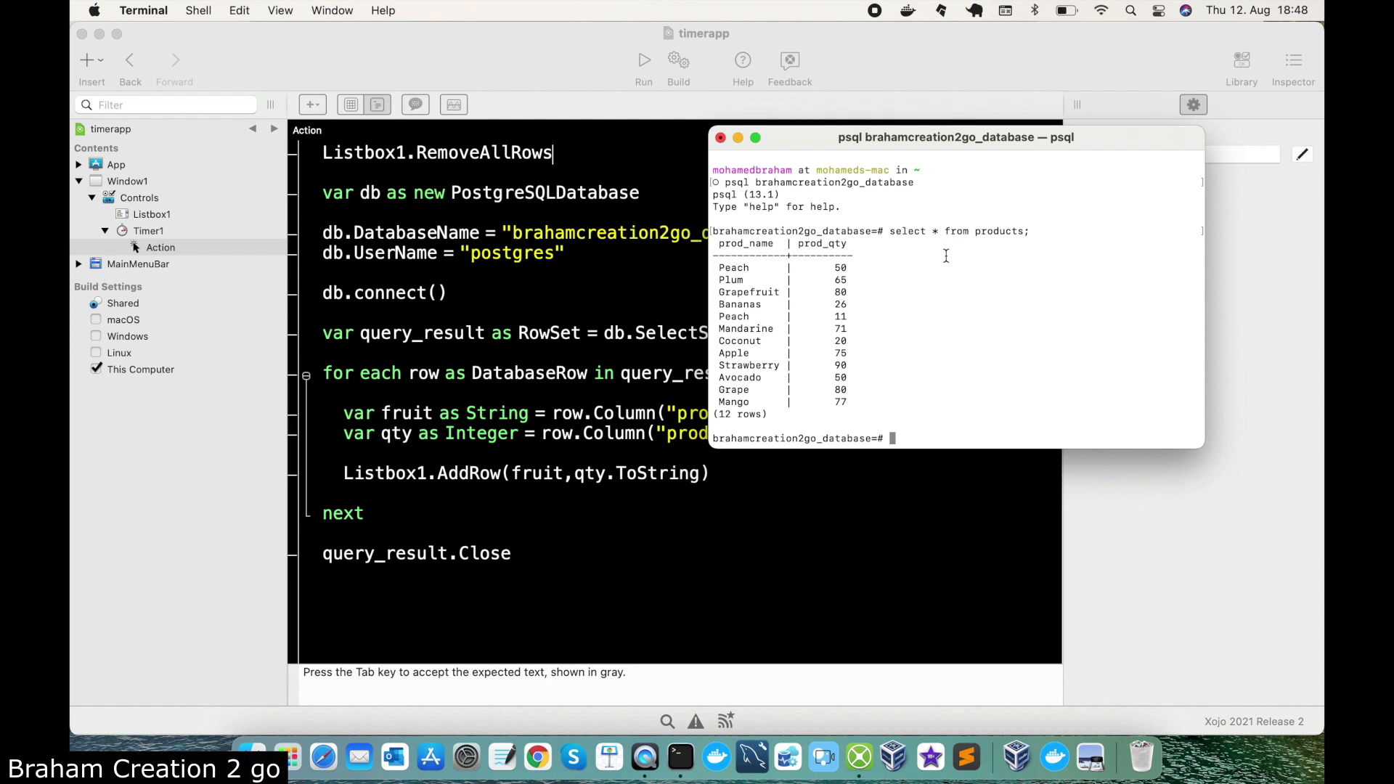
pyautogui.moveTo(549, 629)
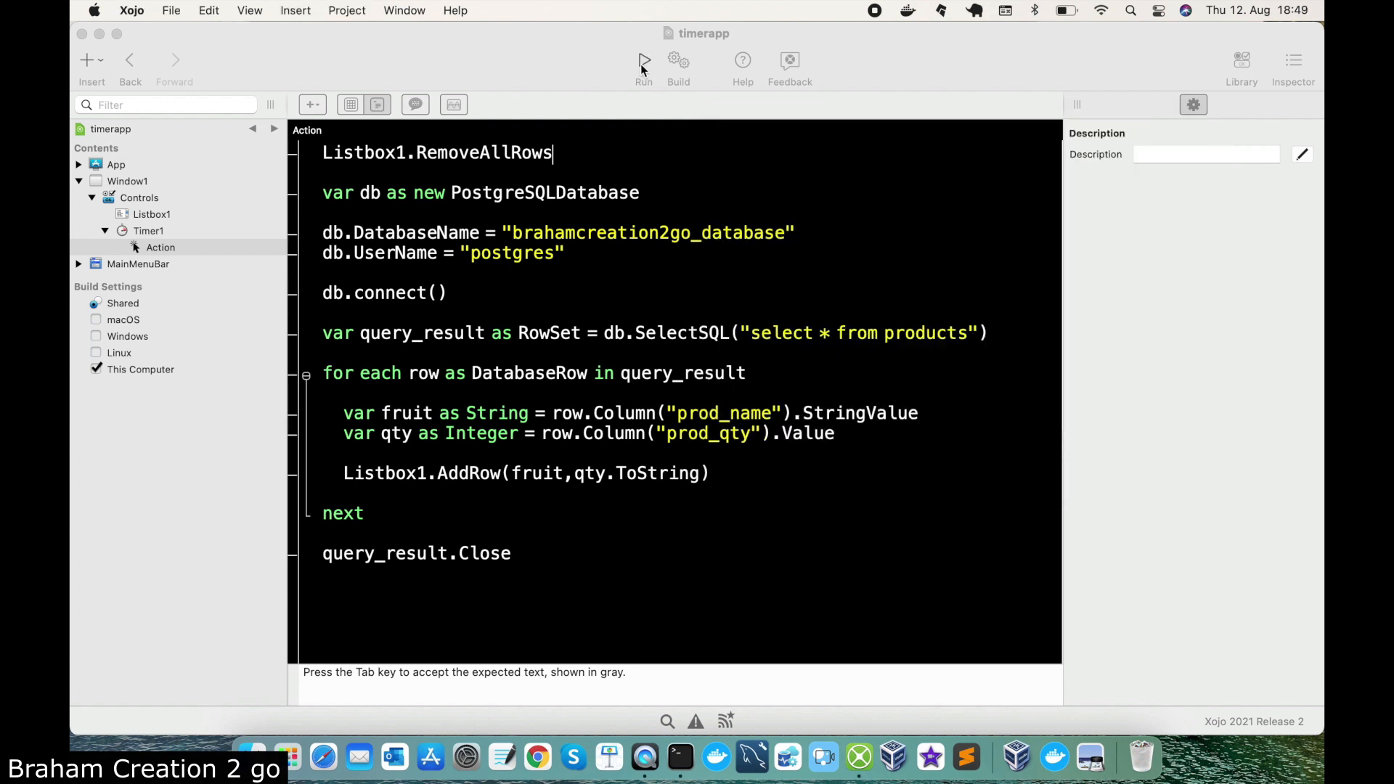
# - Run the app so the listbox fills with the products and quantities from the database
pyautogui.click(643, 59)
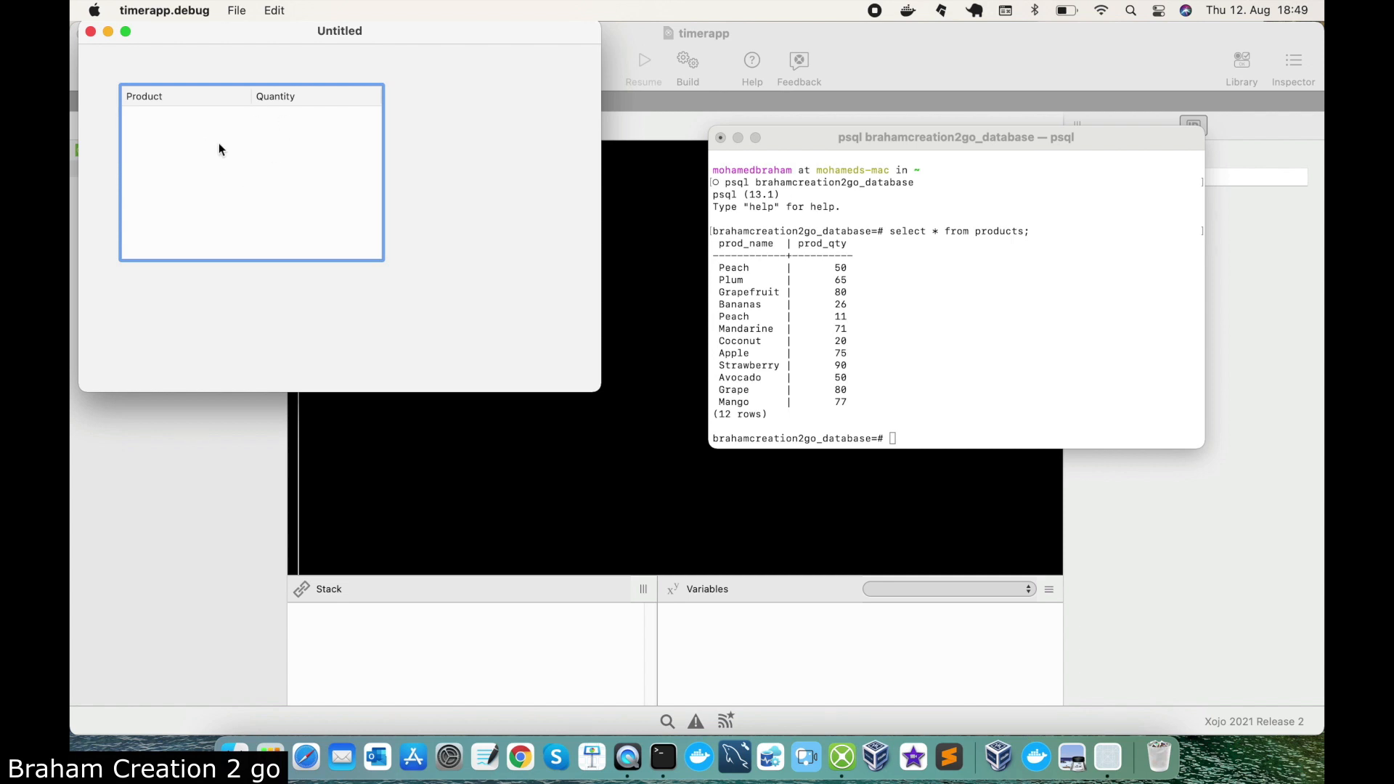
pyautogui.moveTo(289, 261)
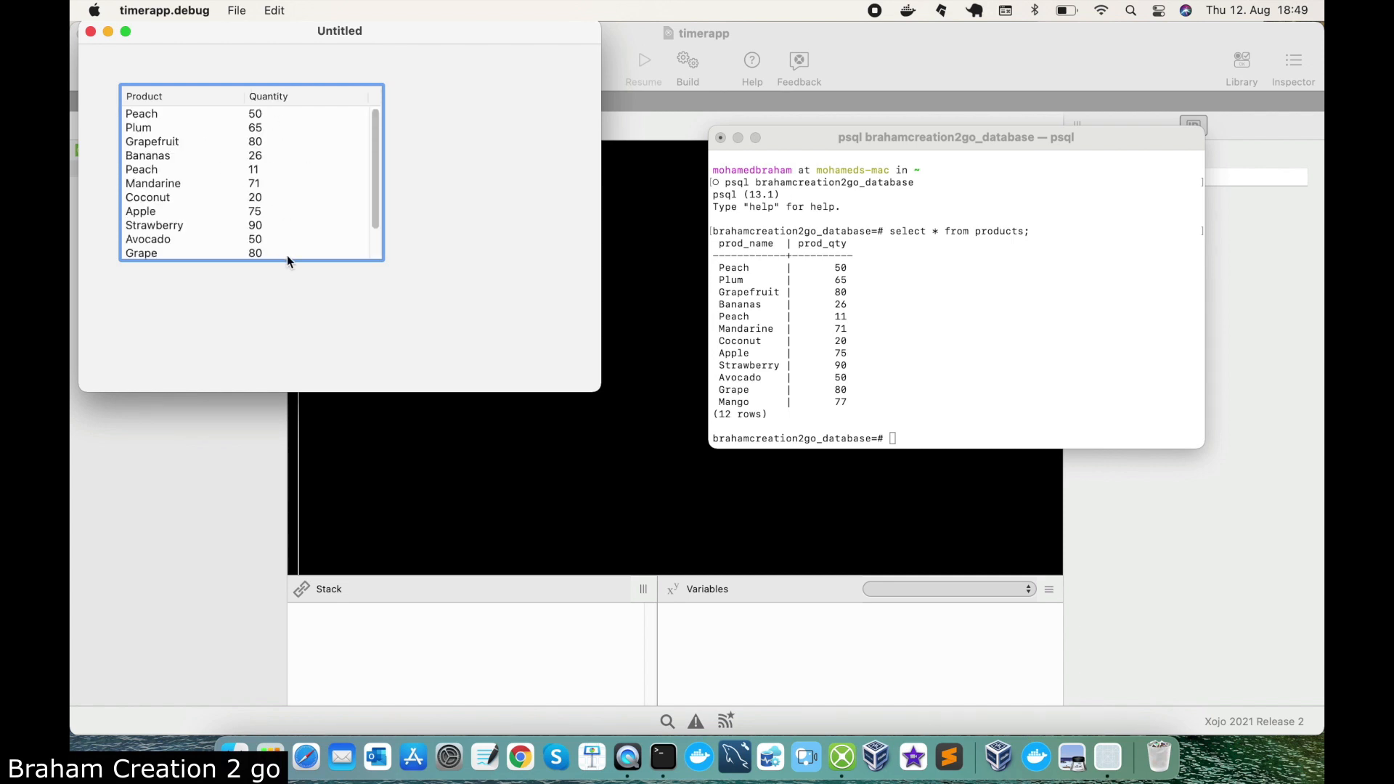
pyautogui.scroll(-3)
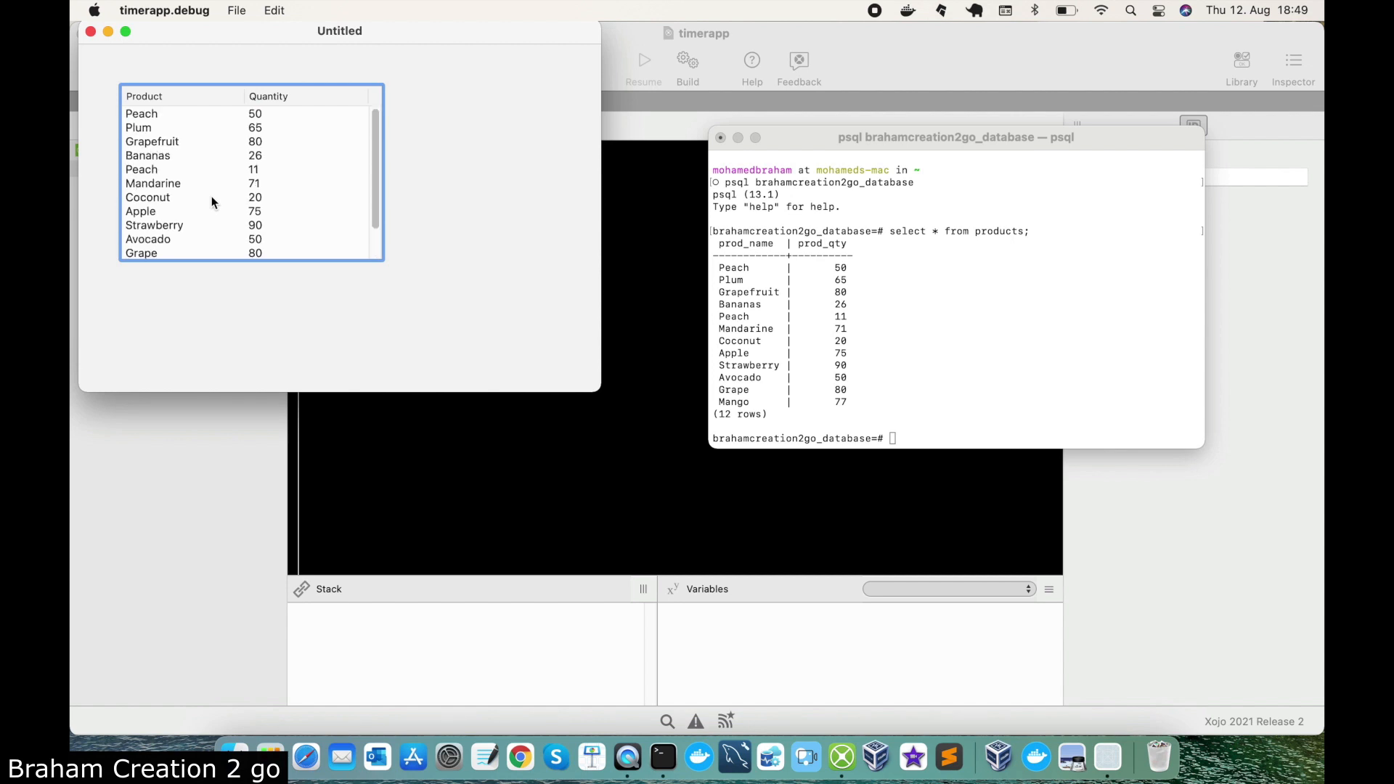
pyautogui.moveTo(932, 353)
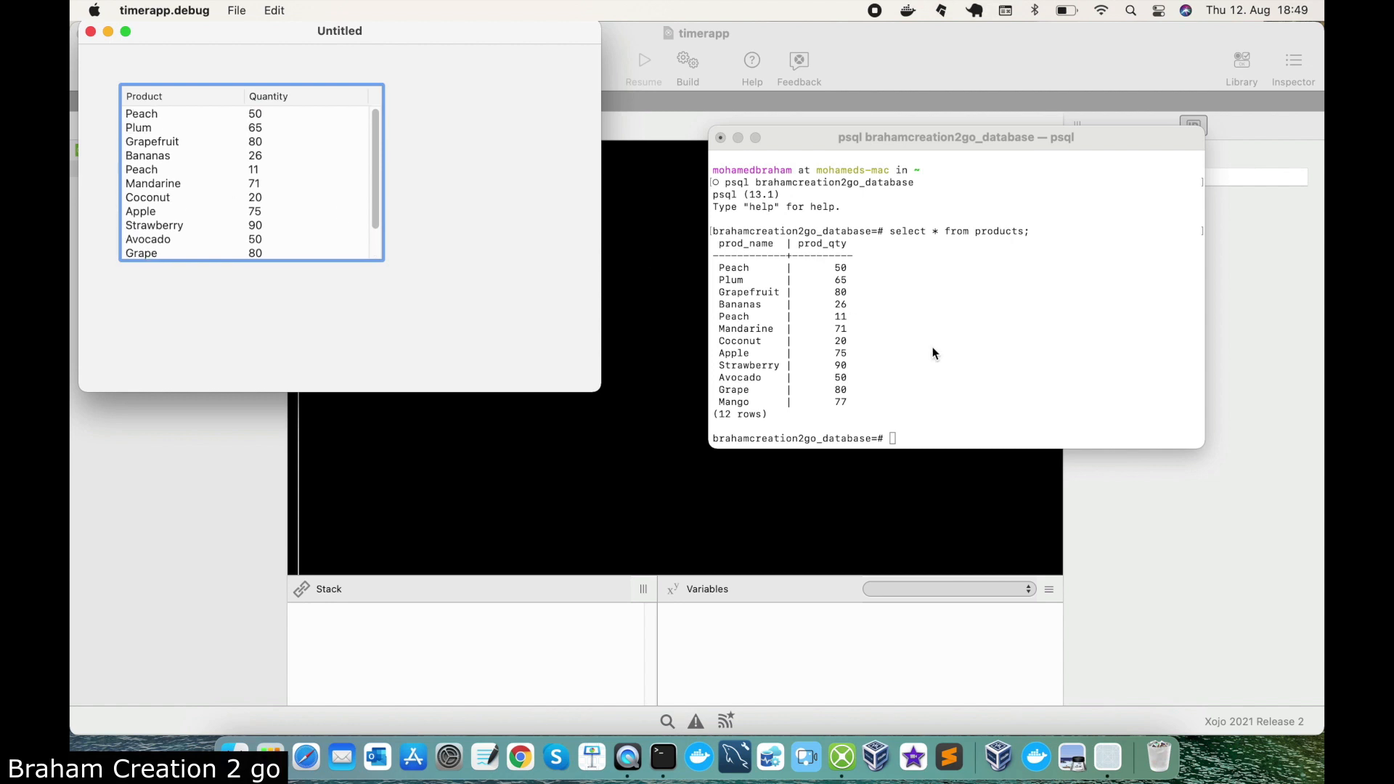
pyautogui.moveTo(910, 460)
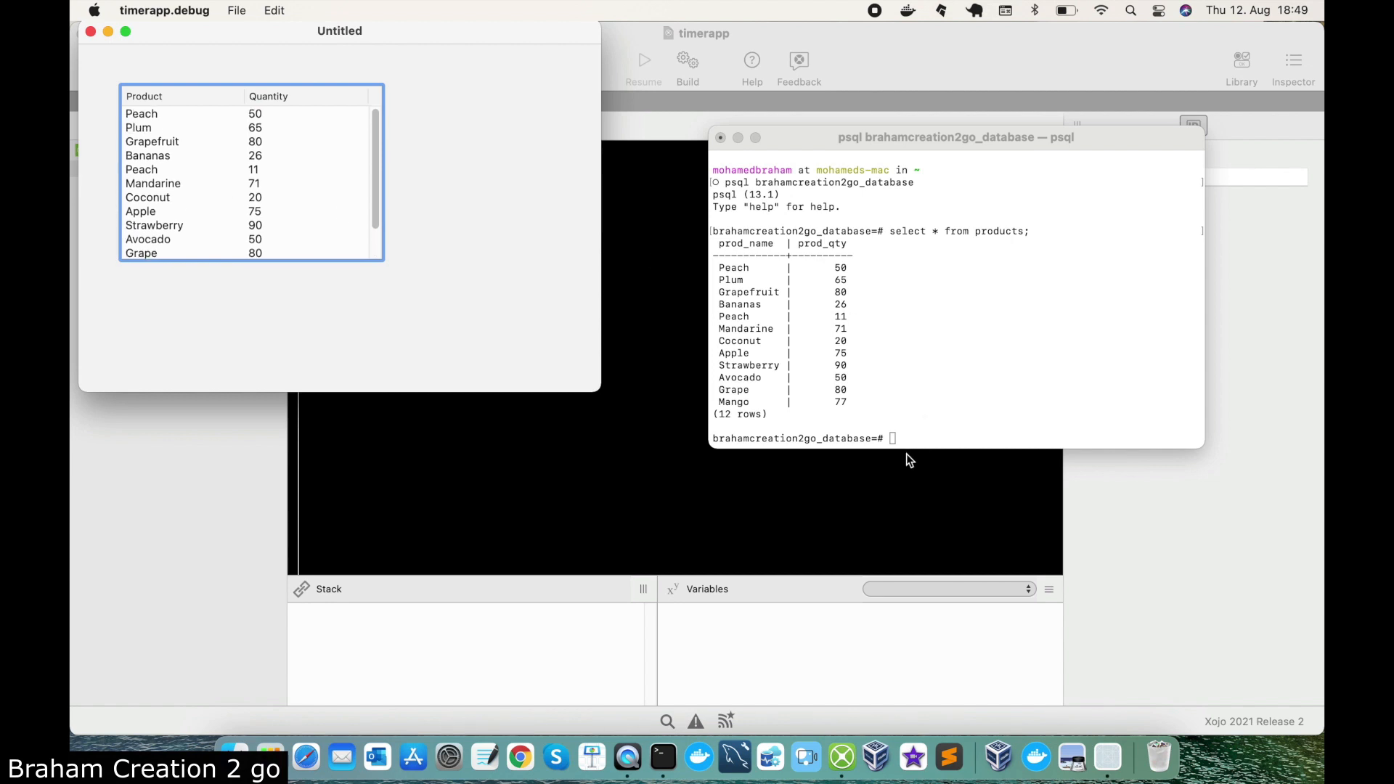
# - Insert Orange with quantity 55 into products via psql and see it appear in the running app
pyautogui.write('ins')
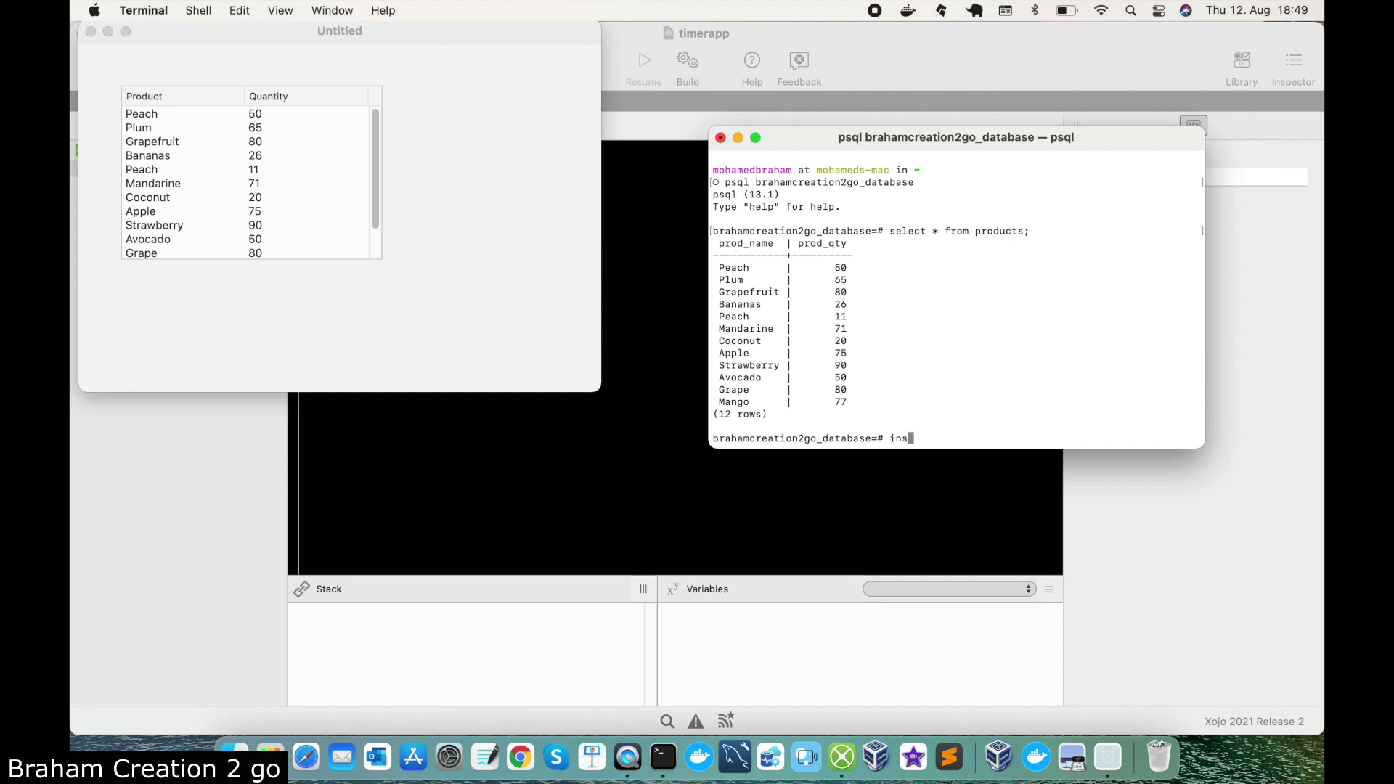
pyautogui.write('ert')
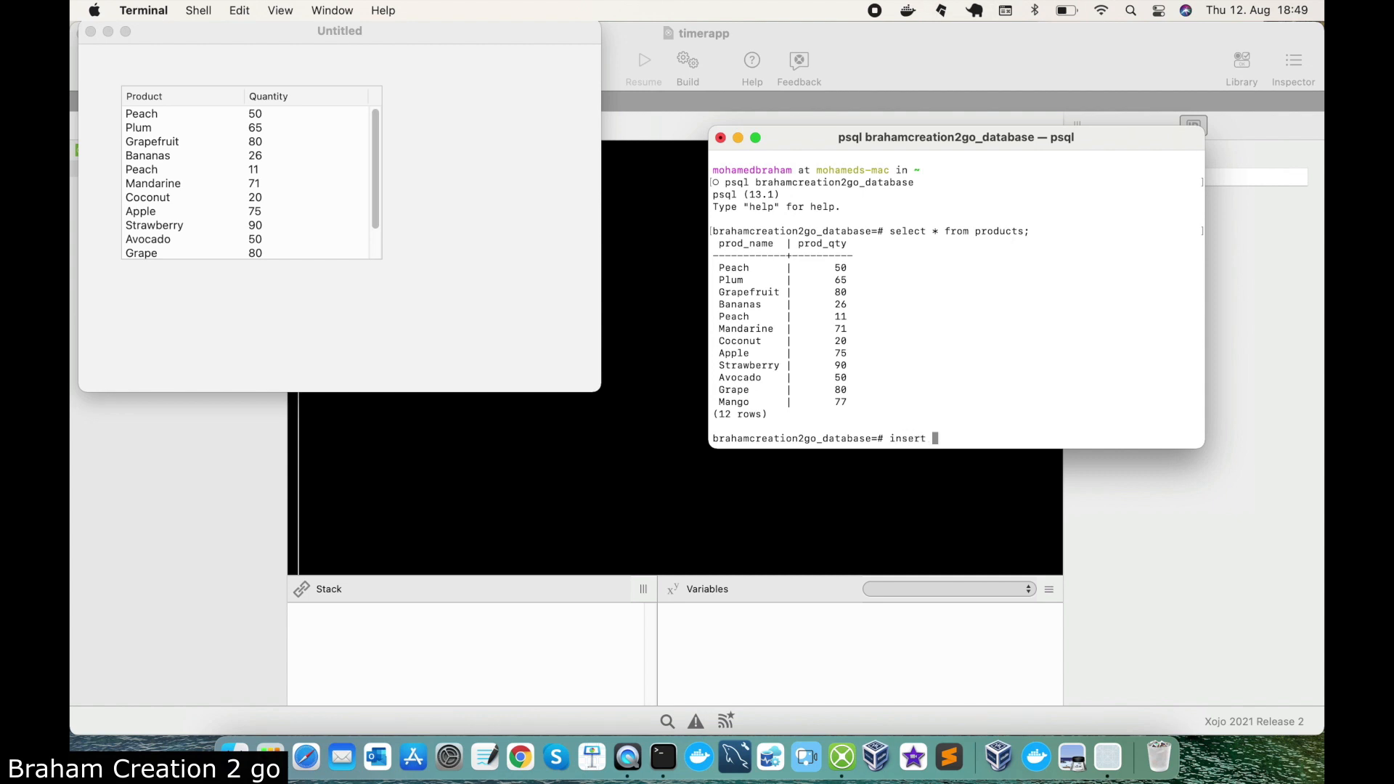
pyautogui.write('into prod')
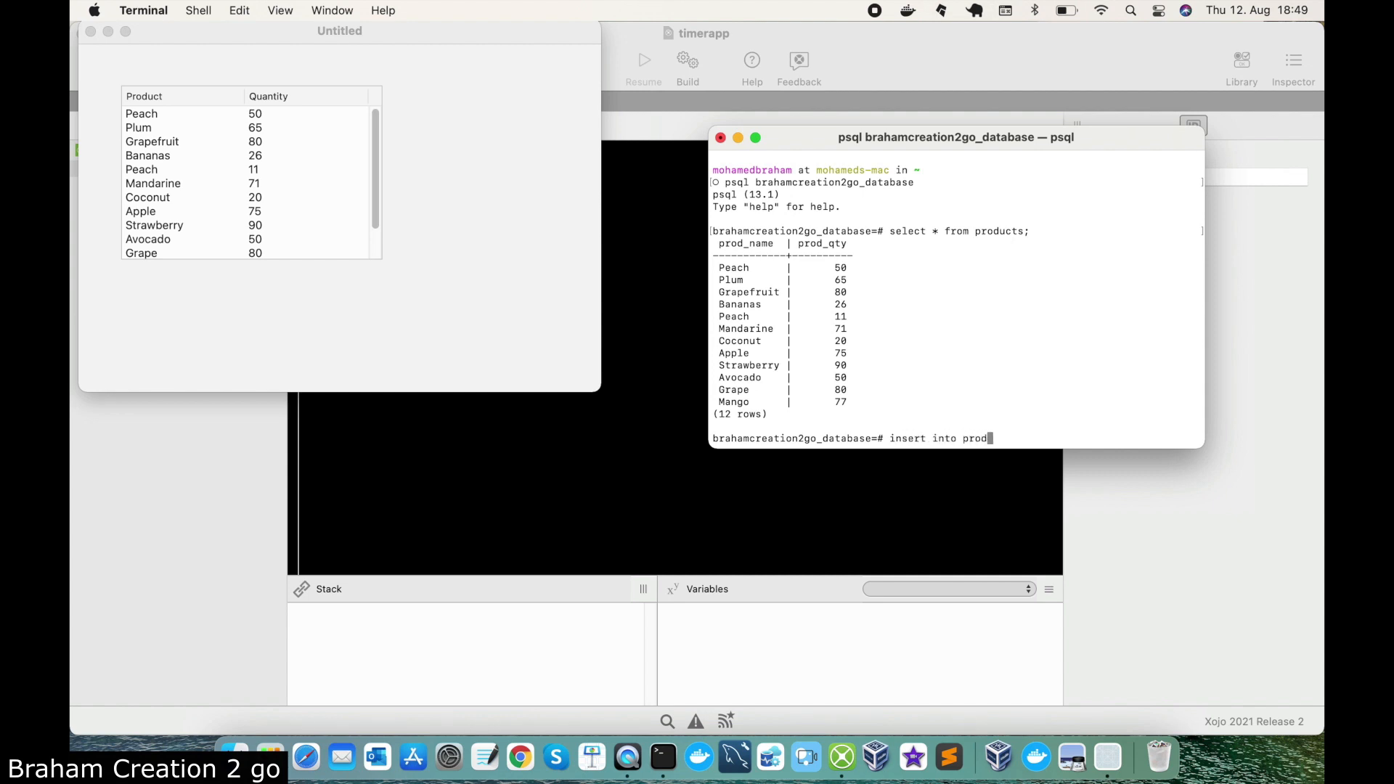
pyautogui.write('ucts()')
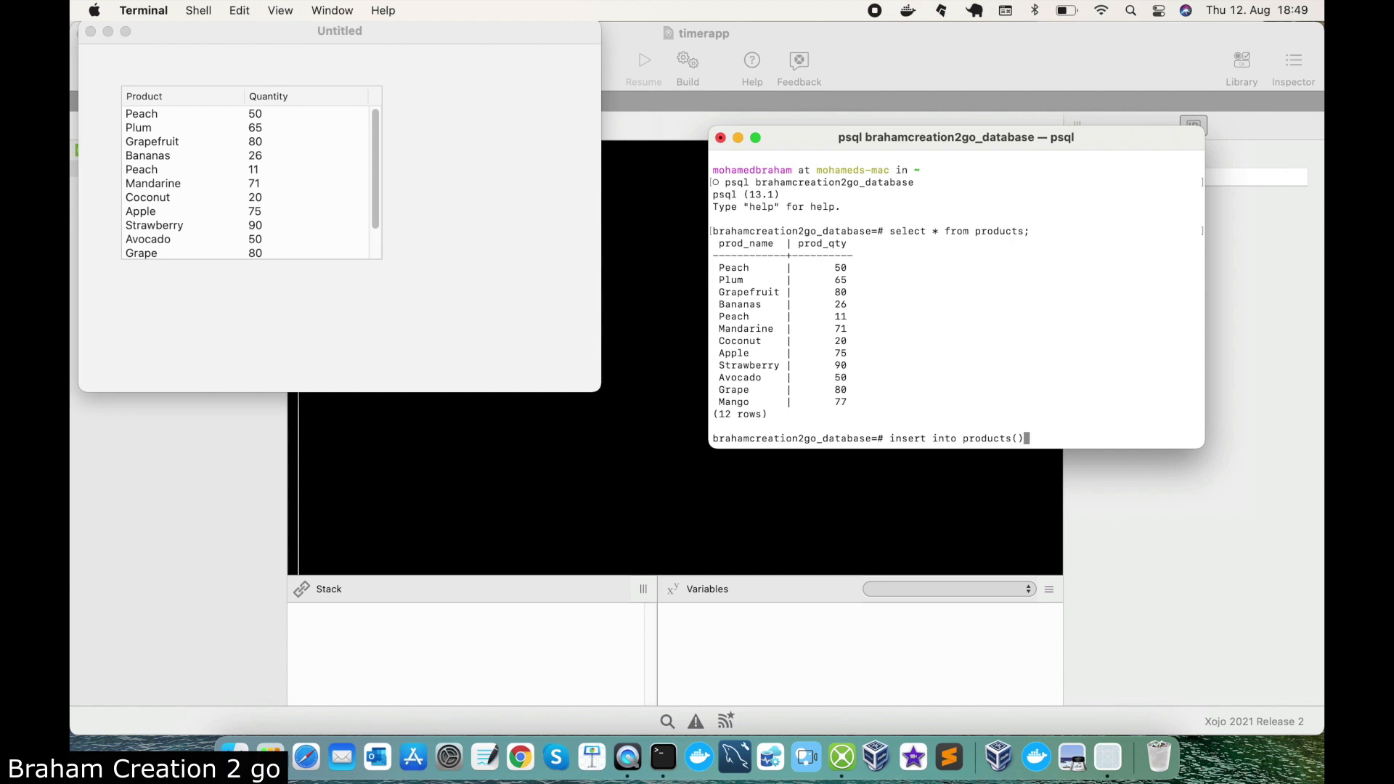
pyautogui.write('prod_')
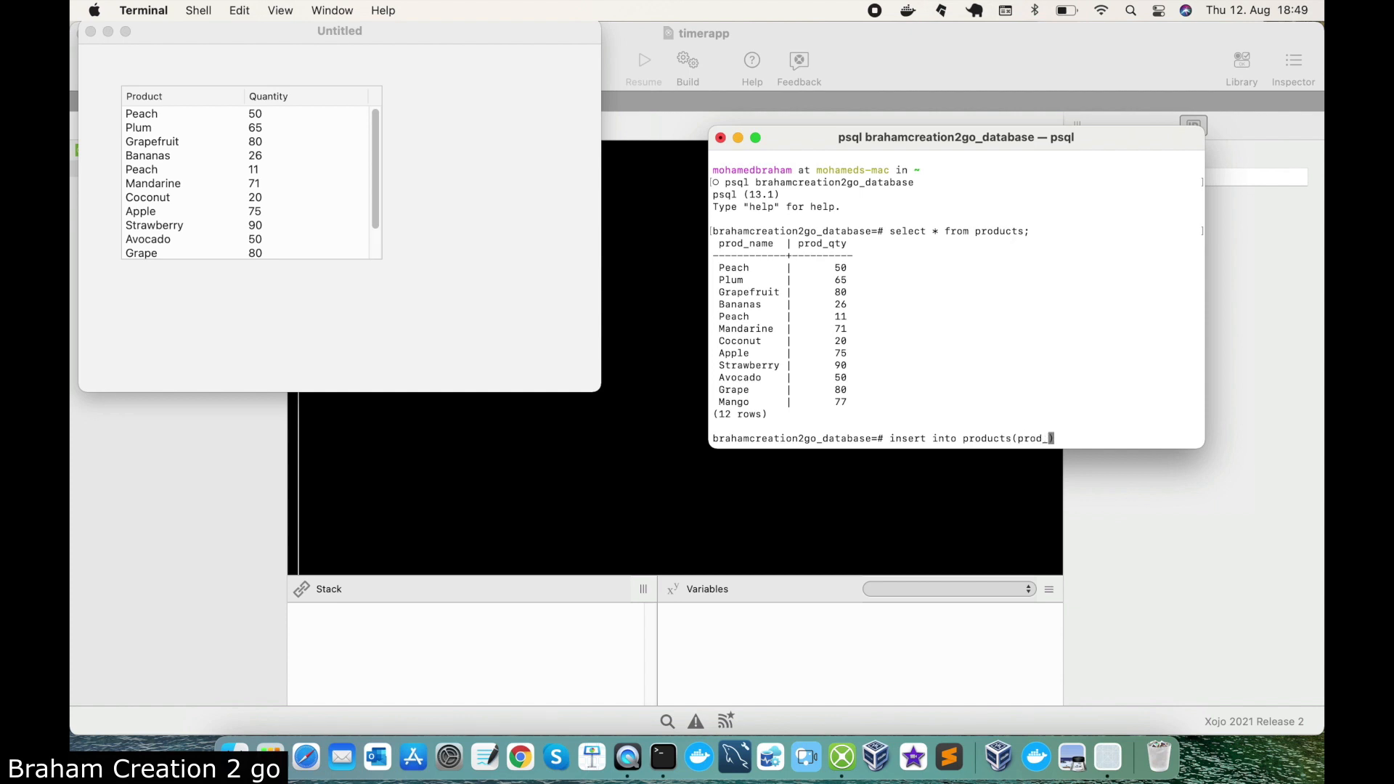
pyautogui.write('name,')
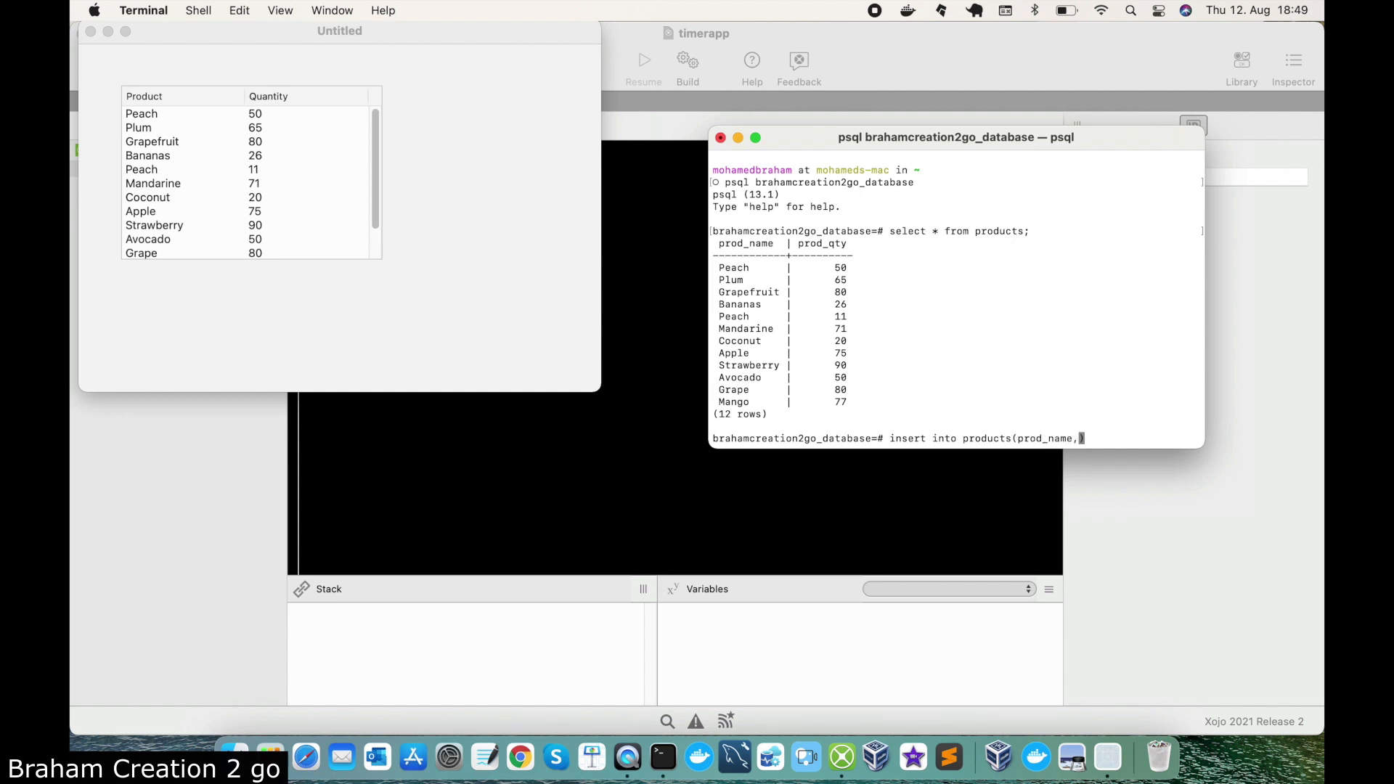
pyautogui.write('prod_qty')
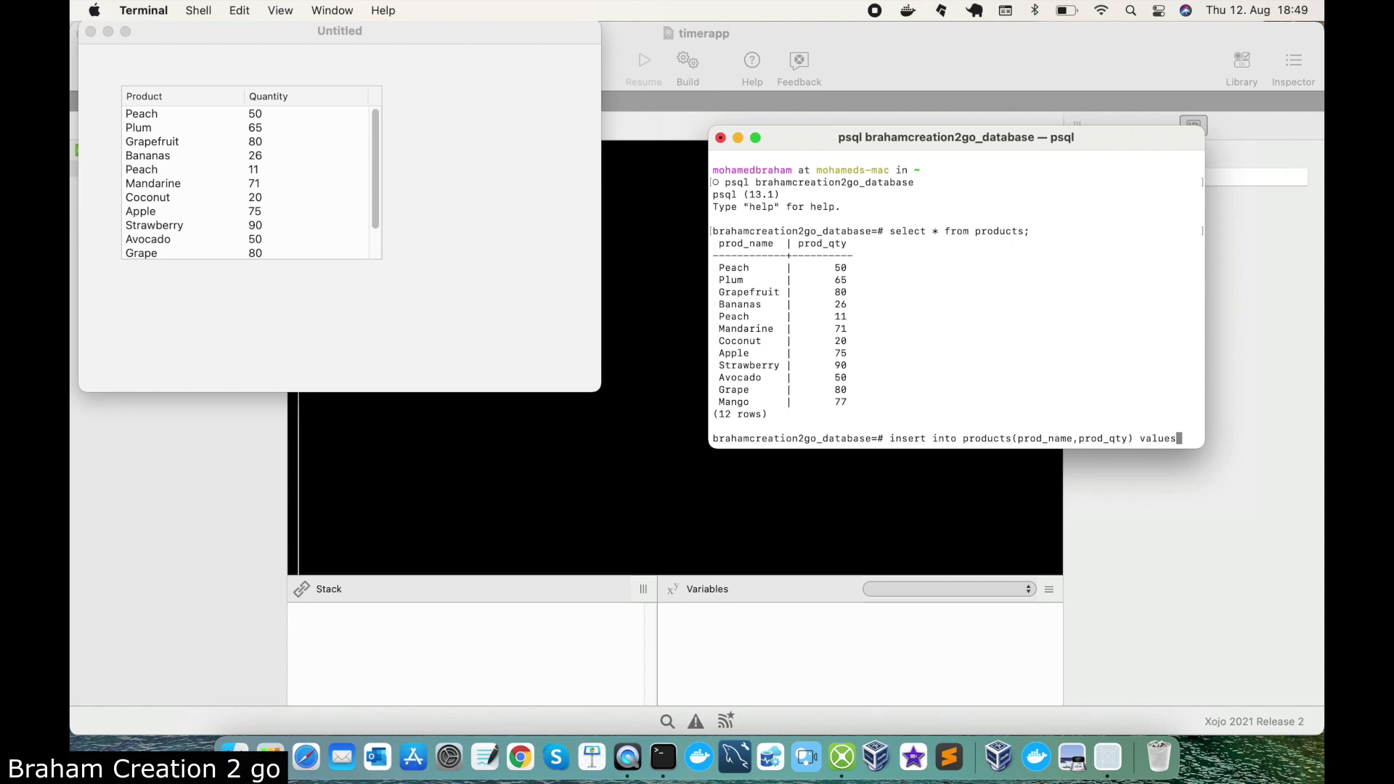
pyautogui.write("('Ora")
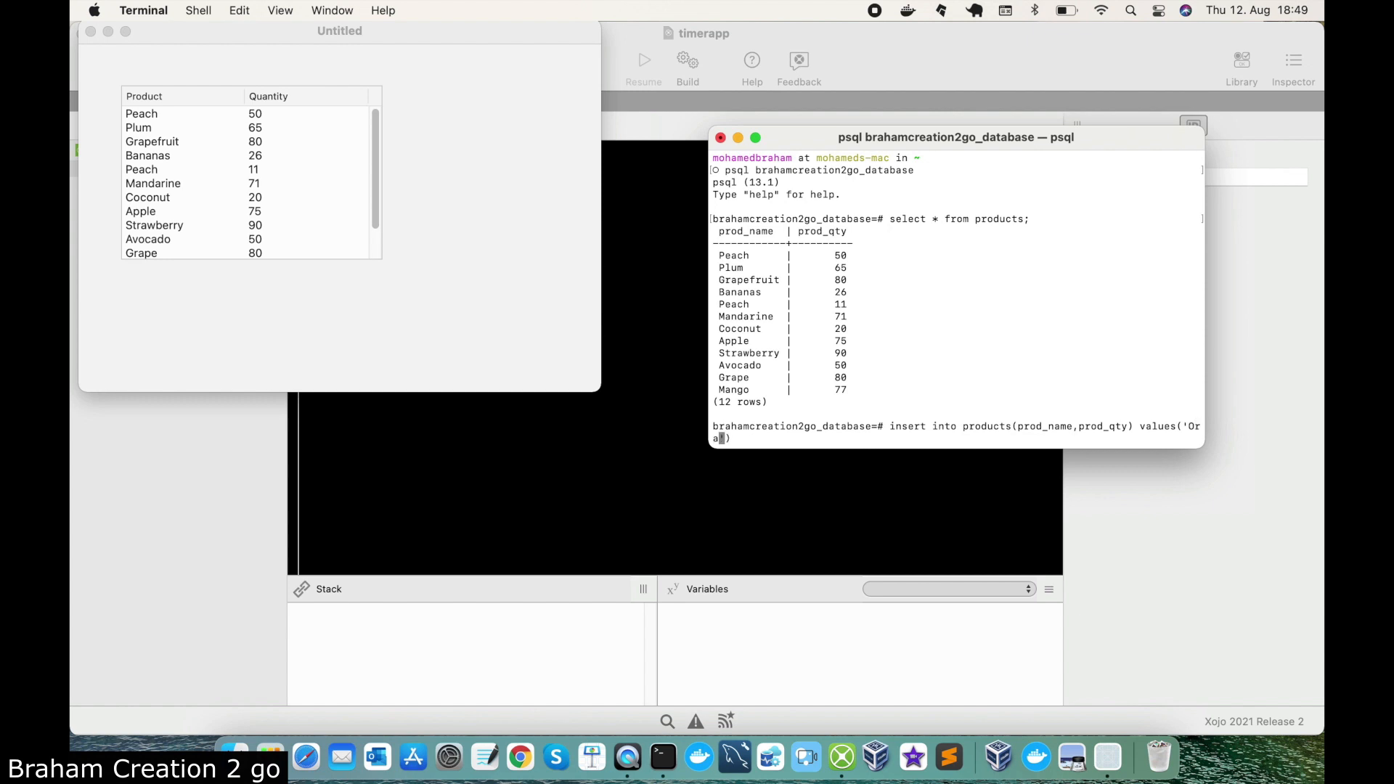
pyautogui.write("nge'")
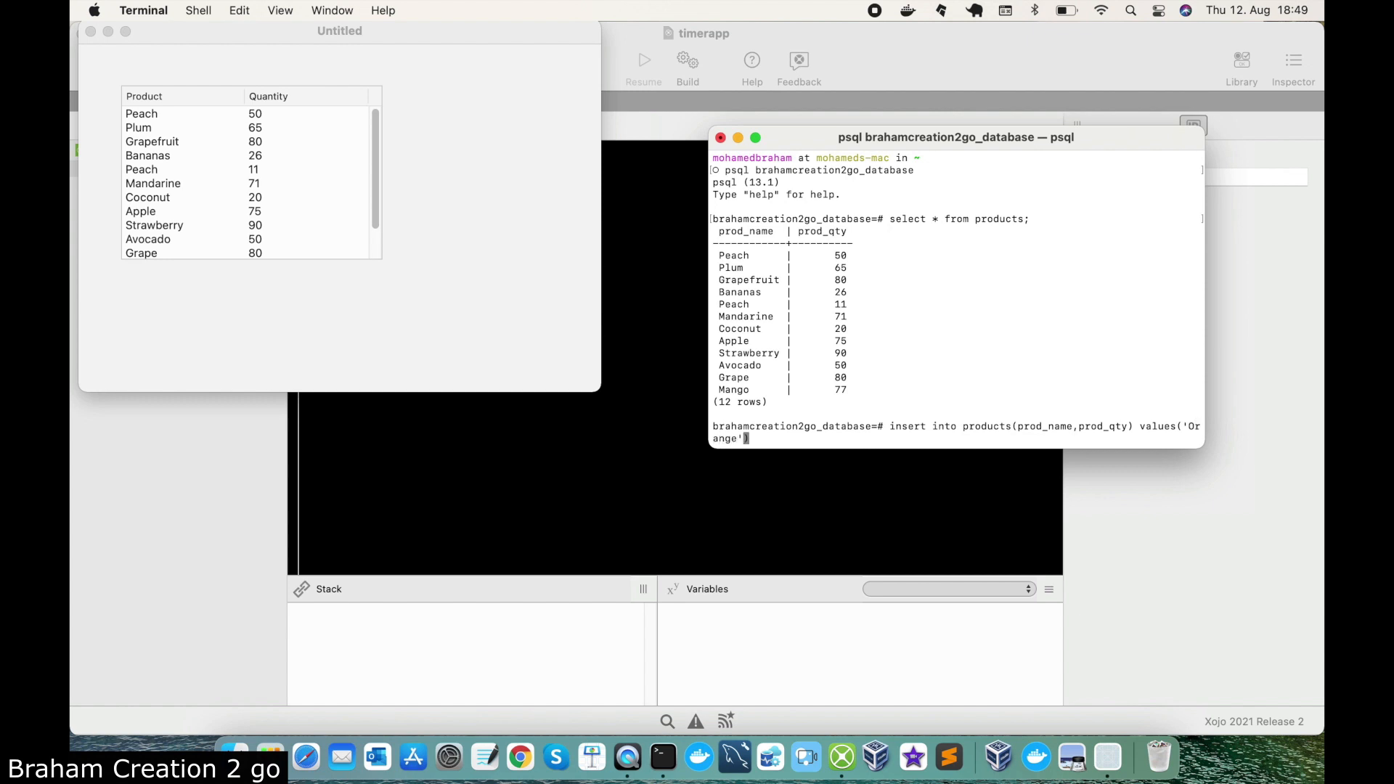
pyautogui.write(', 55')
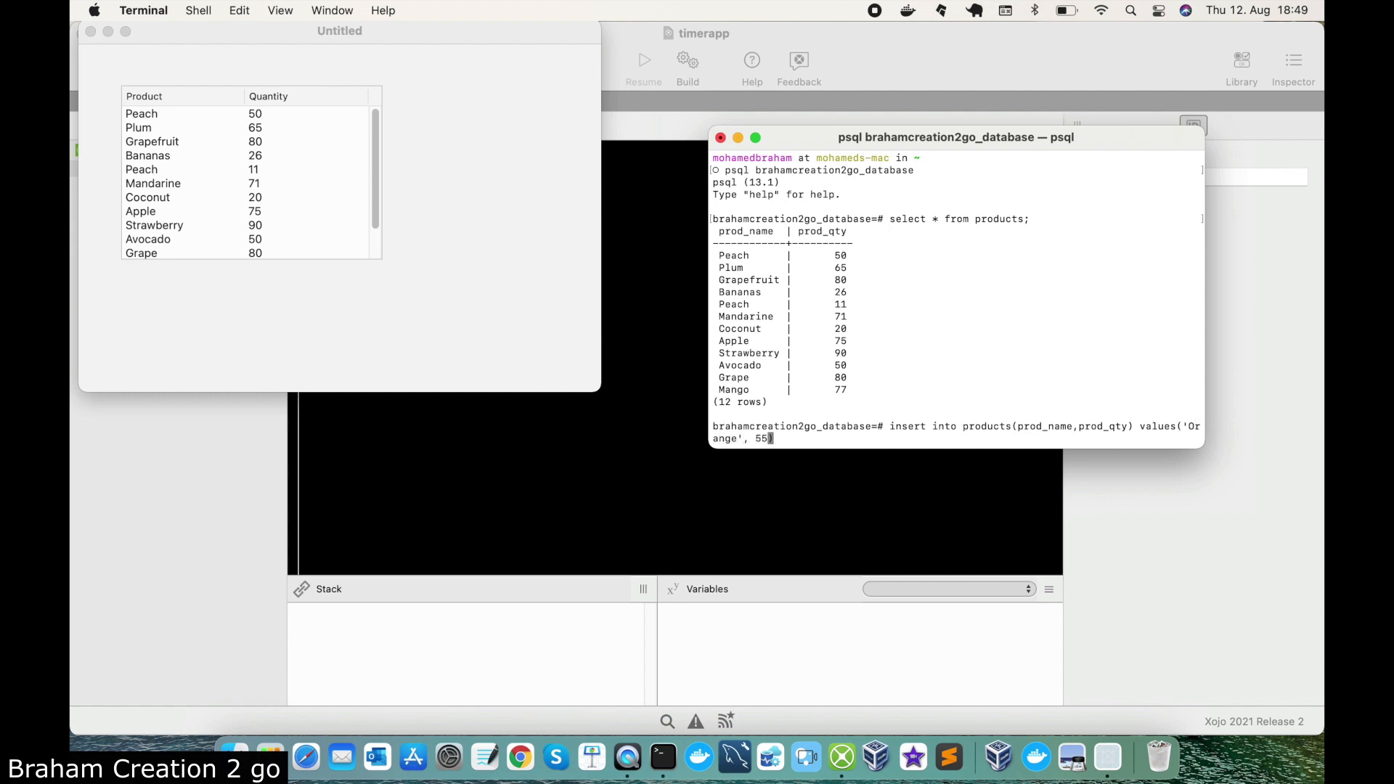
pyautogui.write(');')
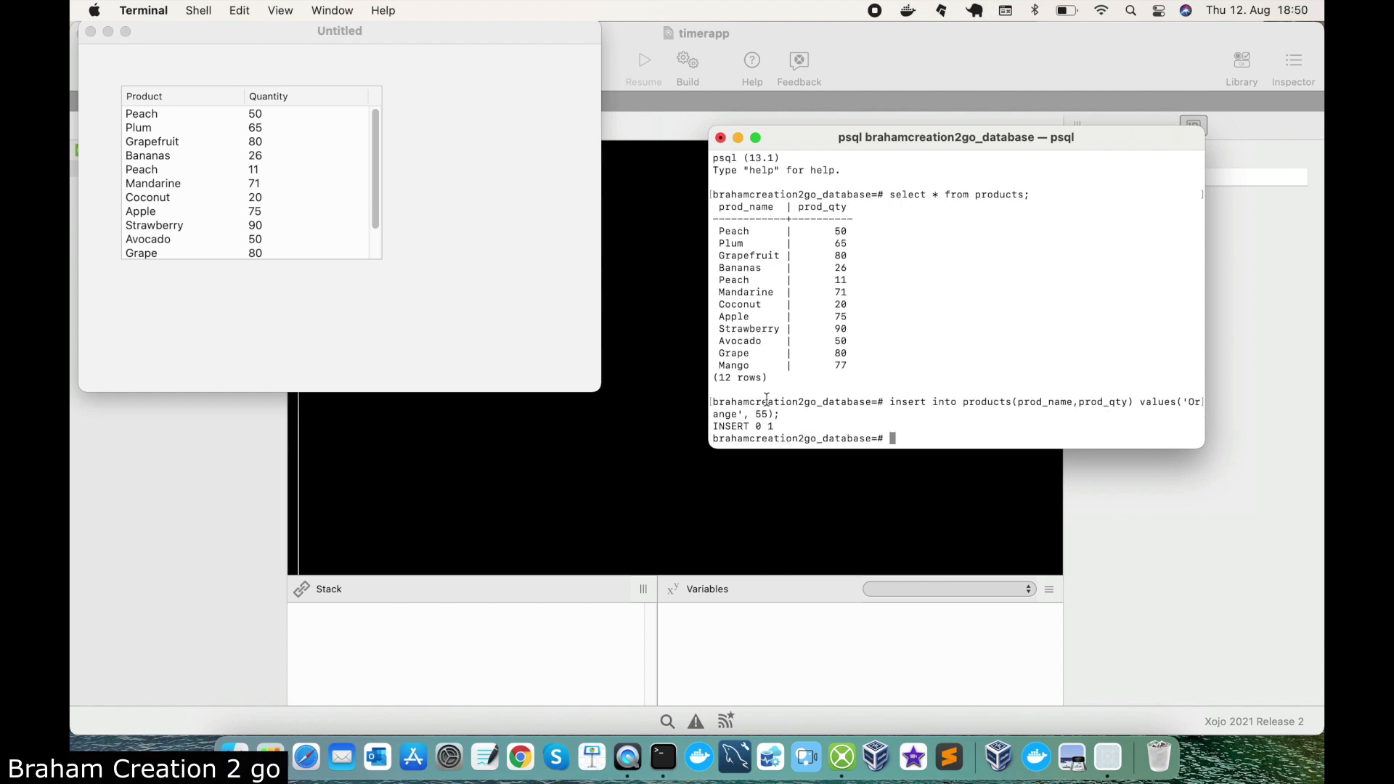
pyautogui.scroll(-3)
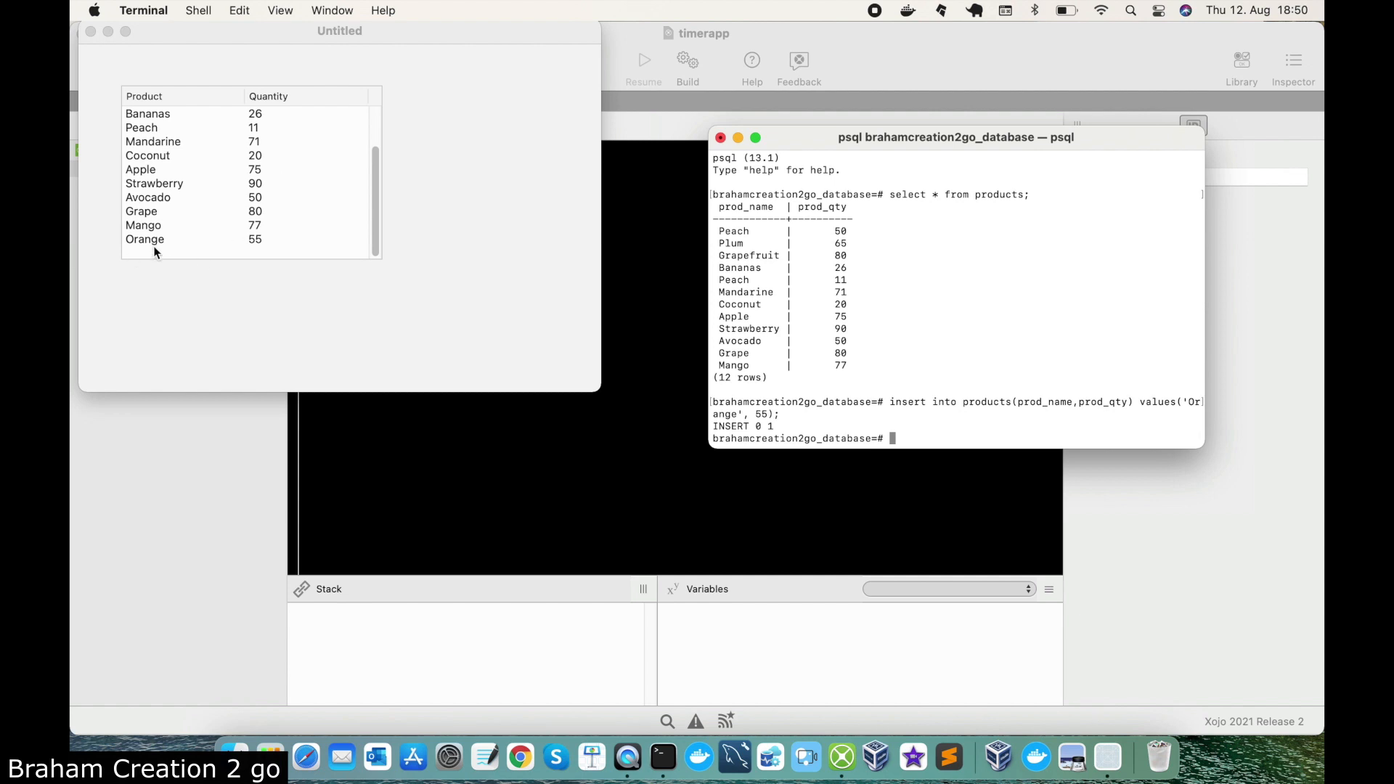
pyautogui.moveTo(258, 248)
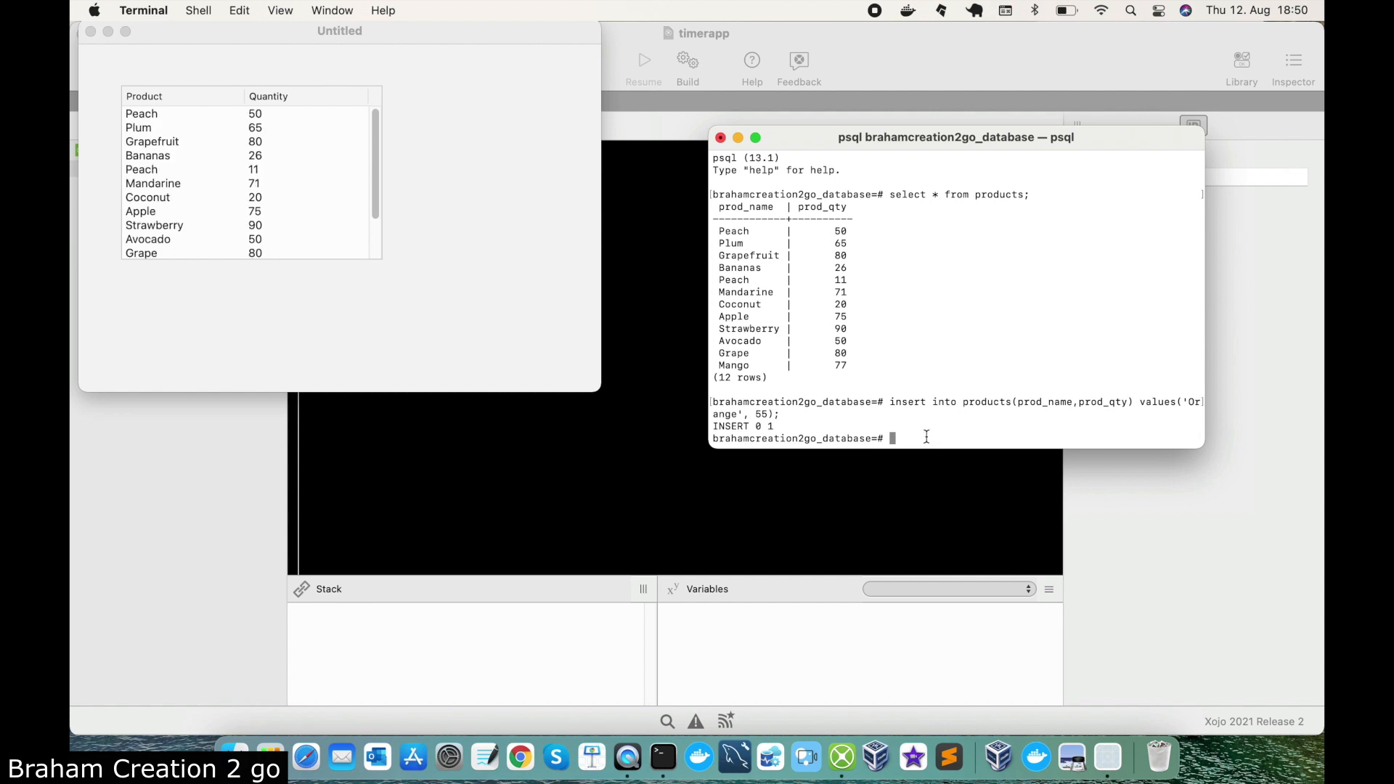
# - Update Apple's prod_qty to 82 in psql and see the app's list show 82
pyautogui.write('update')
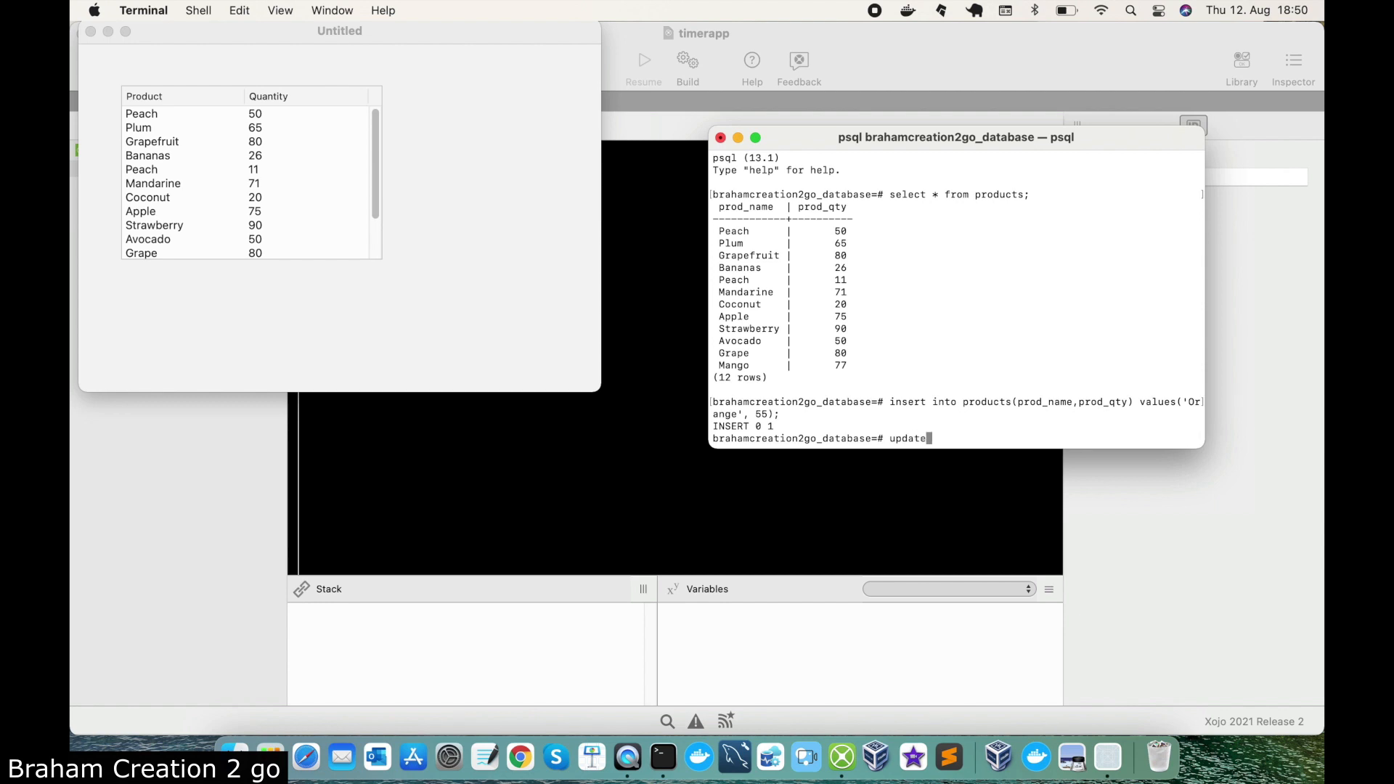
pyautogui.write('product')
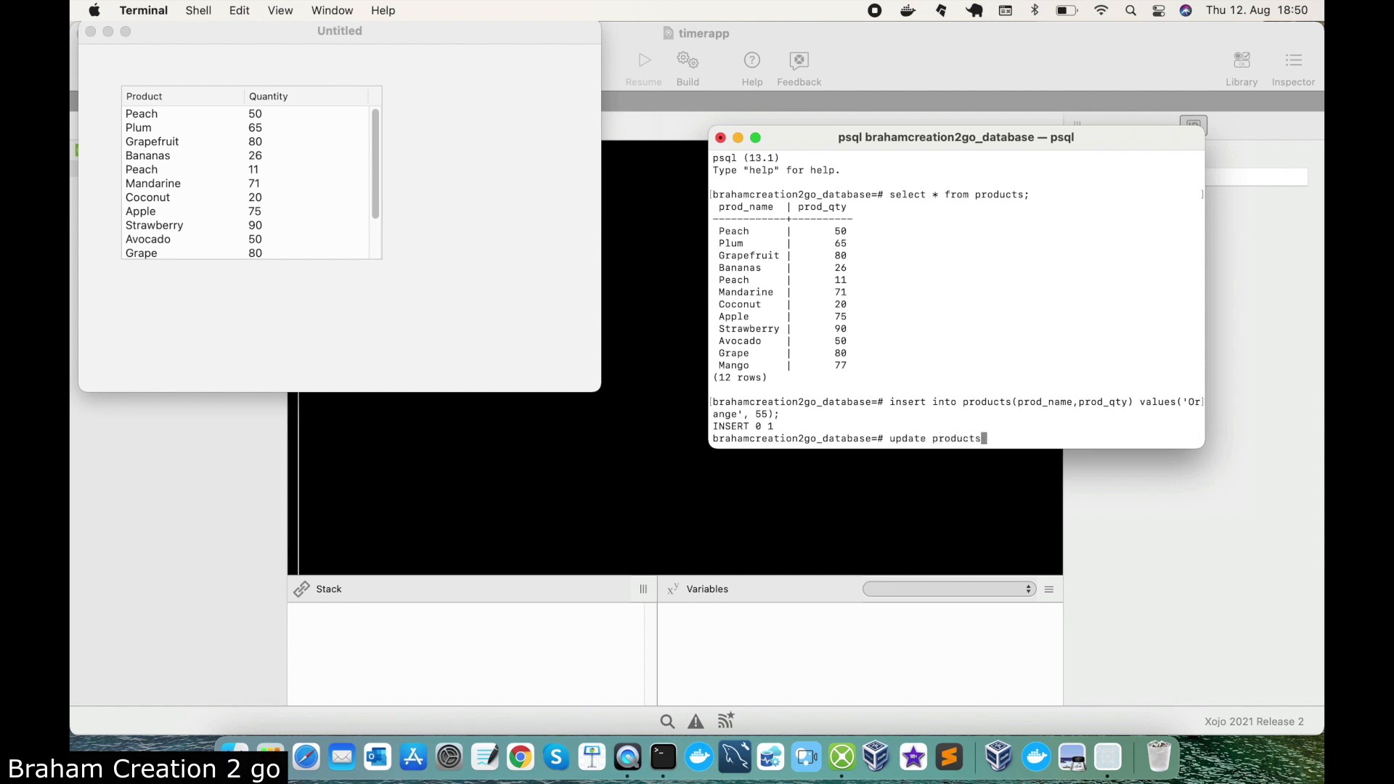
pyautogui.write('set pro')
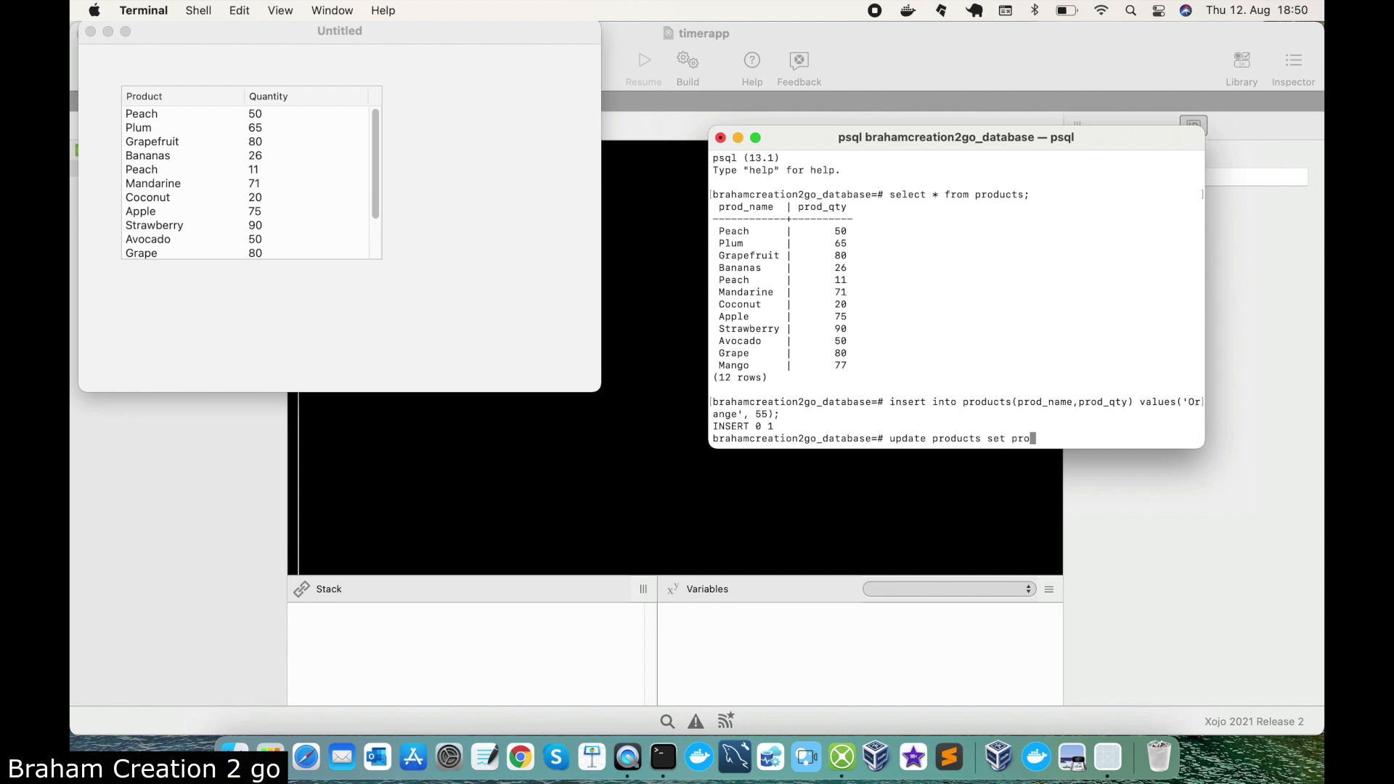
pyautogui.write('d_qty')
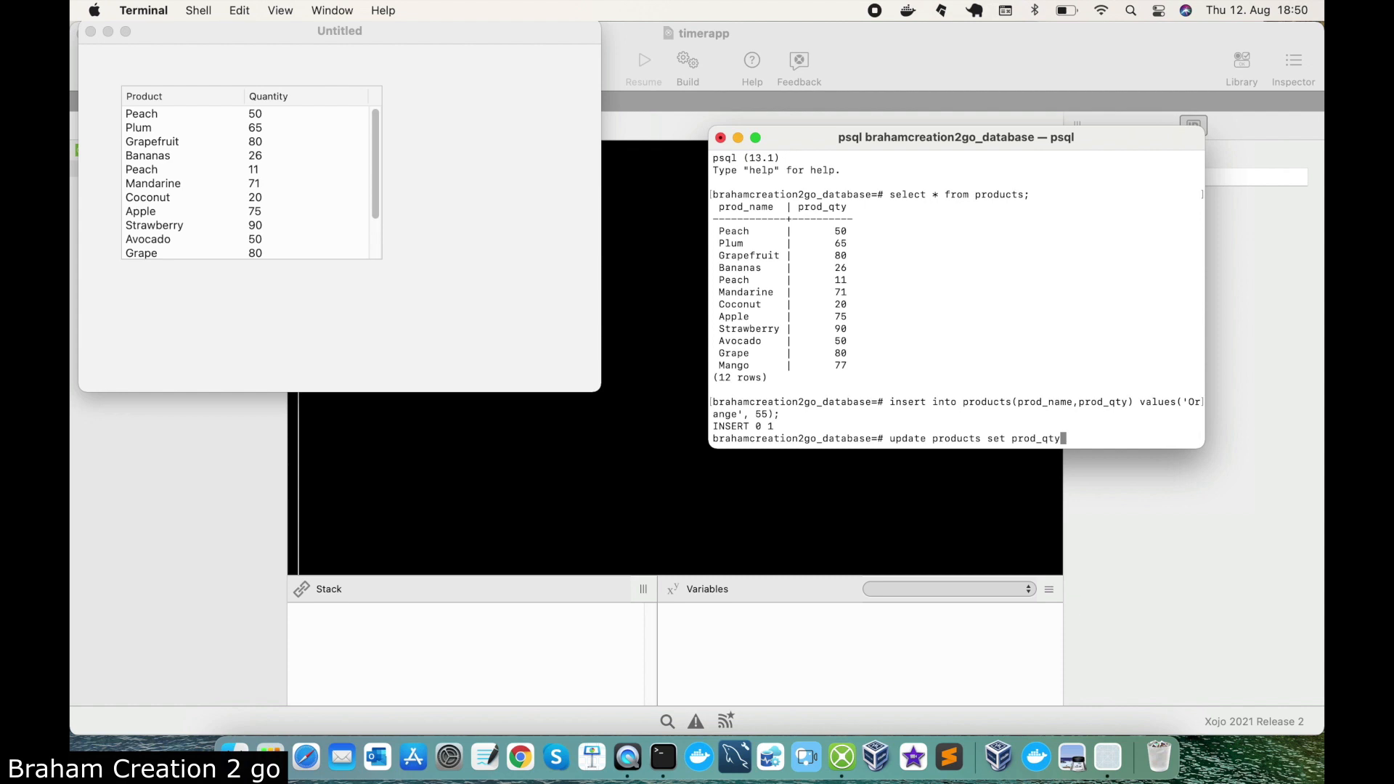
pyautogui.moveTo(174, 203)
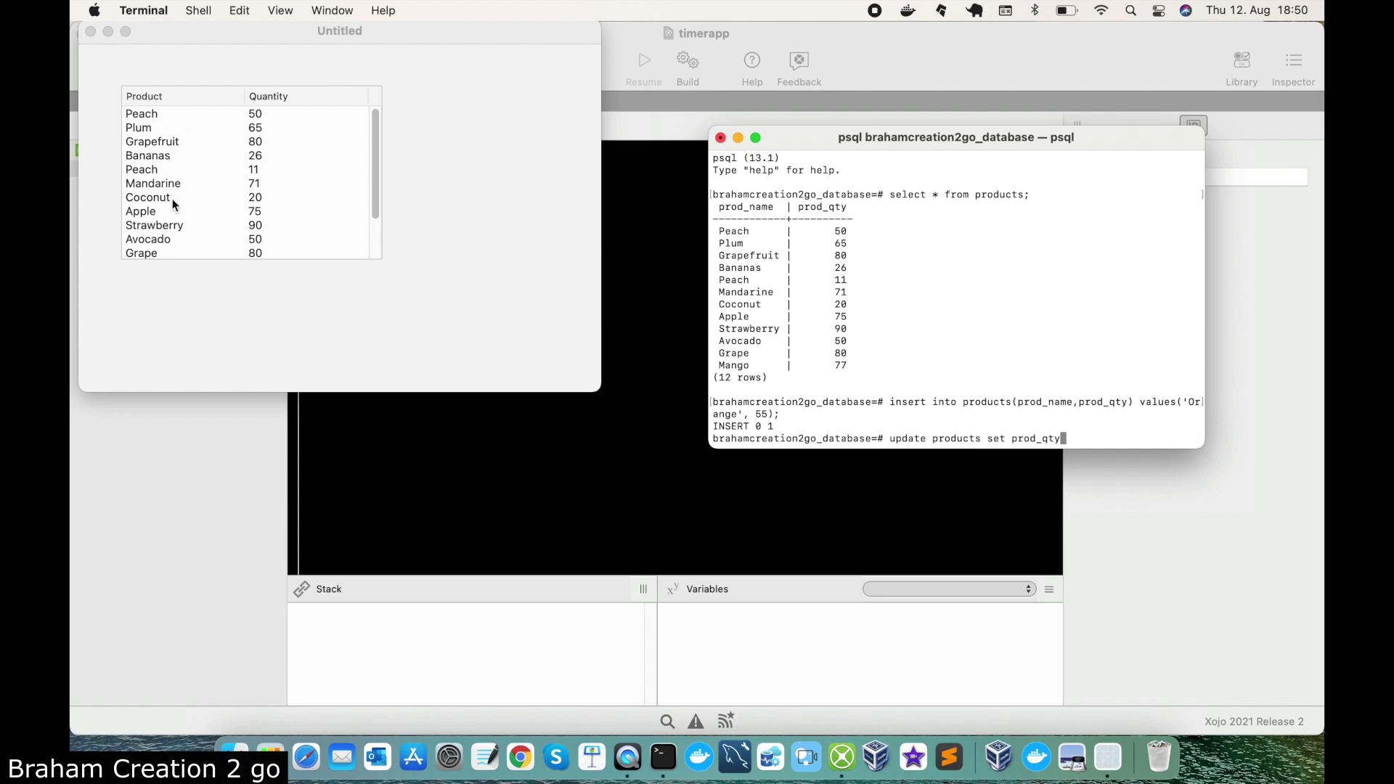
pyautogui.moveTo(256, 216)
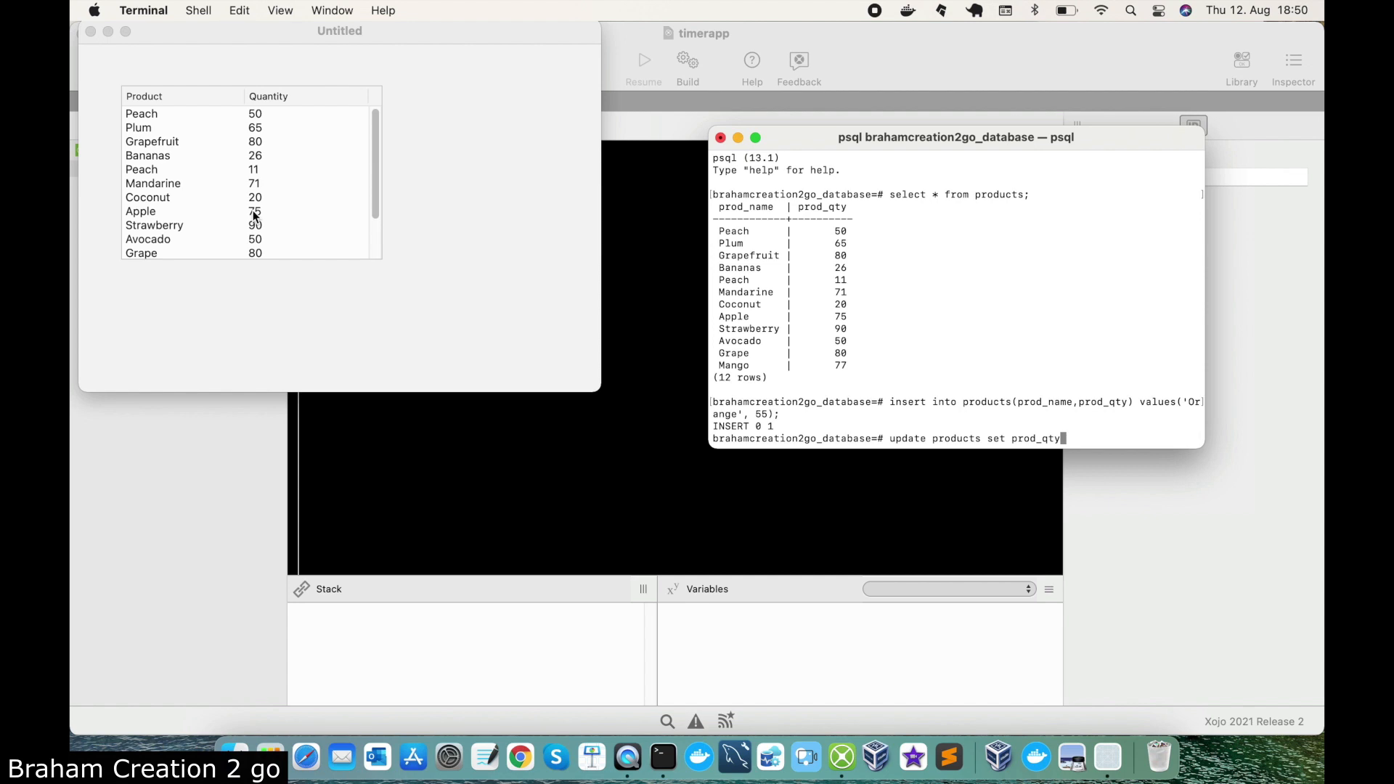
pyautogui.write('=')
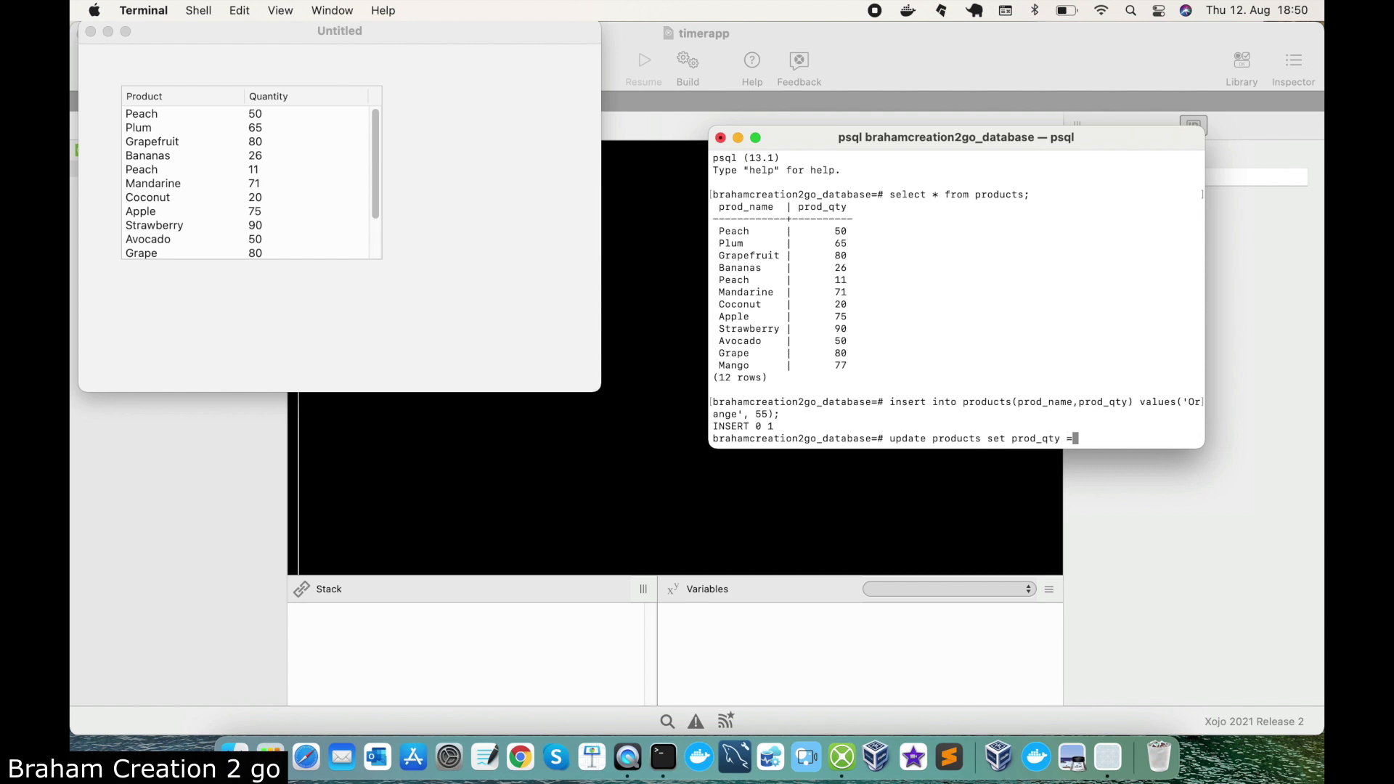
pyautogui.write('2 where pro')
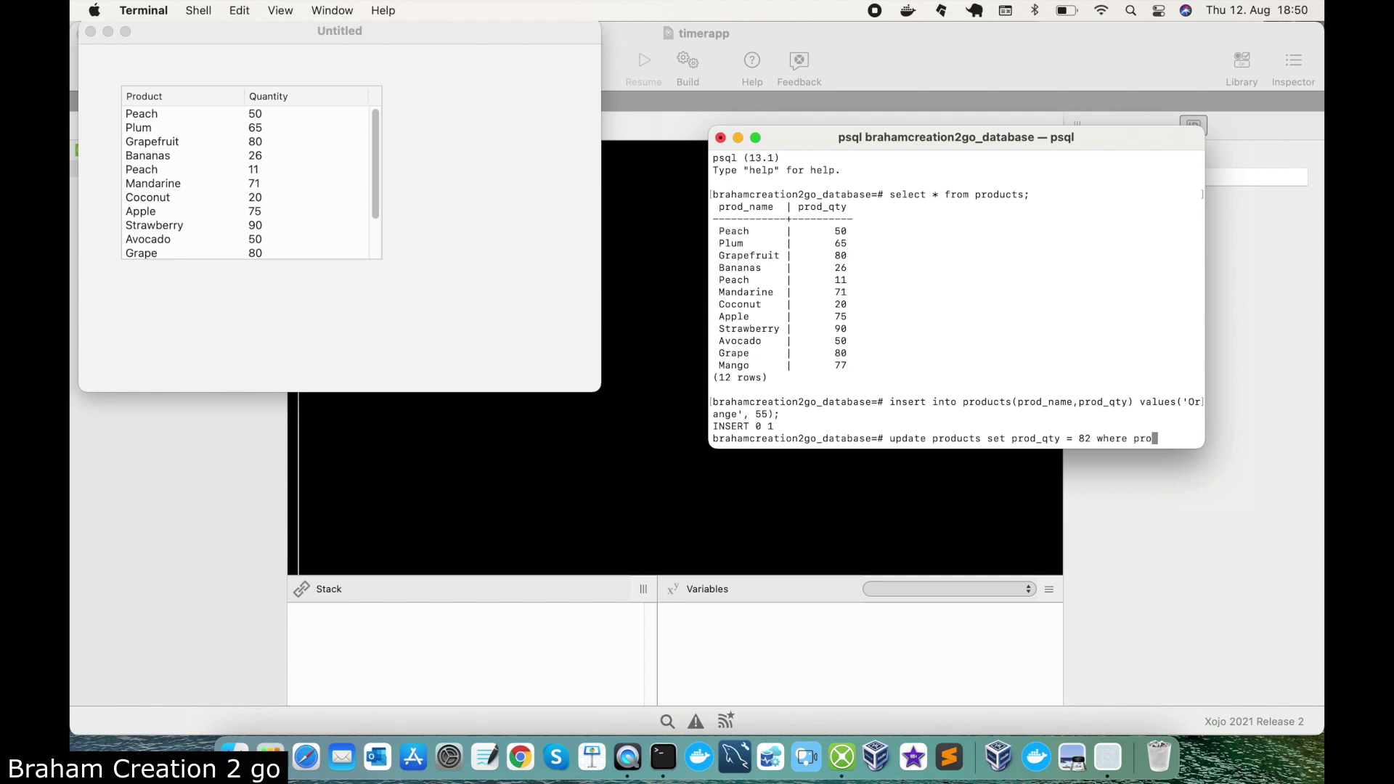
pyautogui.write('d_name')
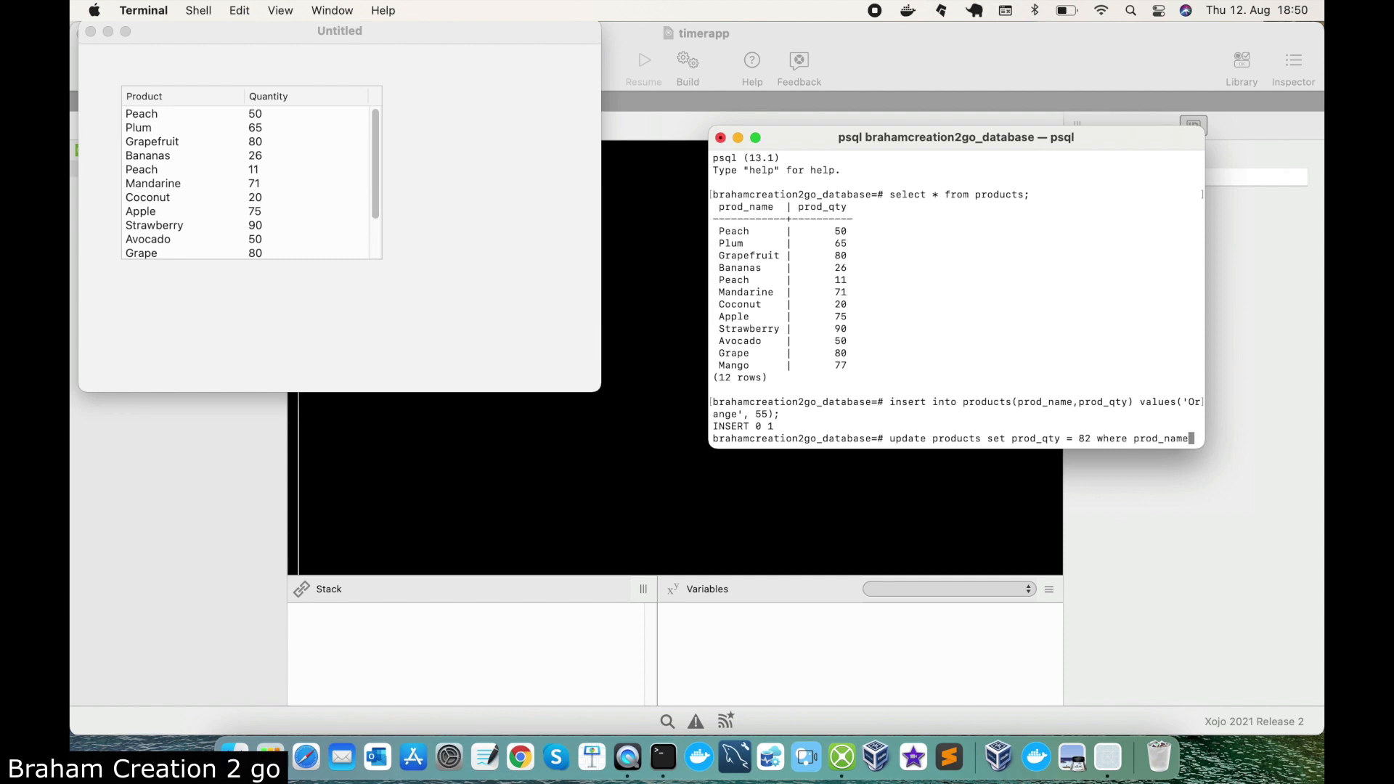
pyautogui.write("'")
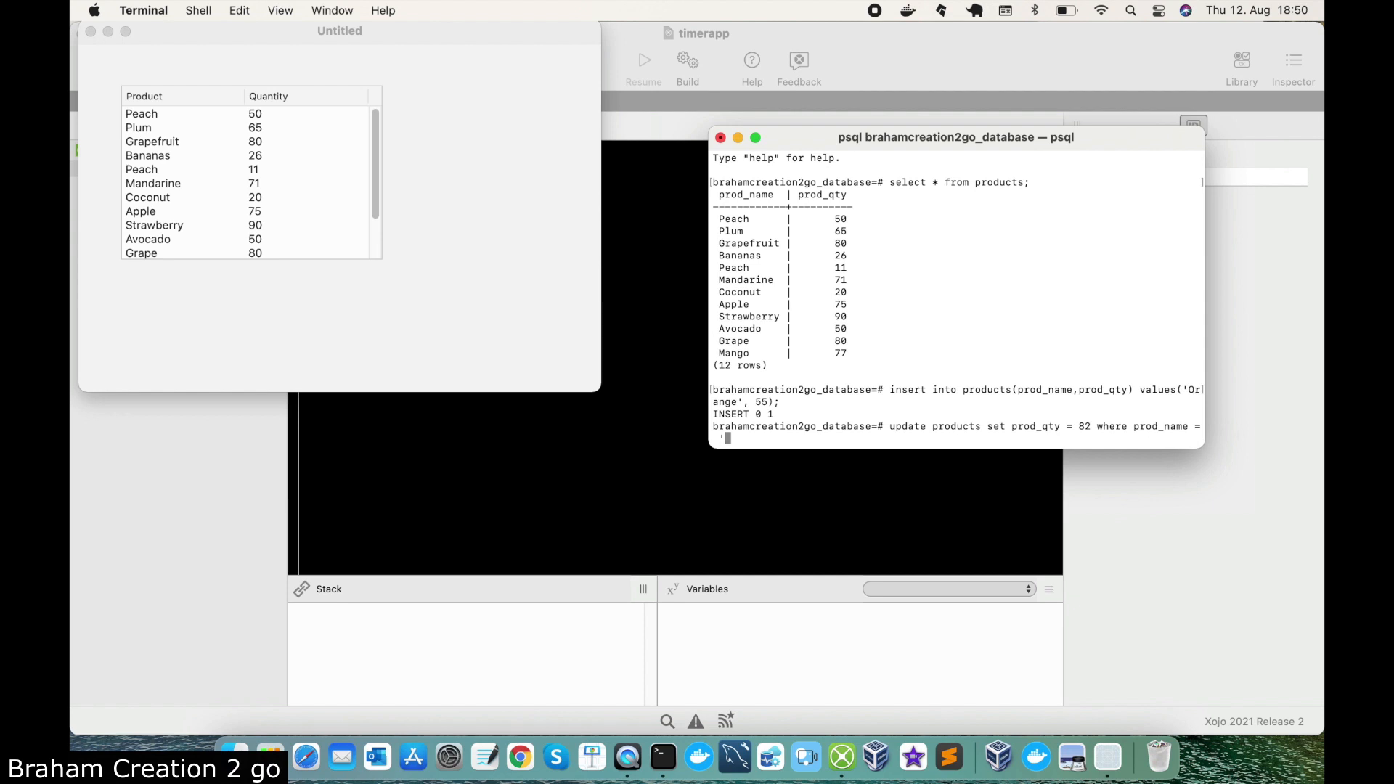
pyautogui.write('App')
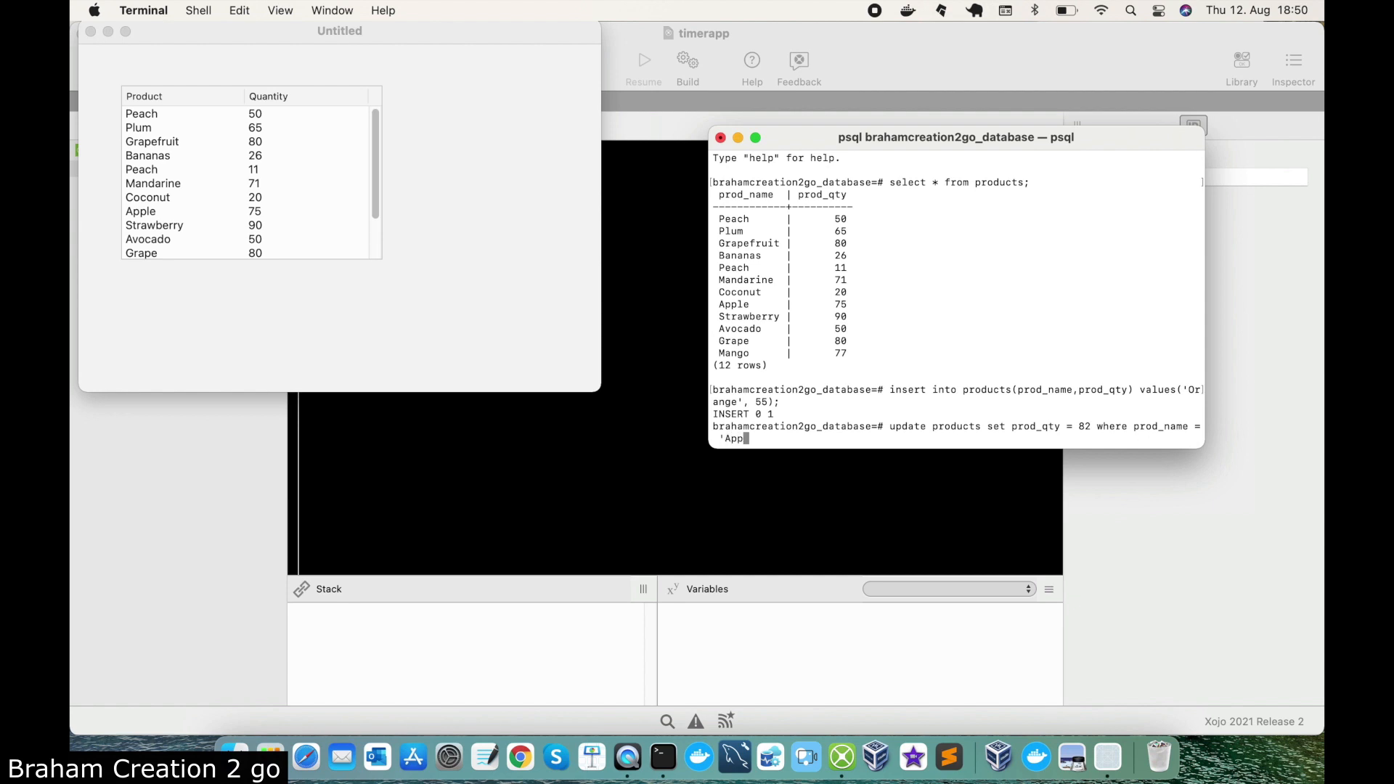
pyautogui.write("le'")
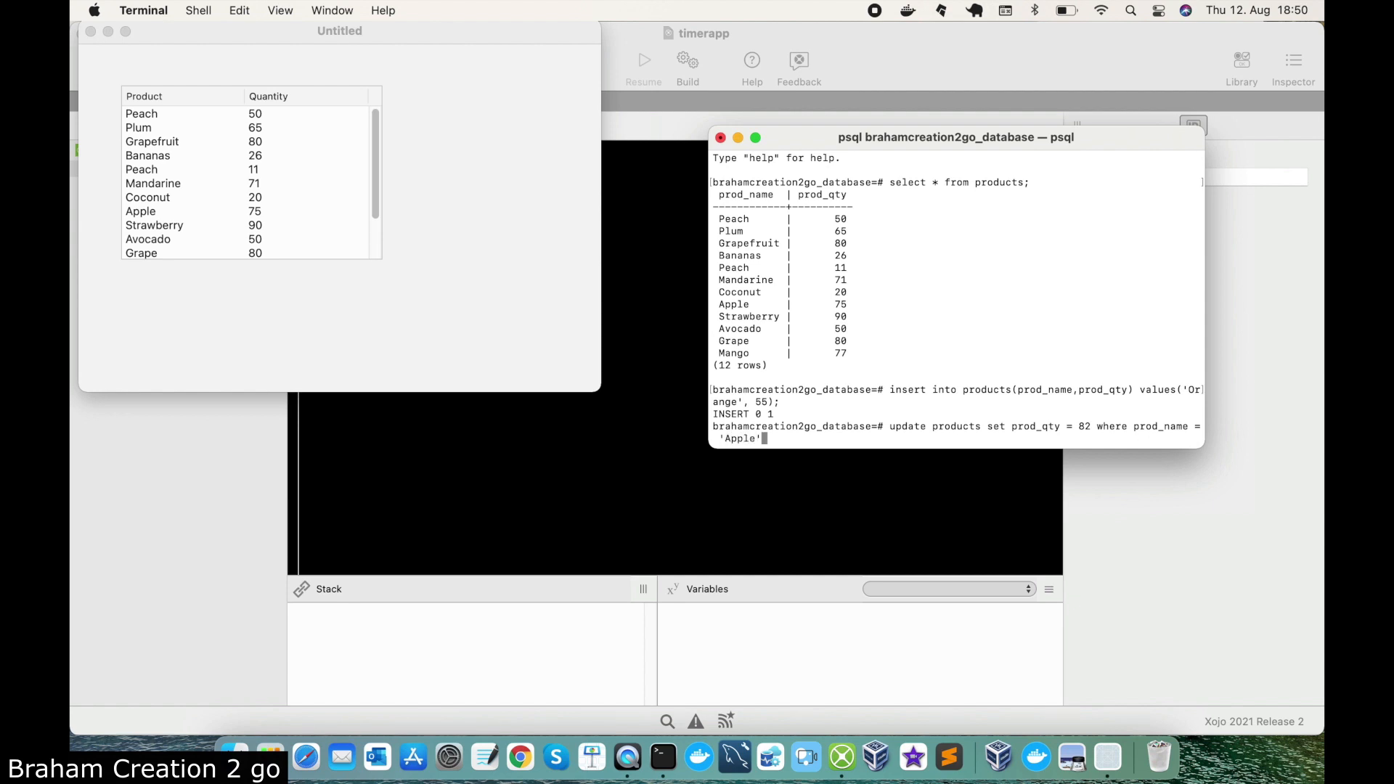
pyautogui.press('Return')
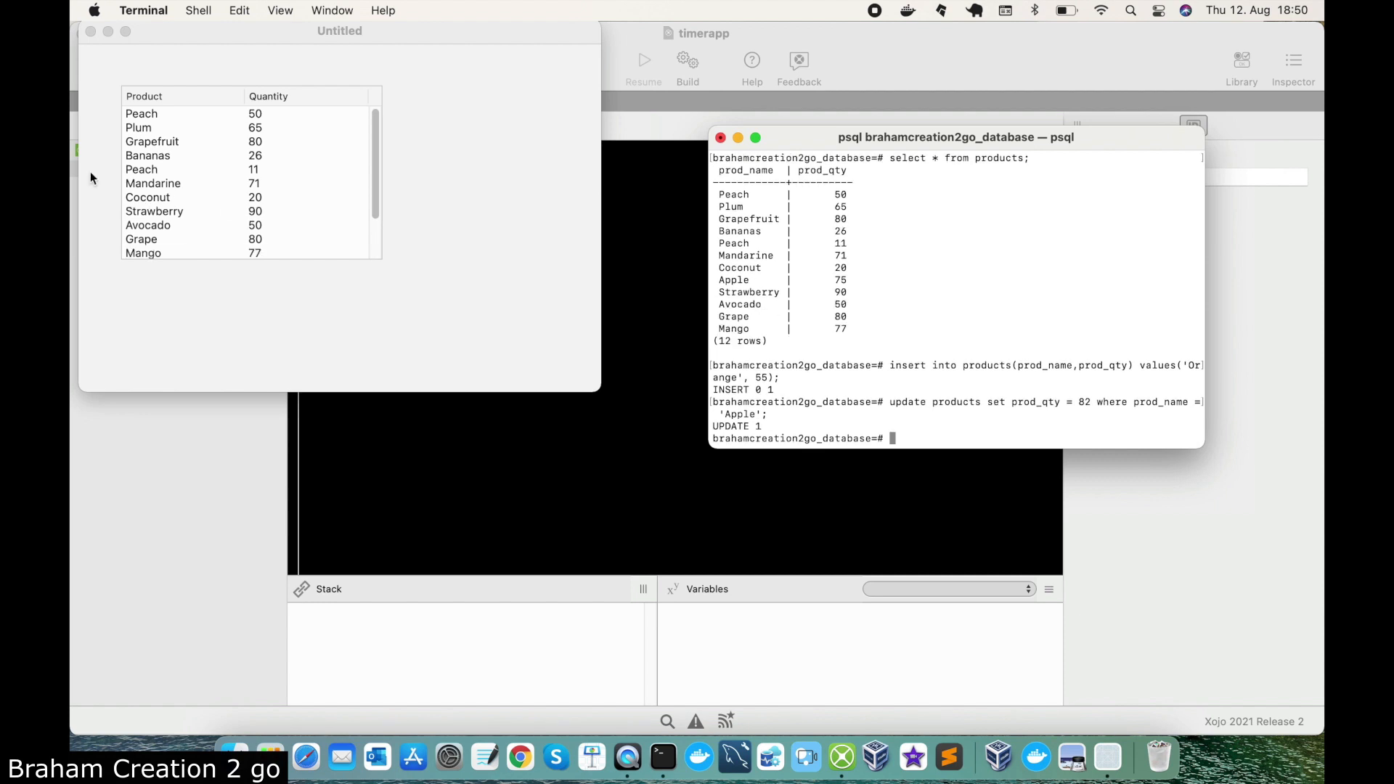
pyautogui.scroll(-3)
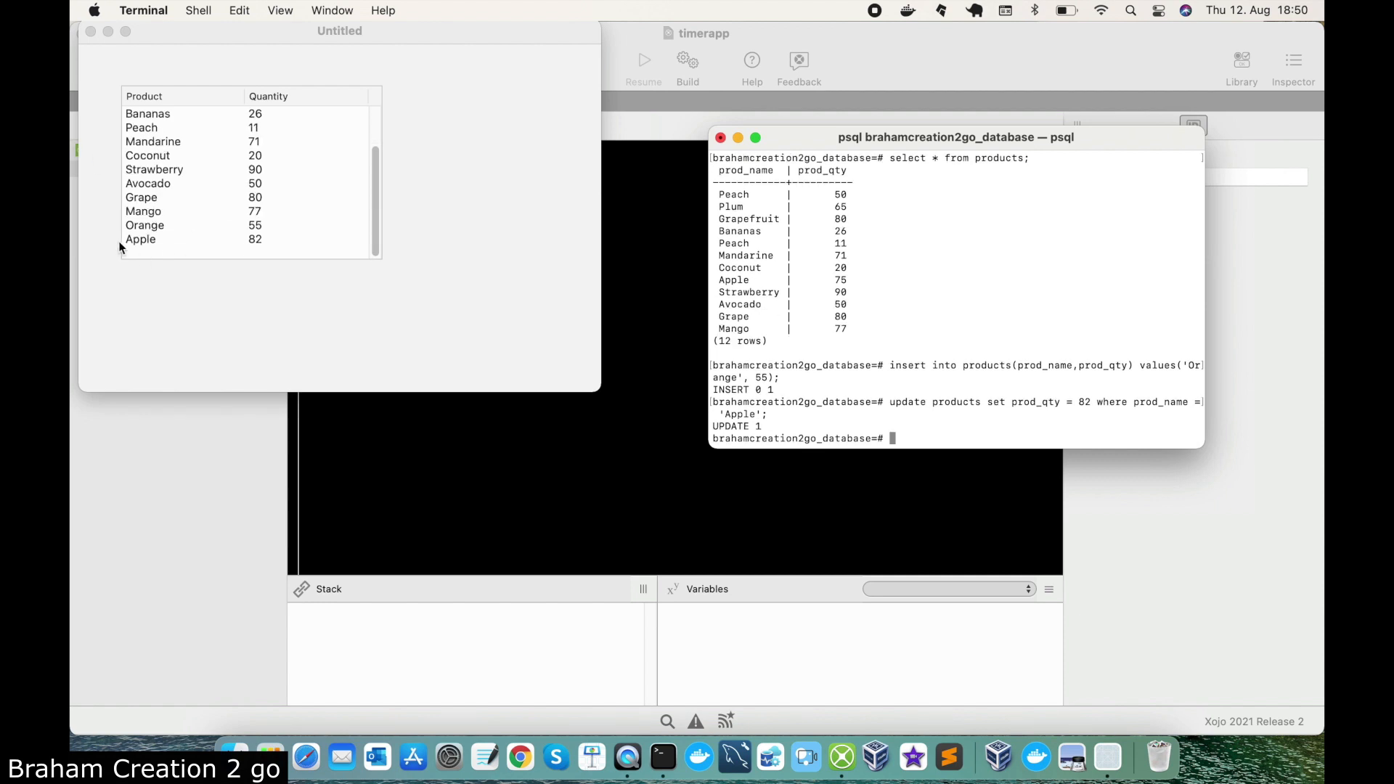
pyautogui.moveTo(203, 244)
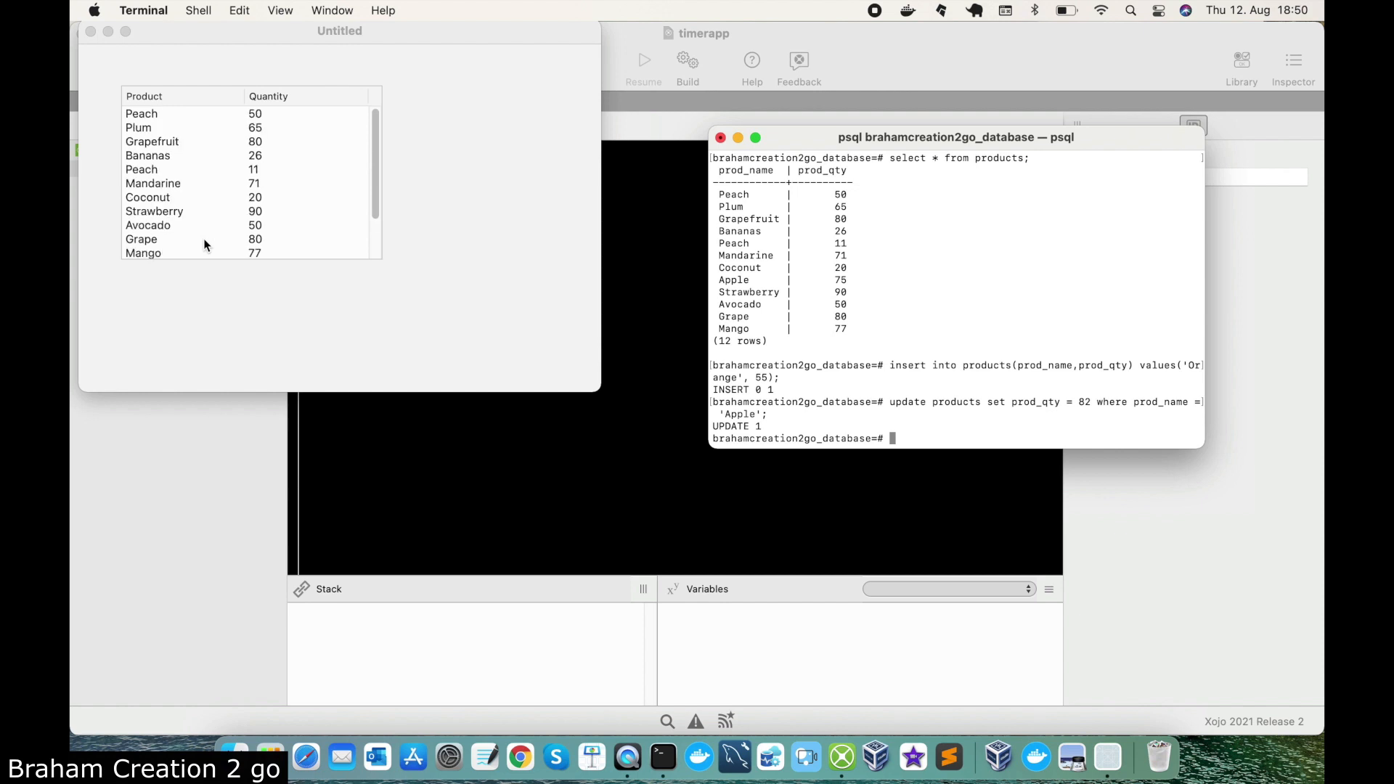
pyautogui.moveTo(418, 212)
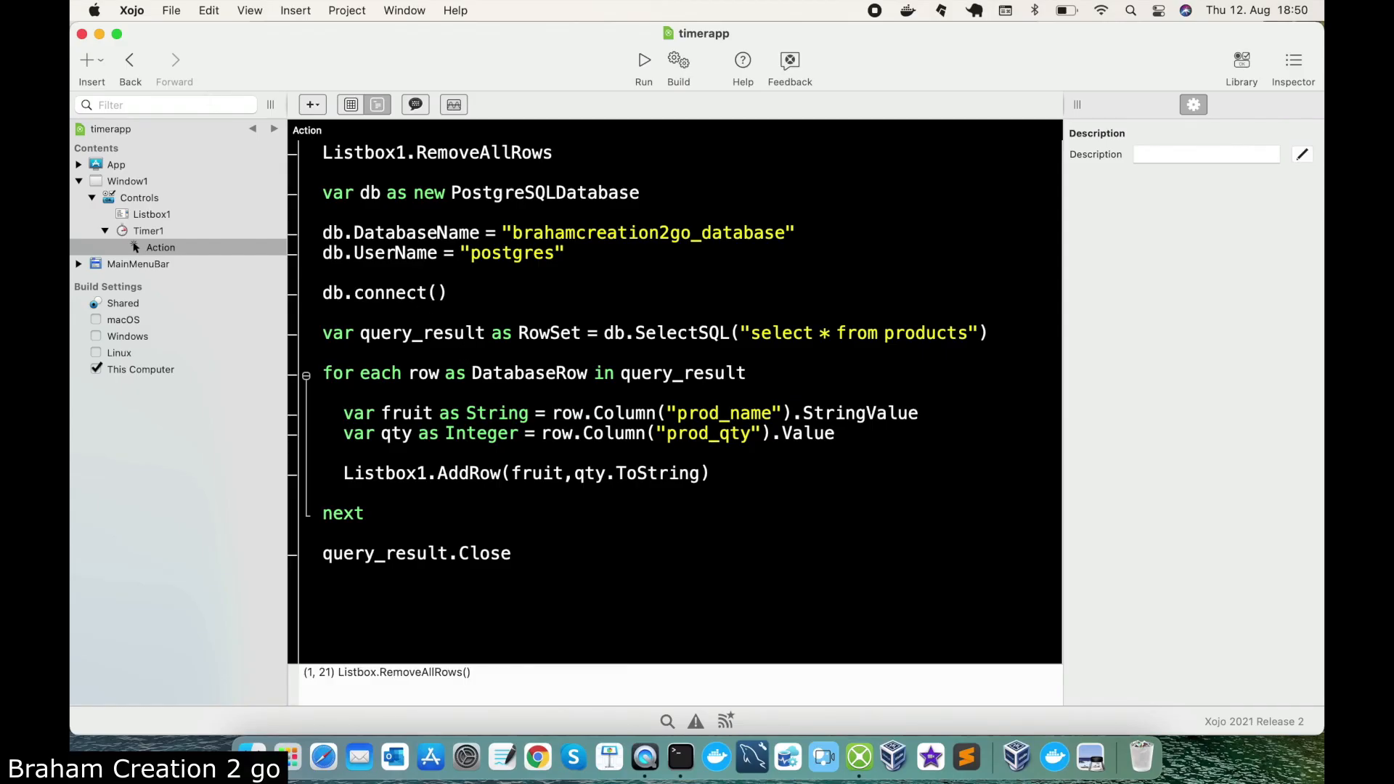
# - Set Timer1's Period back to 1000 milliseconds in the Inspector
pyautogui.click(323, 153)
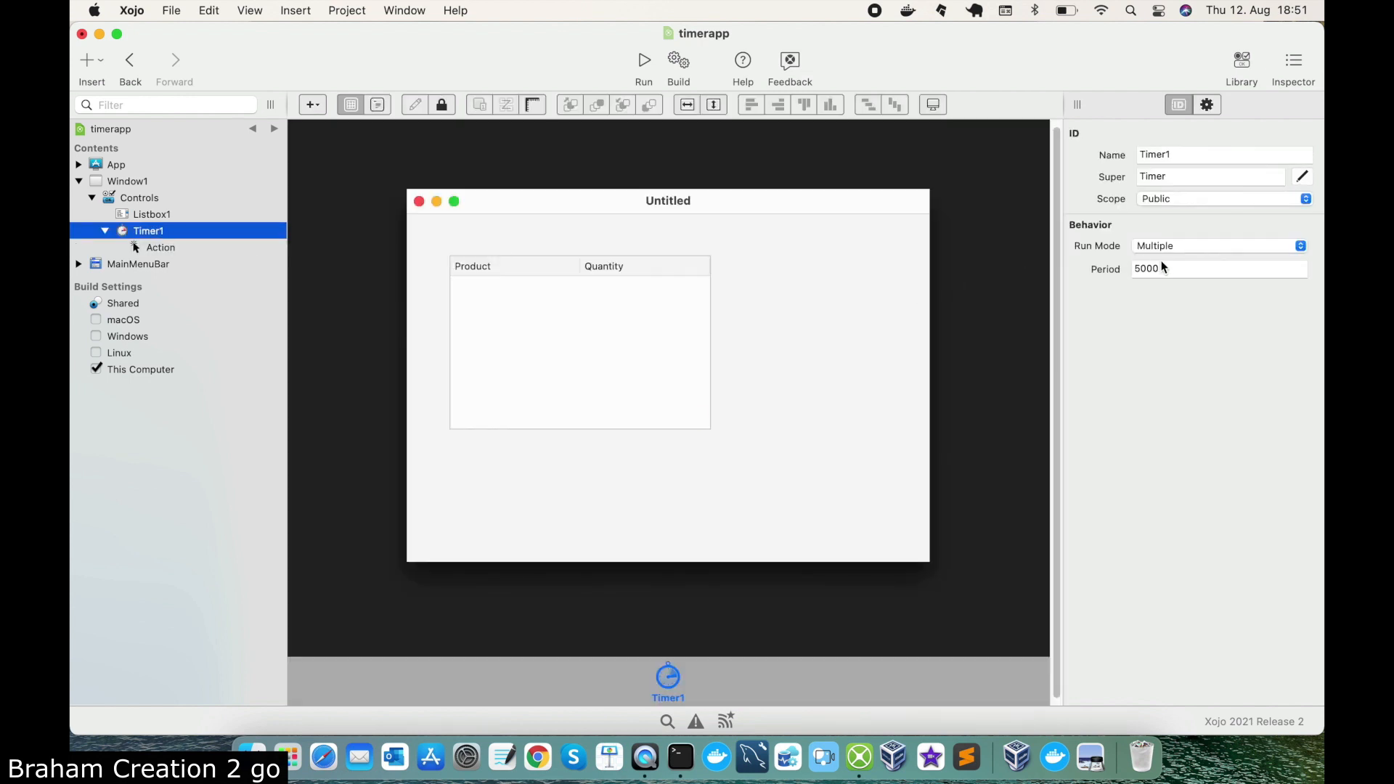
pyautogui.click(1218, 269)
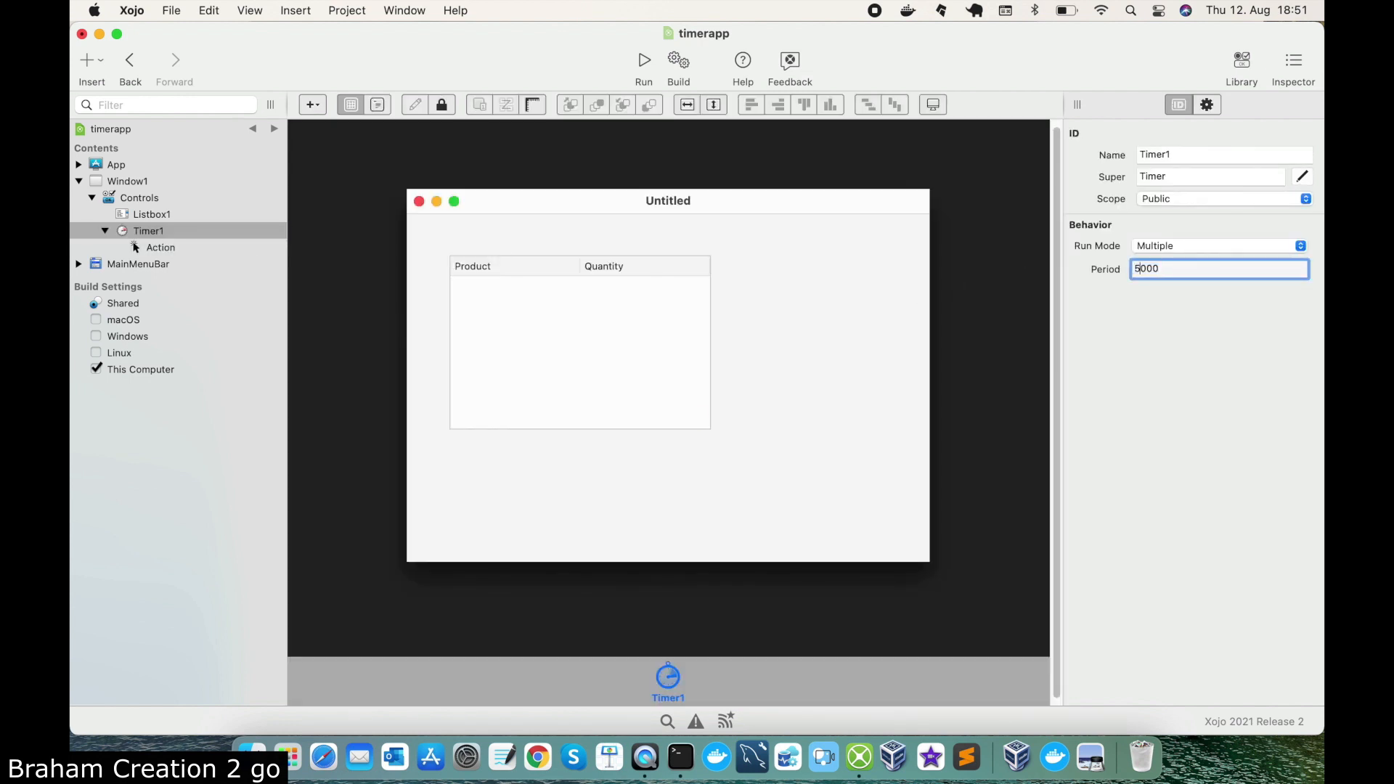
pyautogui.write('1000')
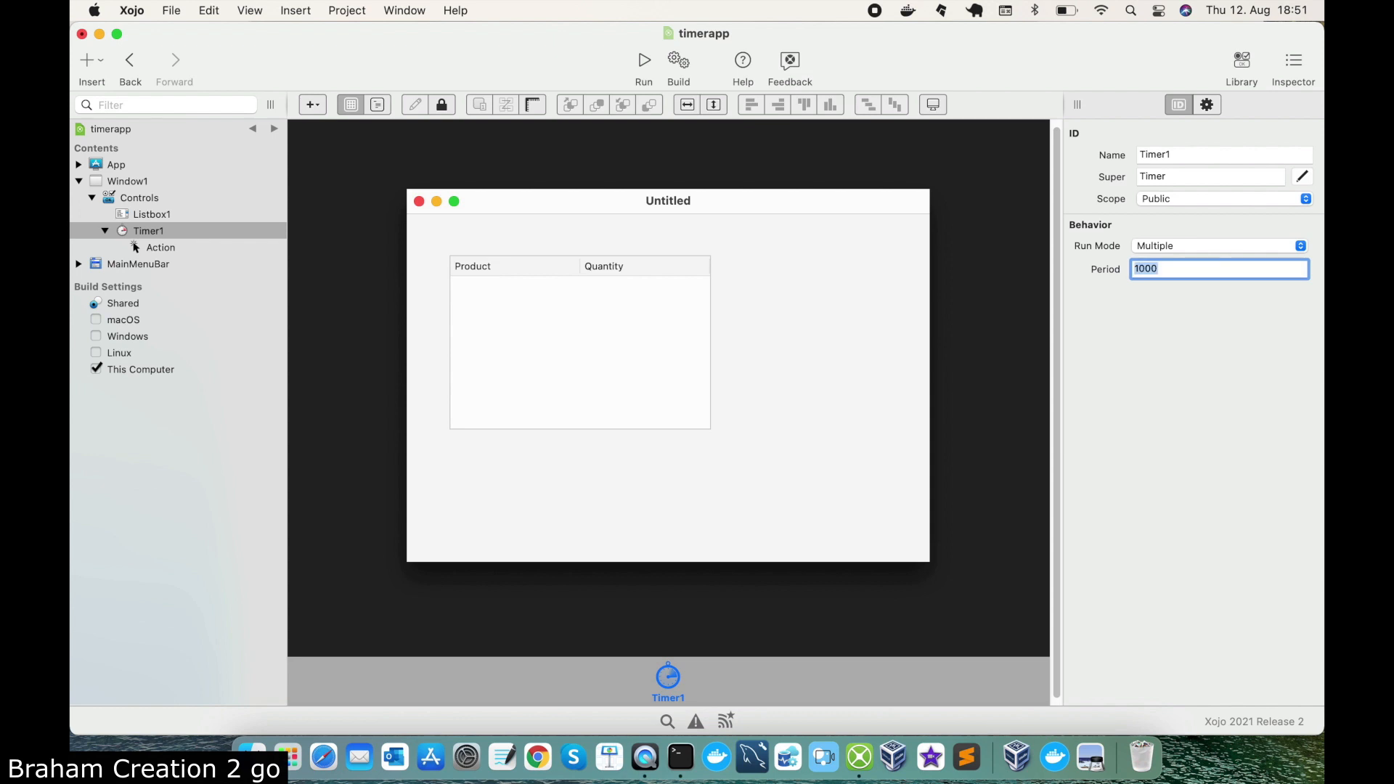
pyautogui.moveTo(176, 270)
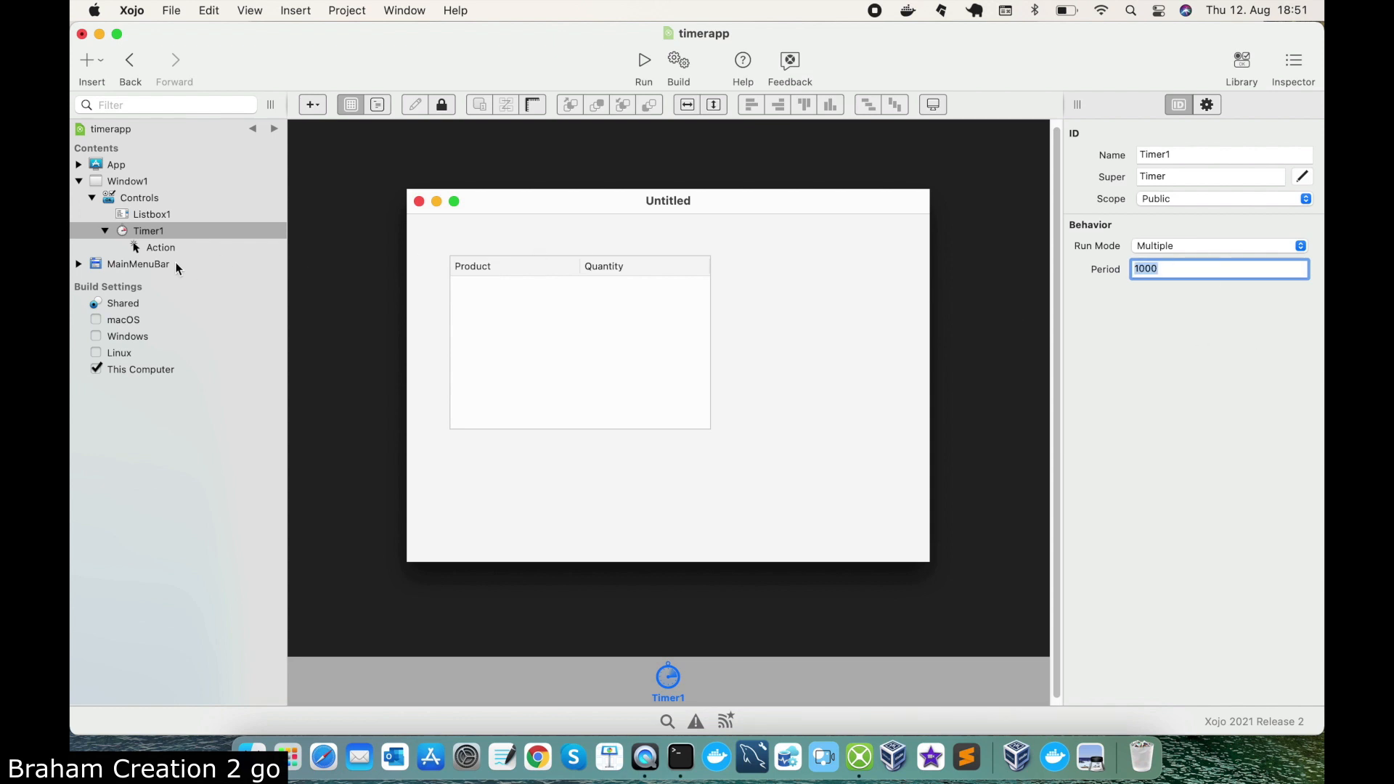
# - In Timer1's Action, declare var d as new date and start an if on d.hour, d.Minute and d.Second
pyautogui.click(160, 246)
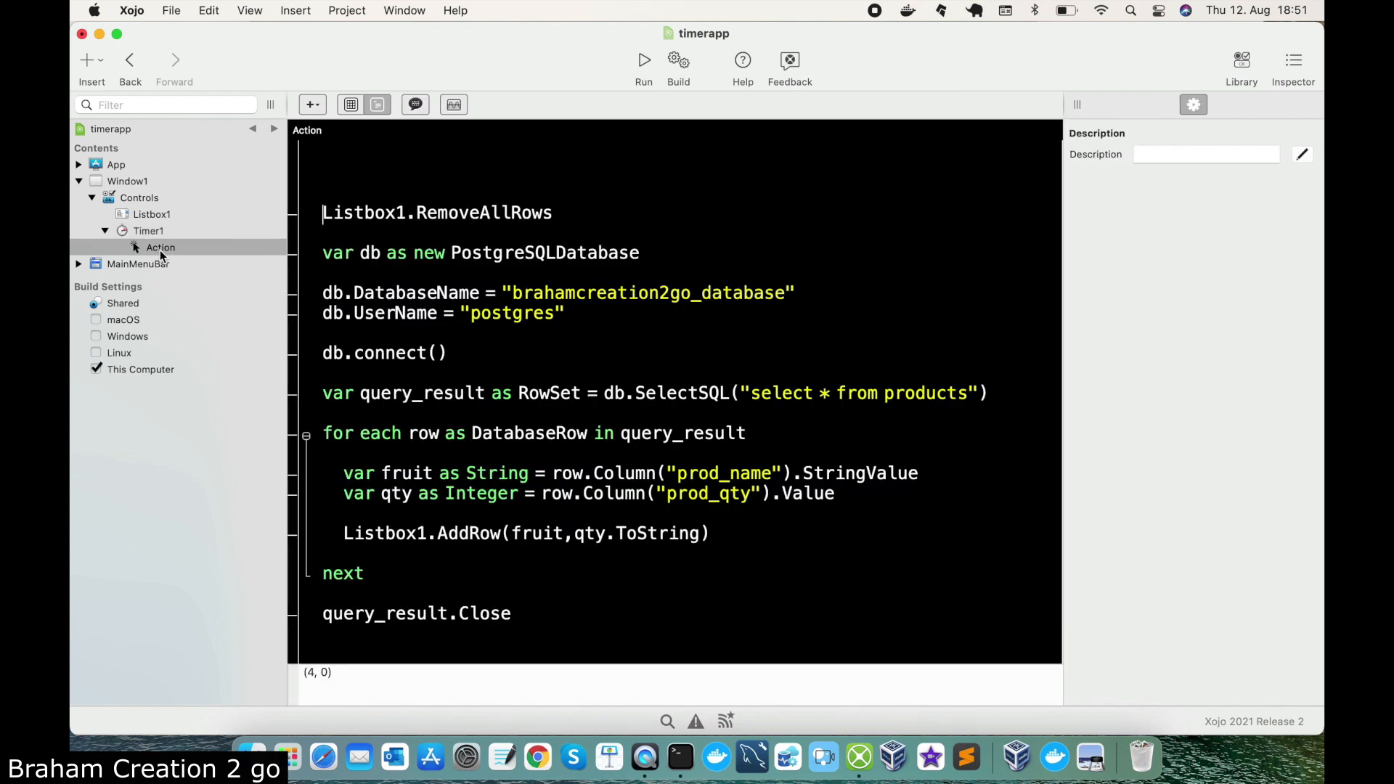
pyautogui.write('var d as')
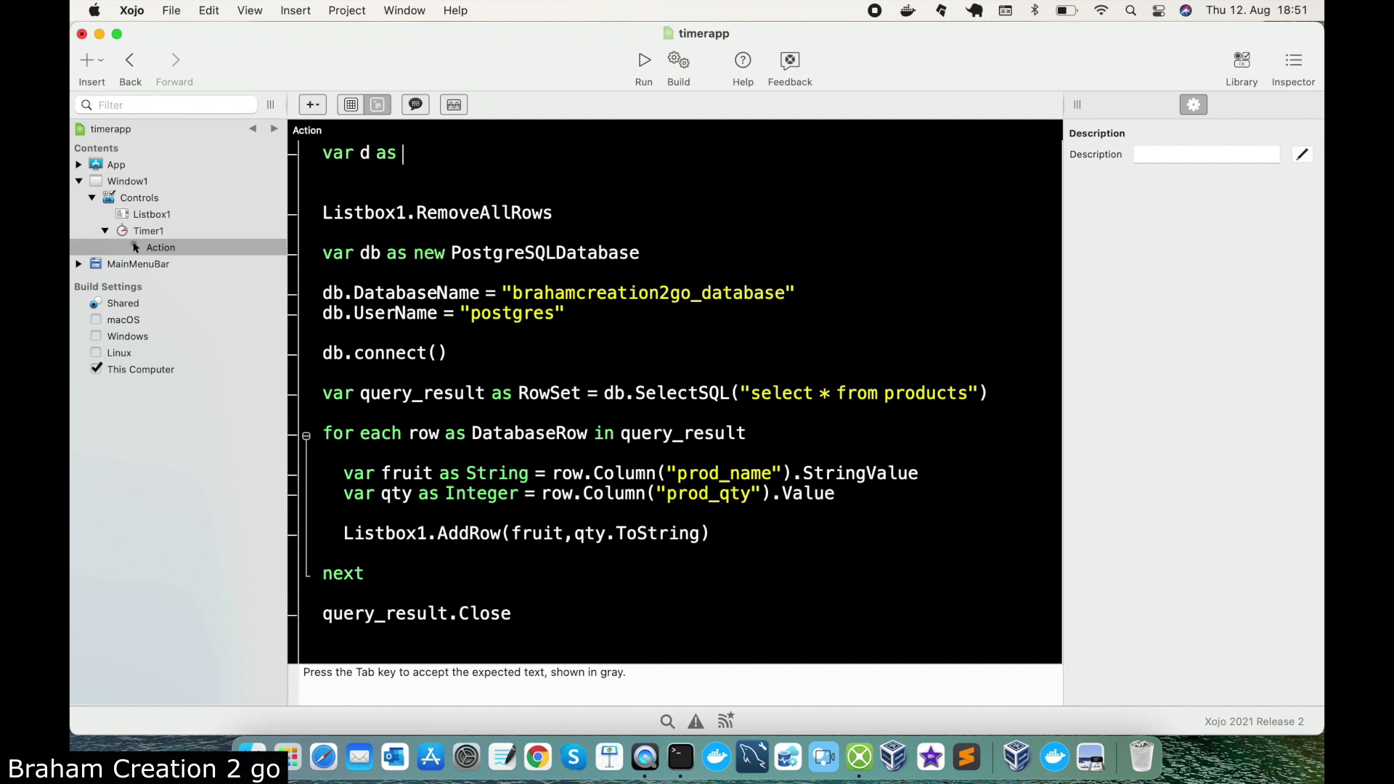
pyautogui.write('new date')
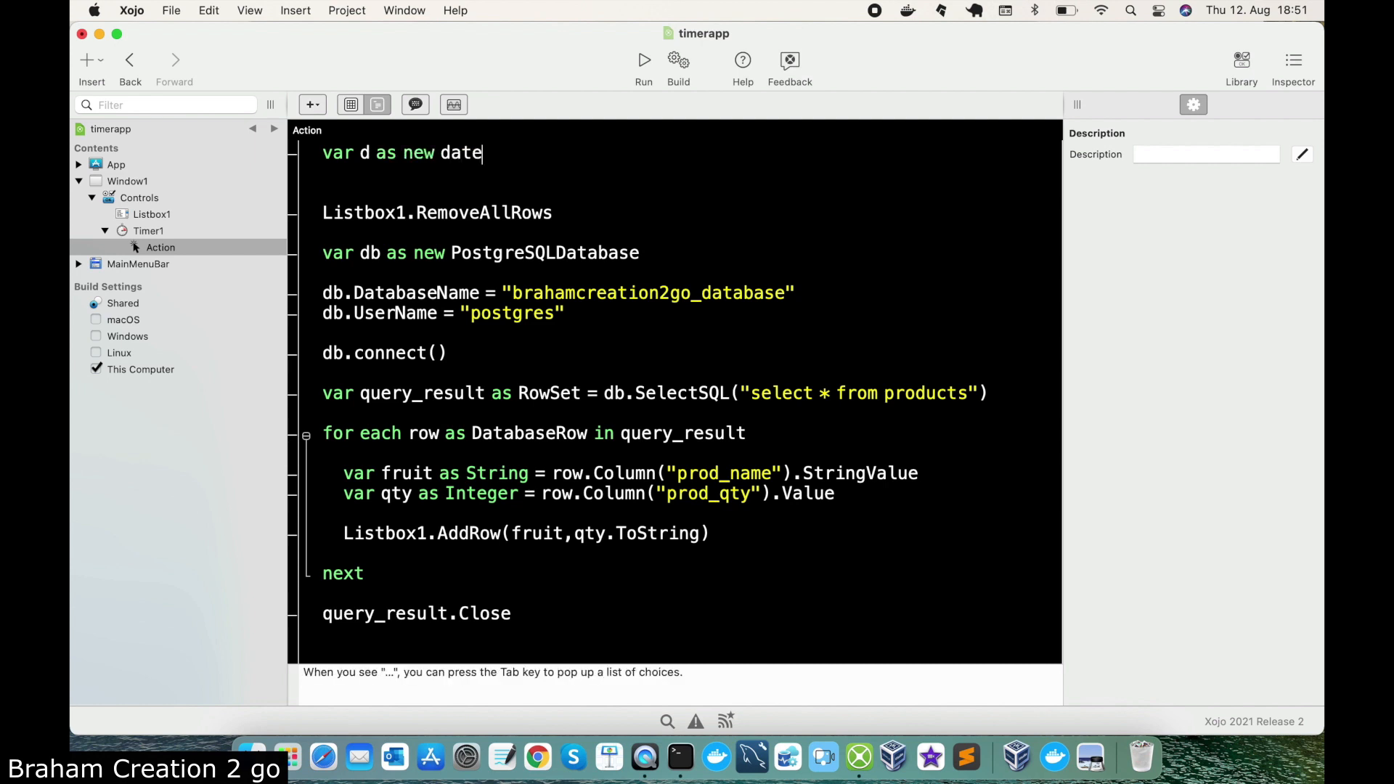
pyautogui.write('if')
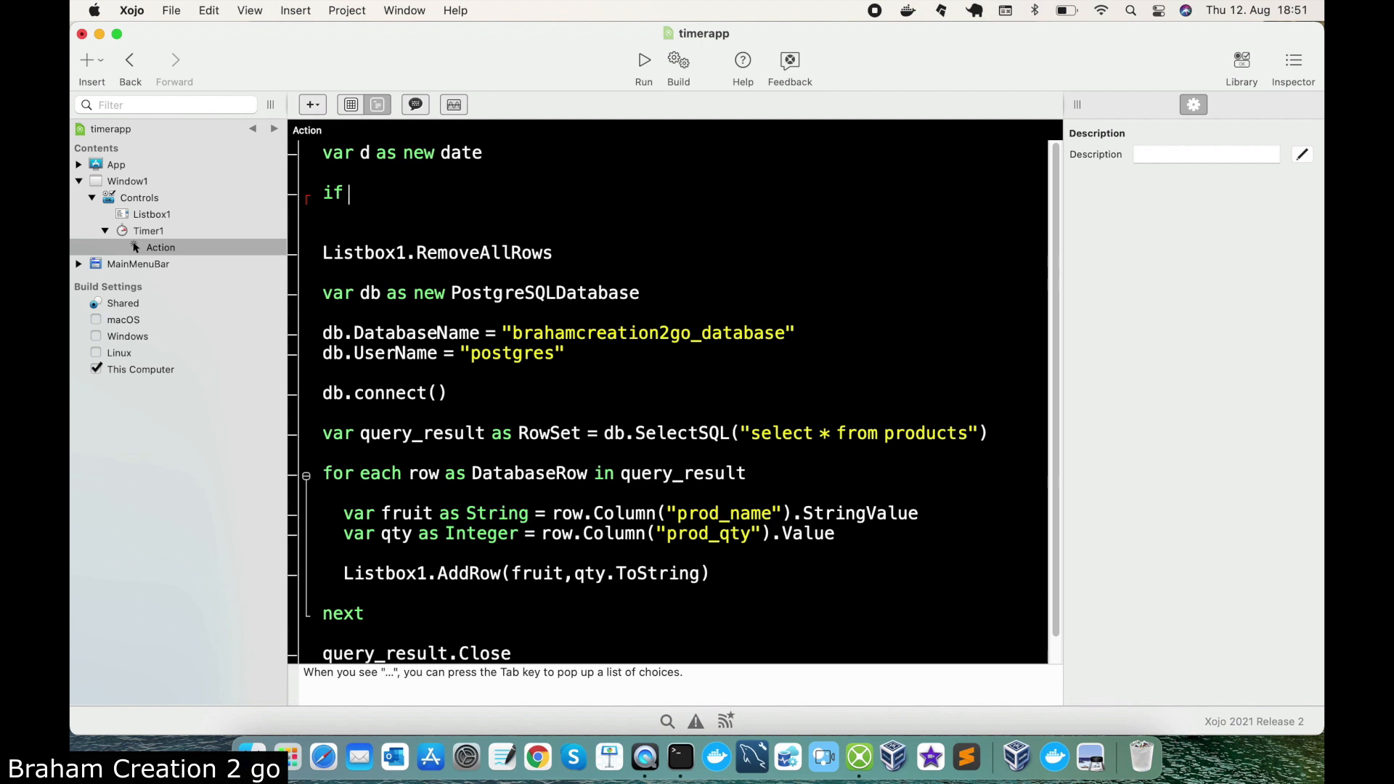
pyautogui.write('d.hour an')
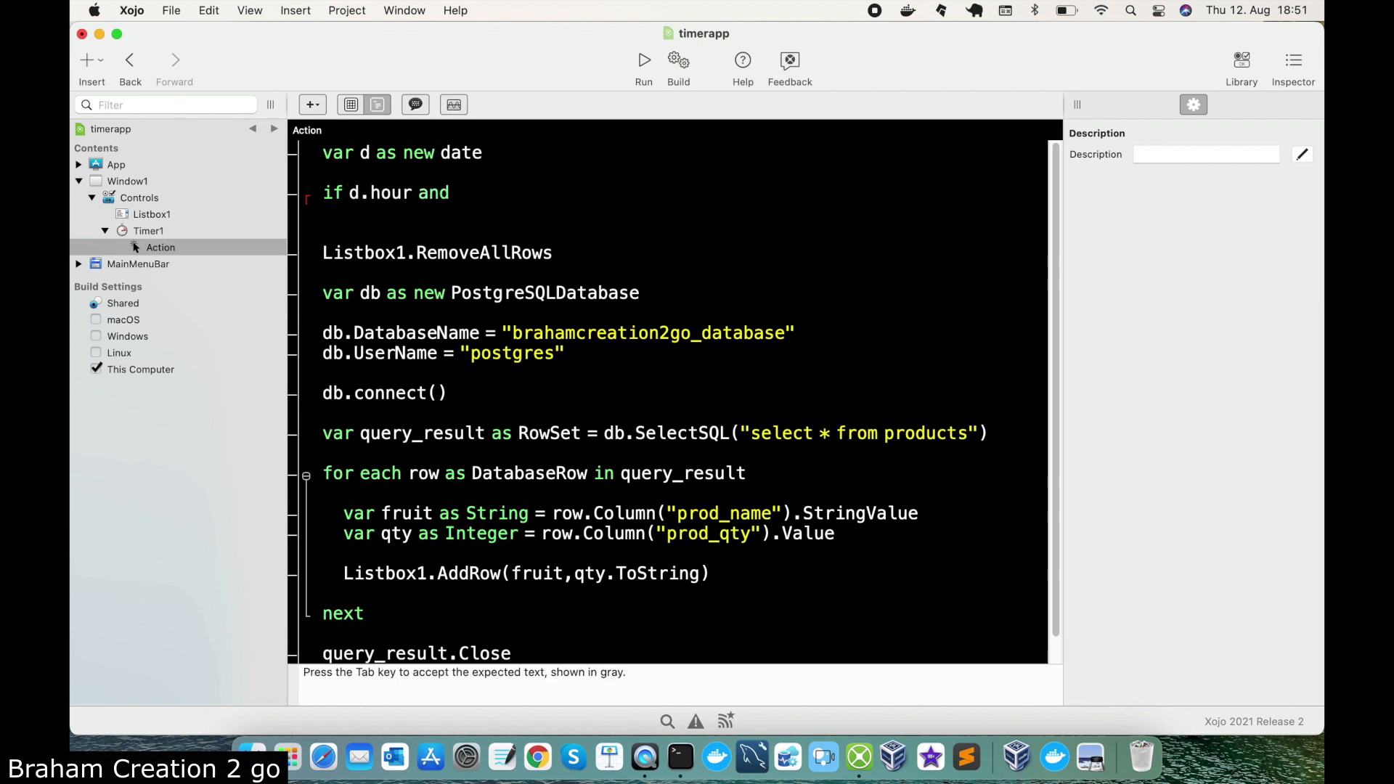
pyautogui.write('d.m')
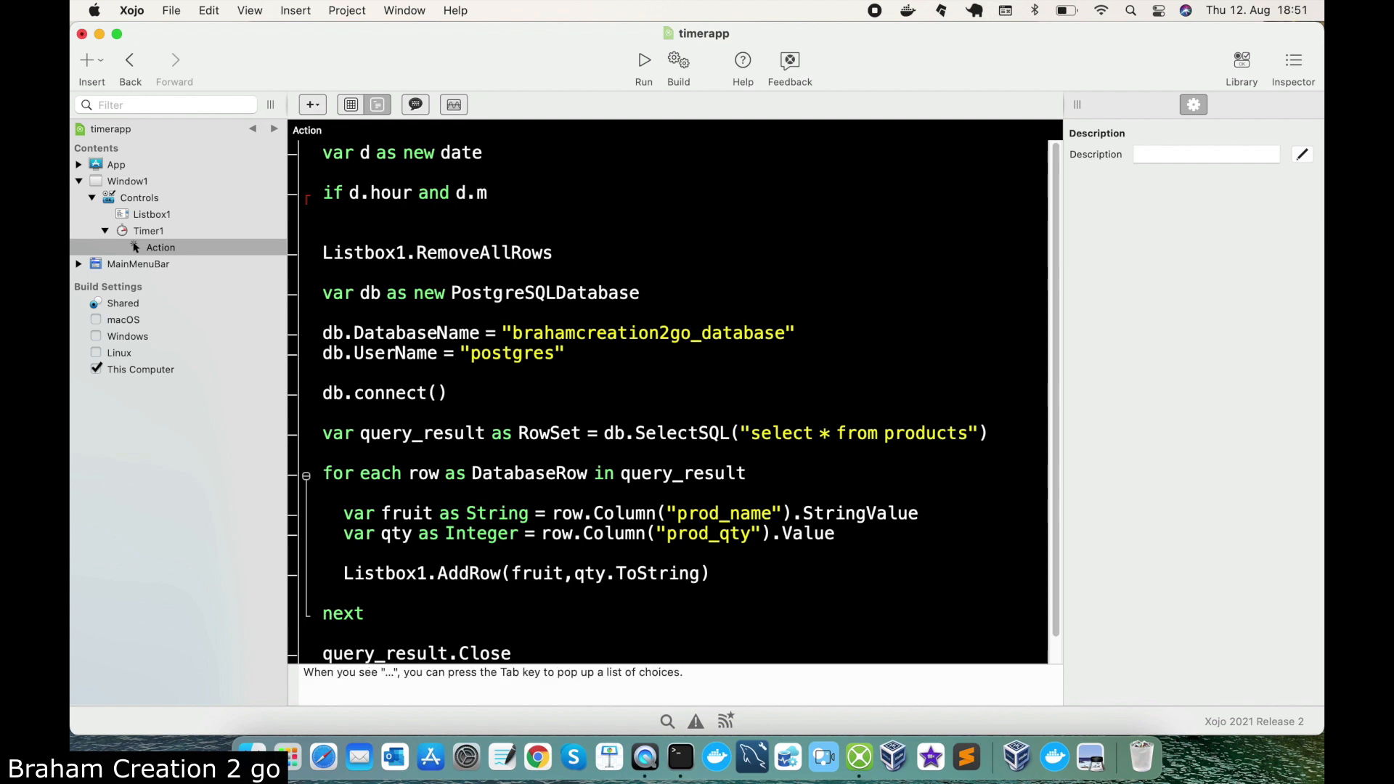
pyautogui.write('inute and d.')
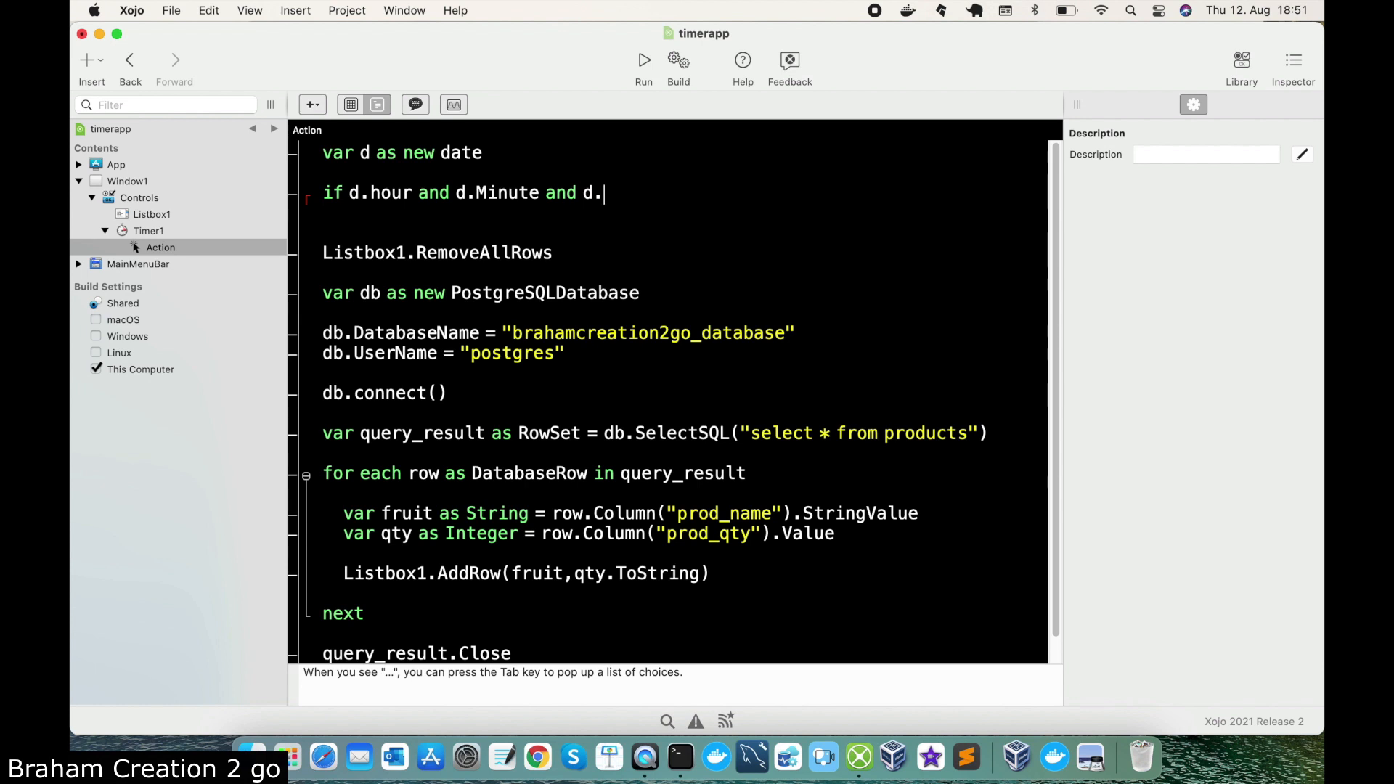
pyautogui.write('Second')
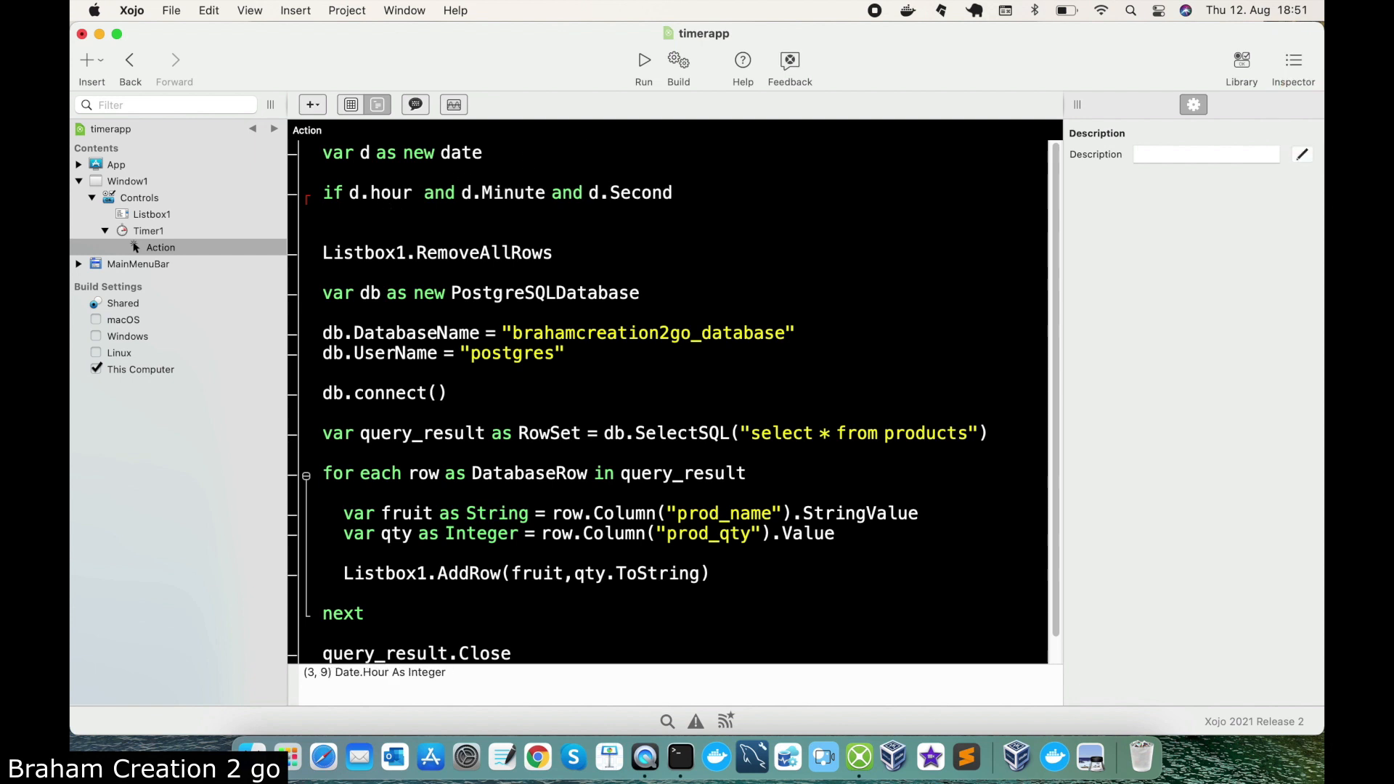
# - Complete the condition as hour = 18, Minute = 53, Second = 0 then, wrapping the refresh code
pyautogui.write('=')
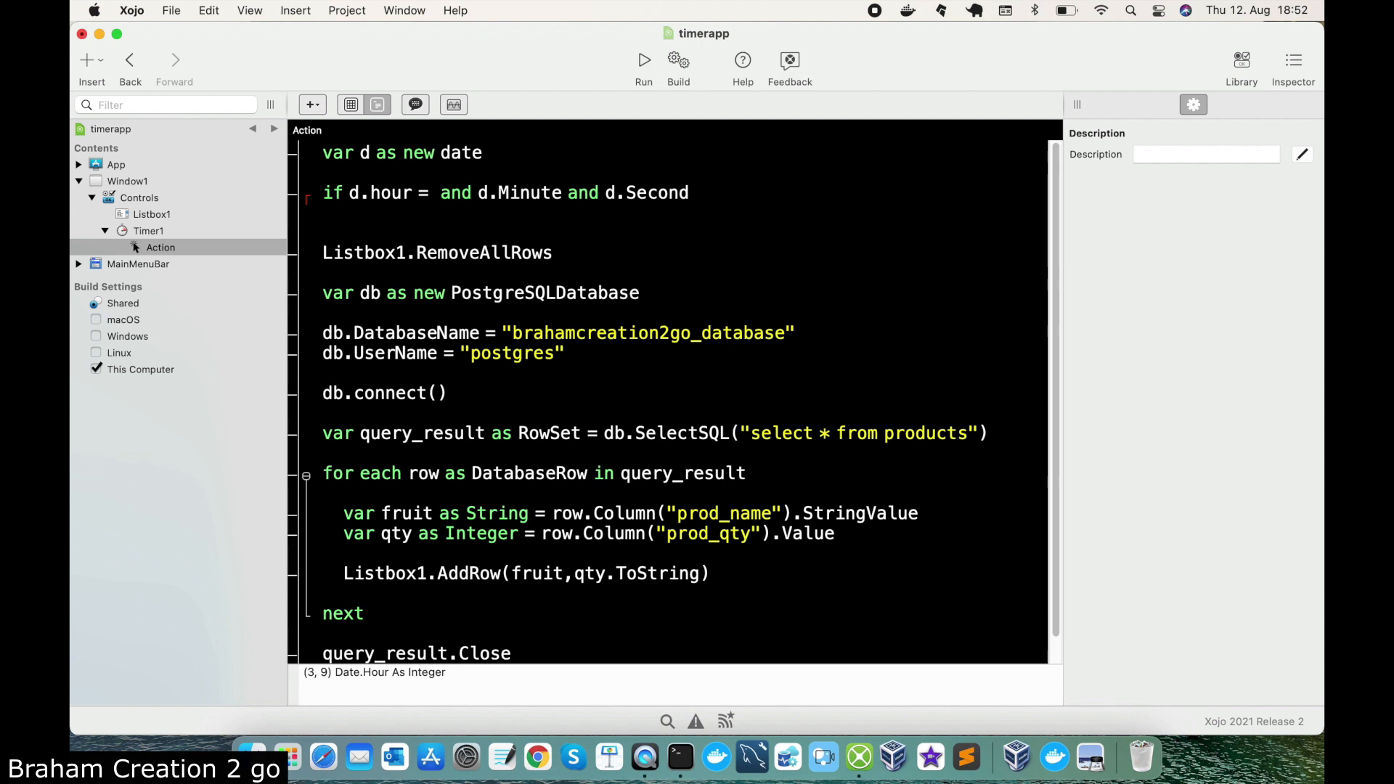
pyautogui.write('18')
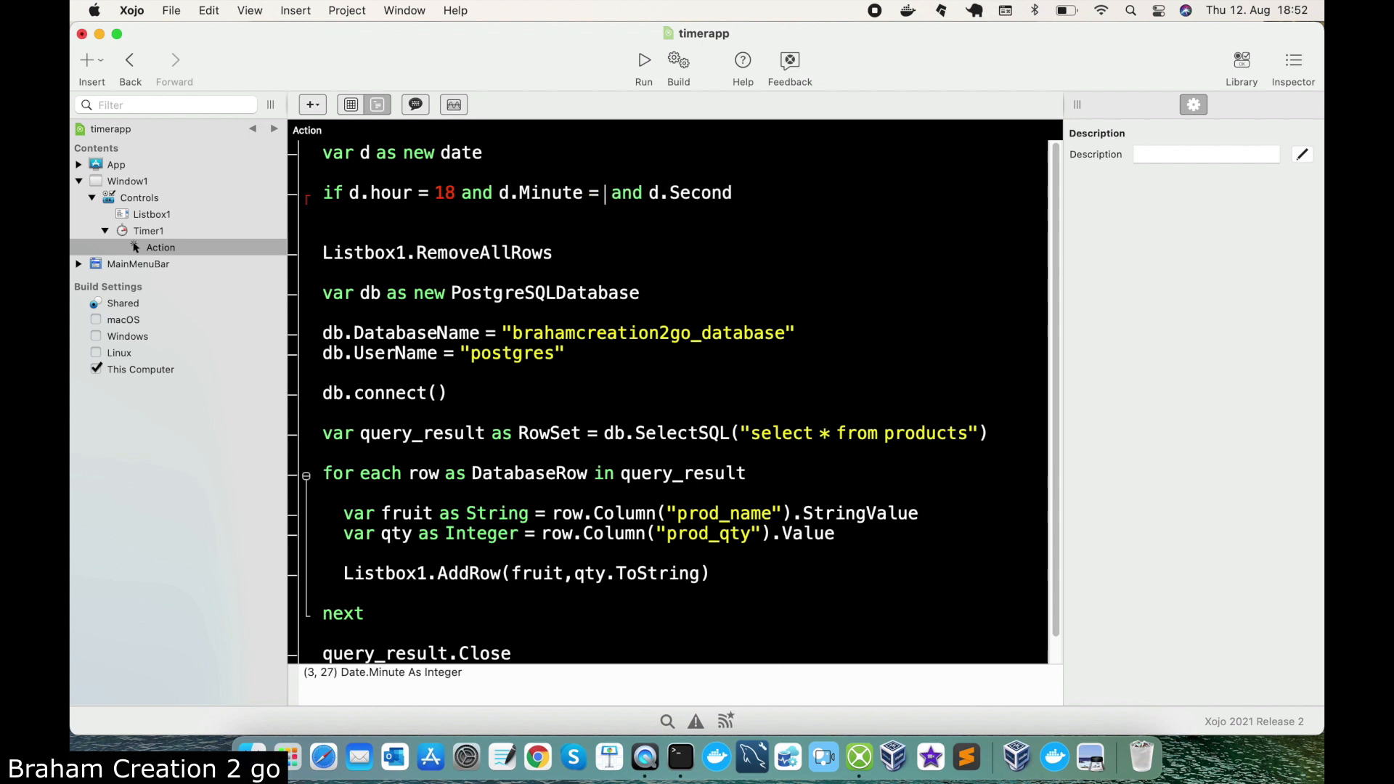
pyautogui.write('53')
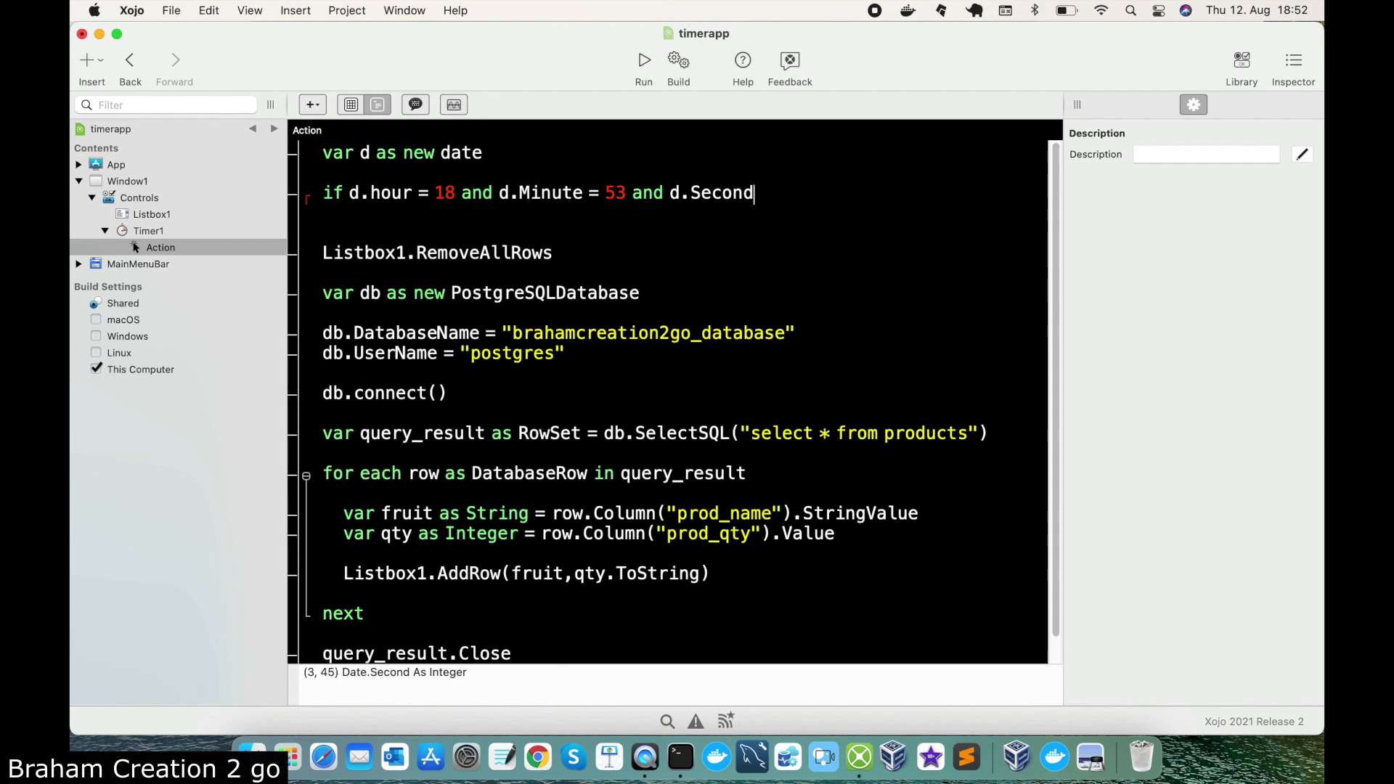
pyautogui.write('= 0')
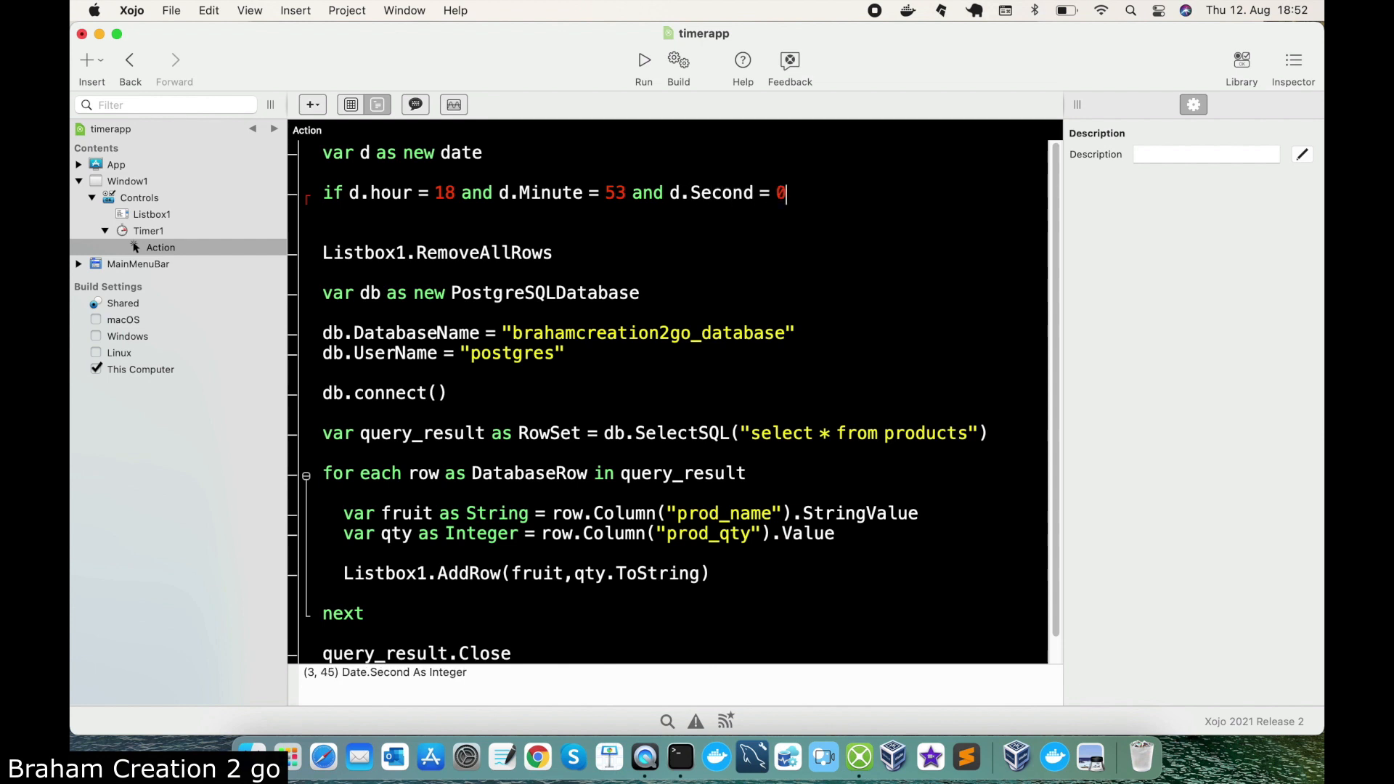
pyautogui.write('then')
pyautogui.write('end if')
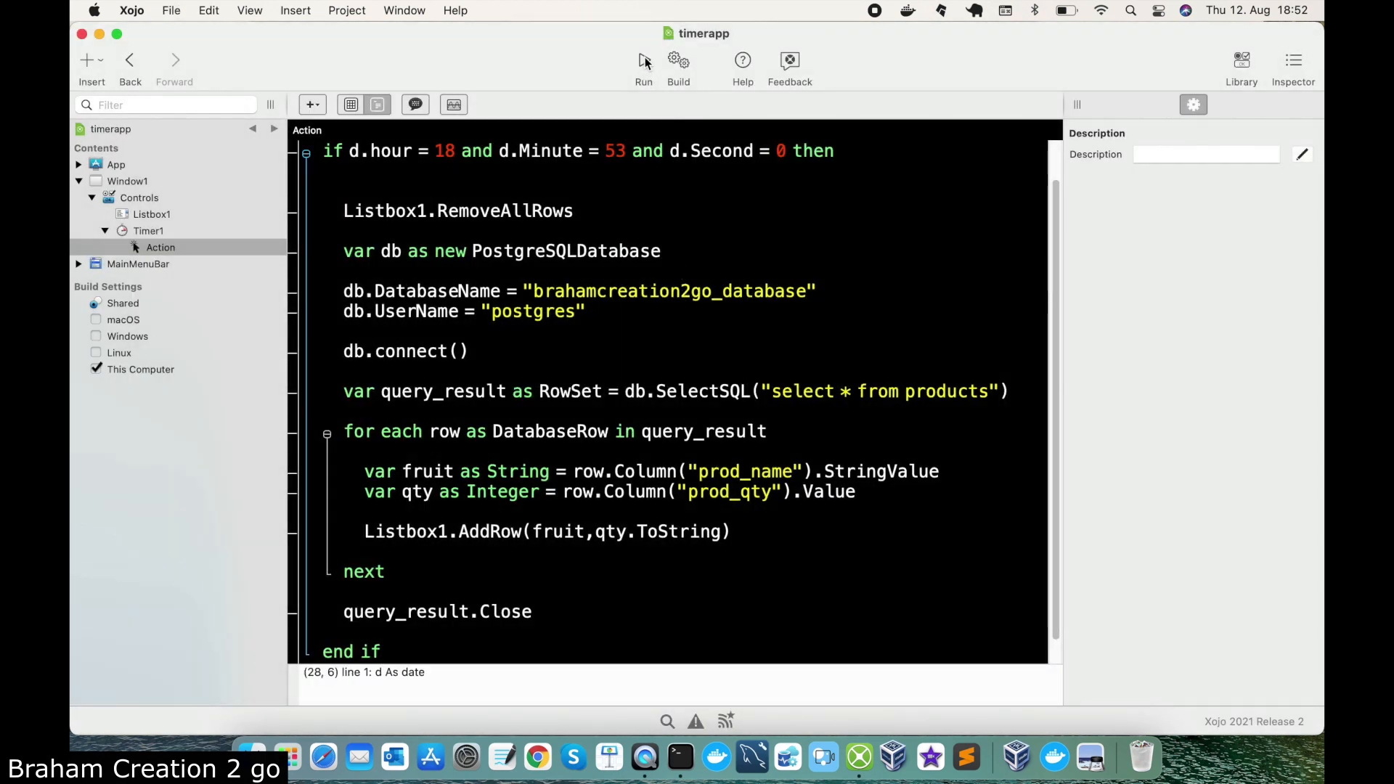
# - Run the app, which opens with an empty Product/Quantity listbox awaiting 18:53:00
pyautogui.click(643, 60)
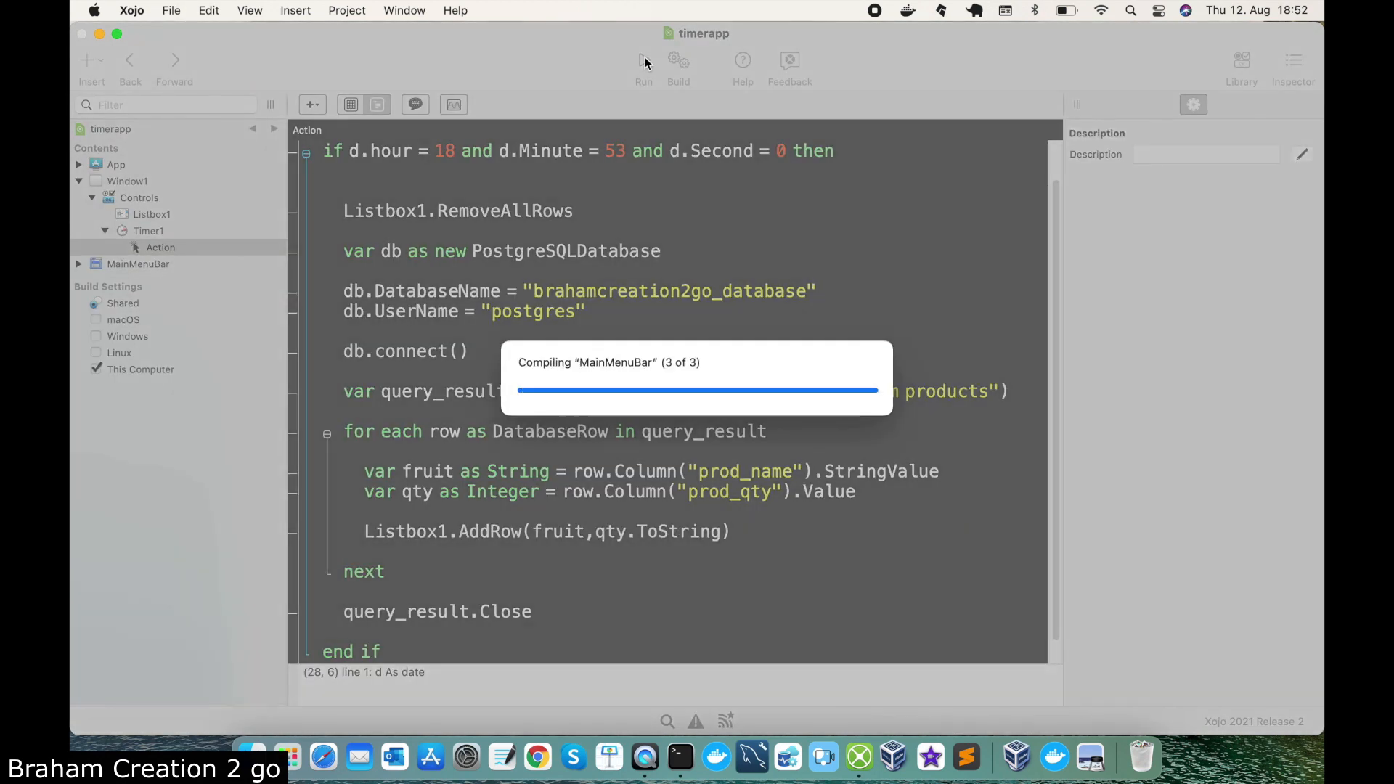
pyautogui.click(643, 67)
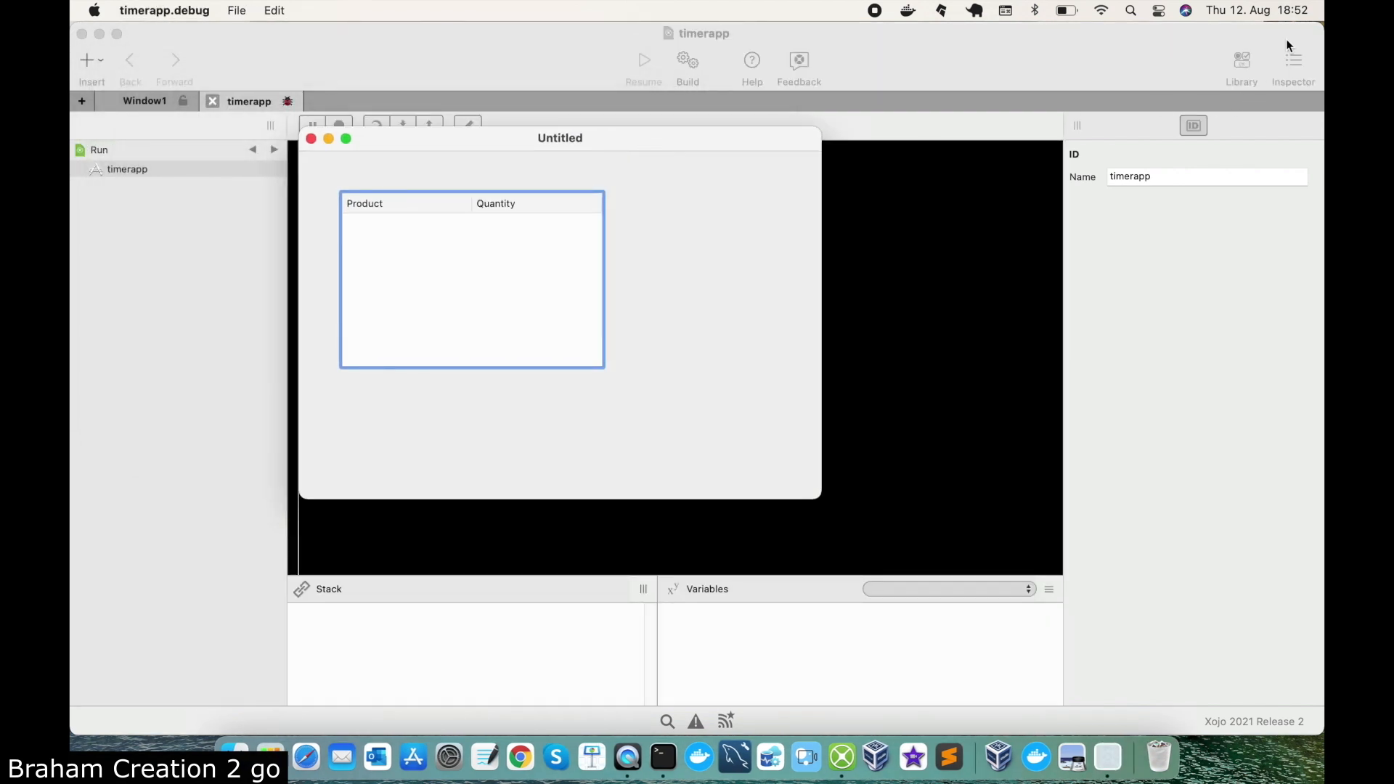
pyautogui.moveTo(877, 225)
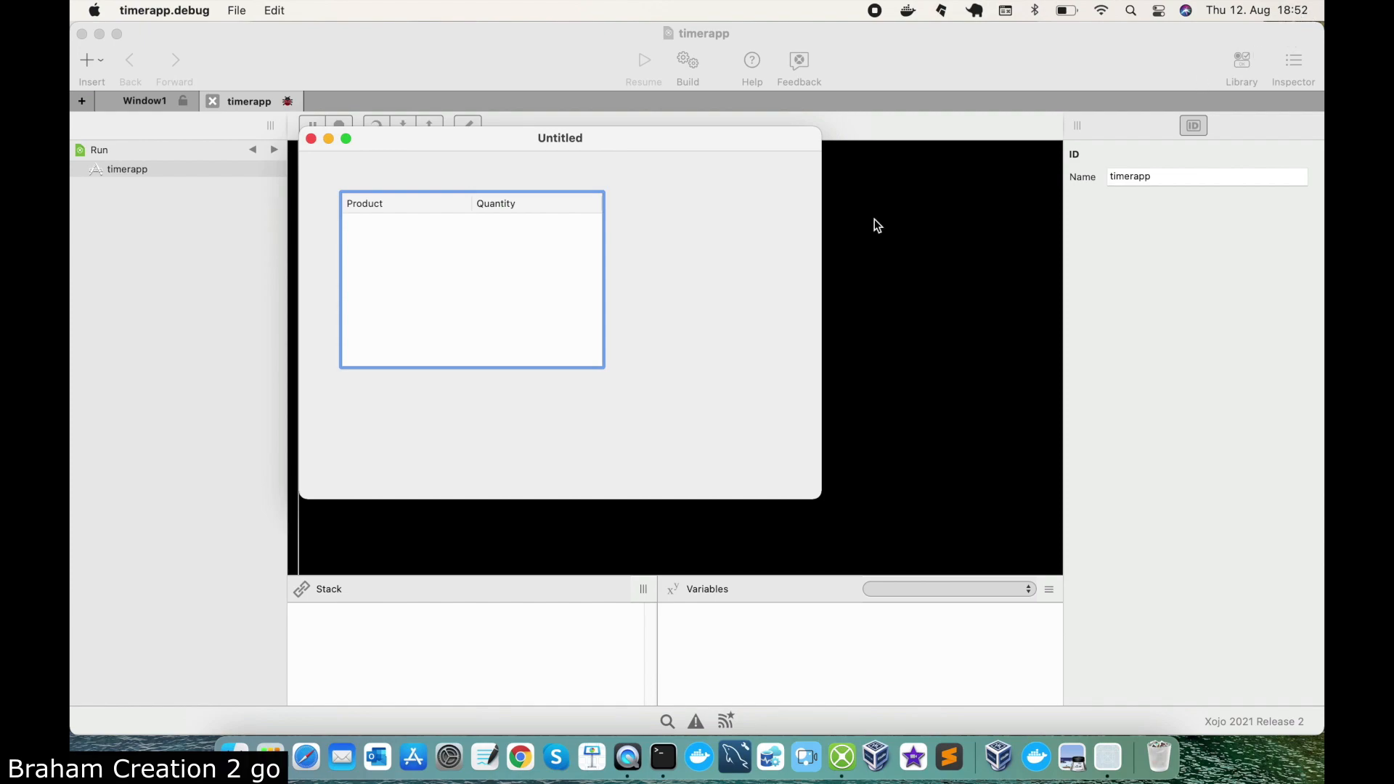